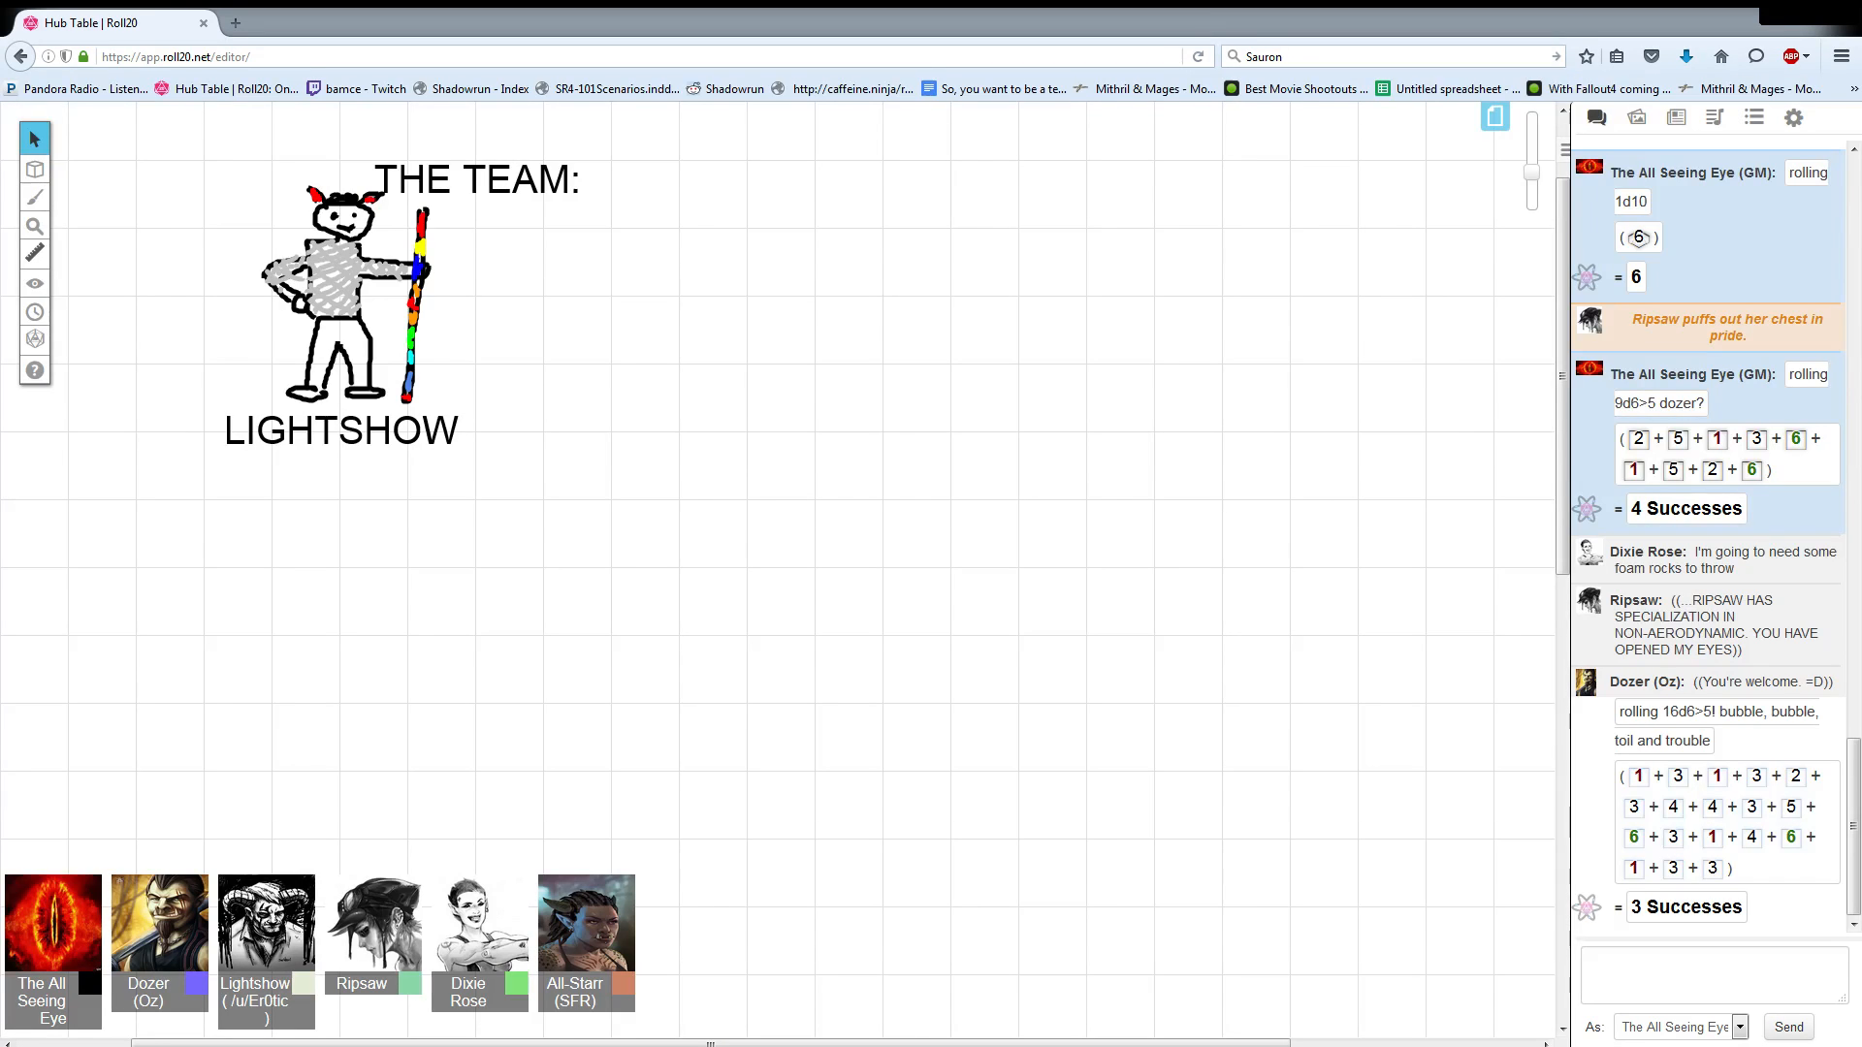
Add a tabletop text note 'Lord of the rings binge watch' right of the team doodle.
{"action": "left_click", "coordinate": [35, 225]}
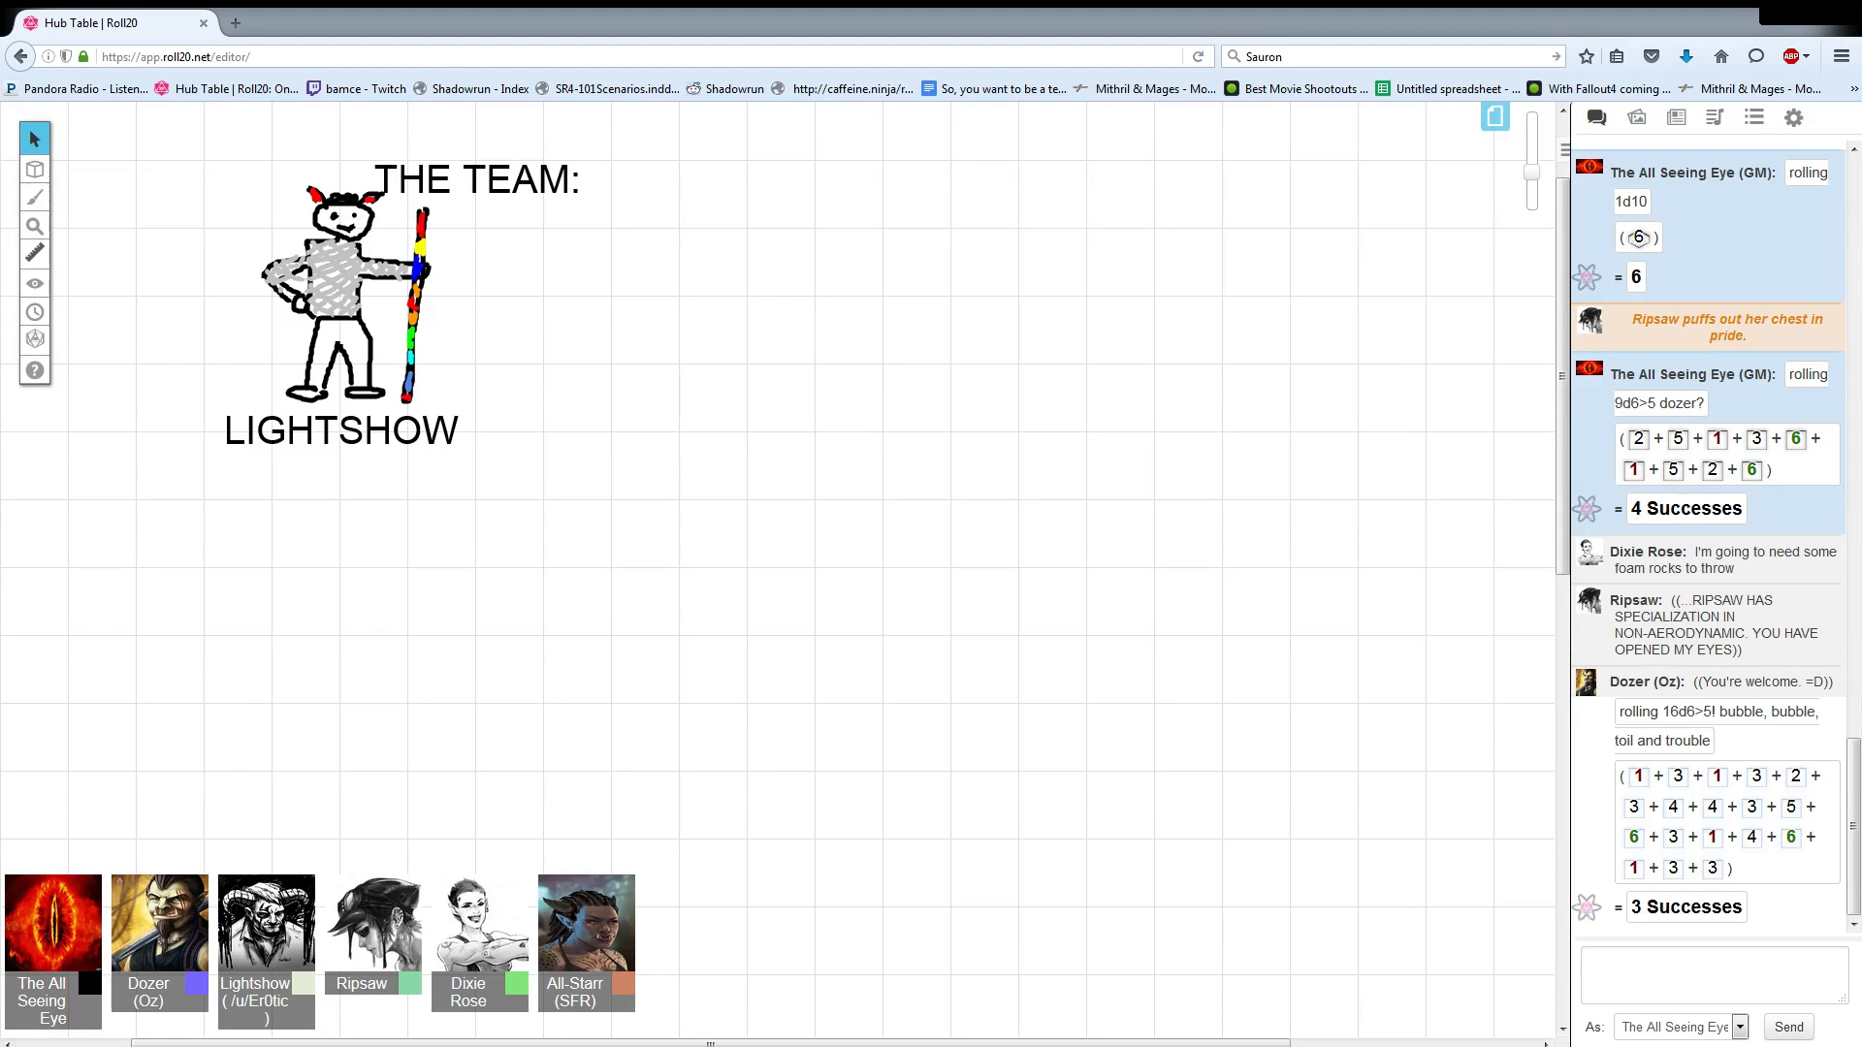
{"action": "left_click", "coordinate": [35, 196]}
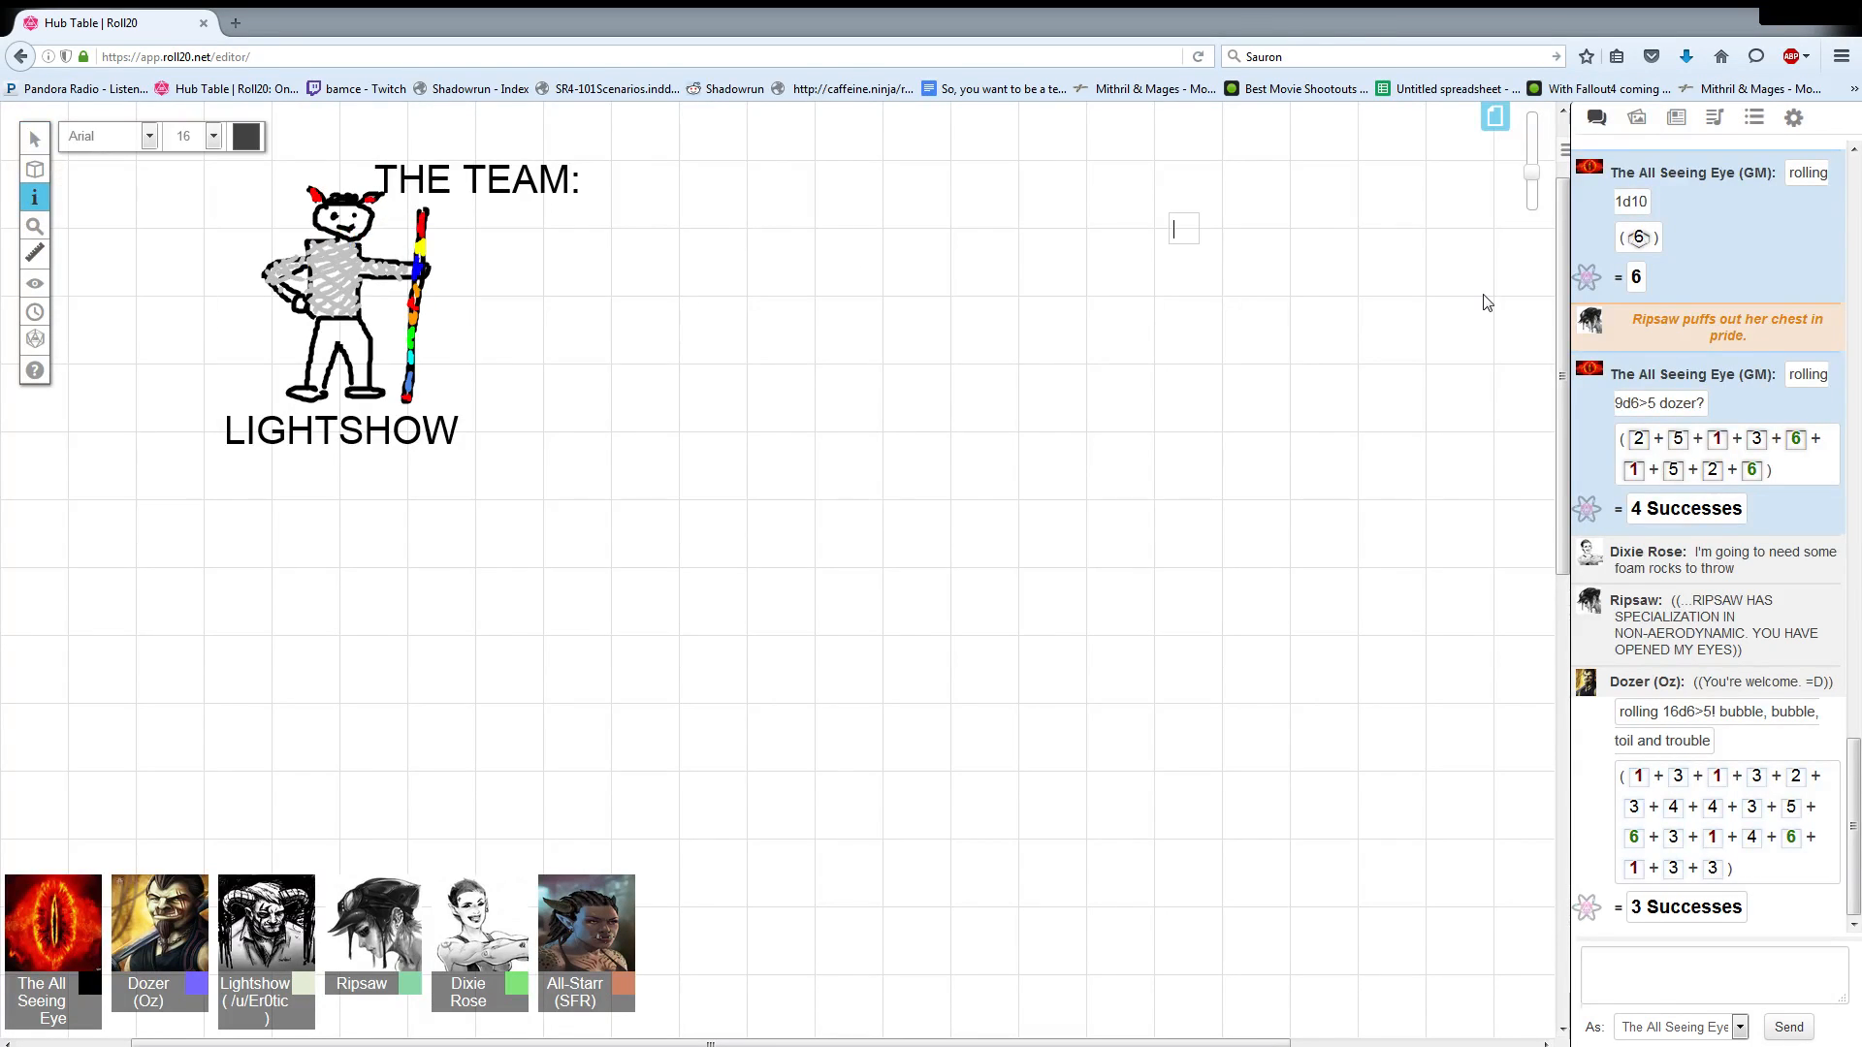
{"action": "type", "text": "Lord of the rings binge watch"}
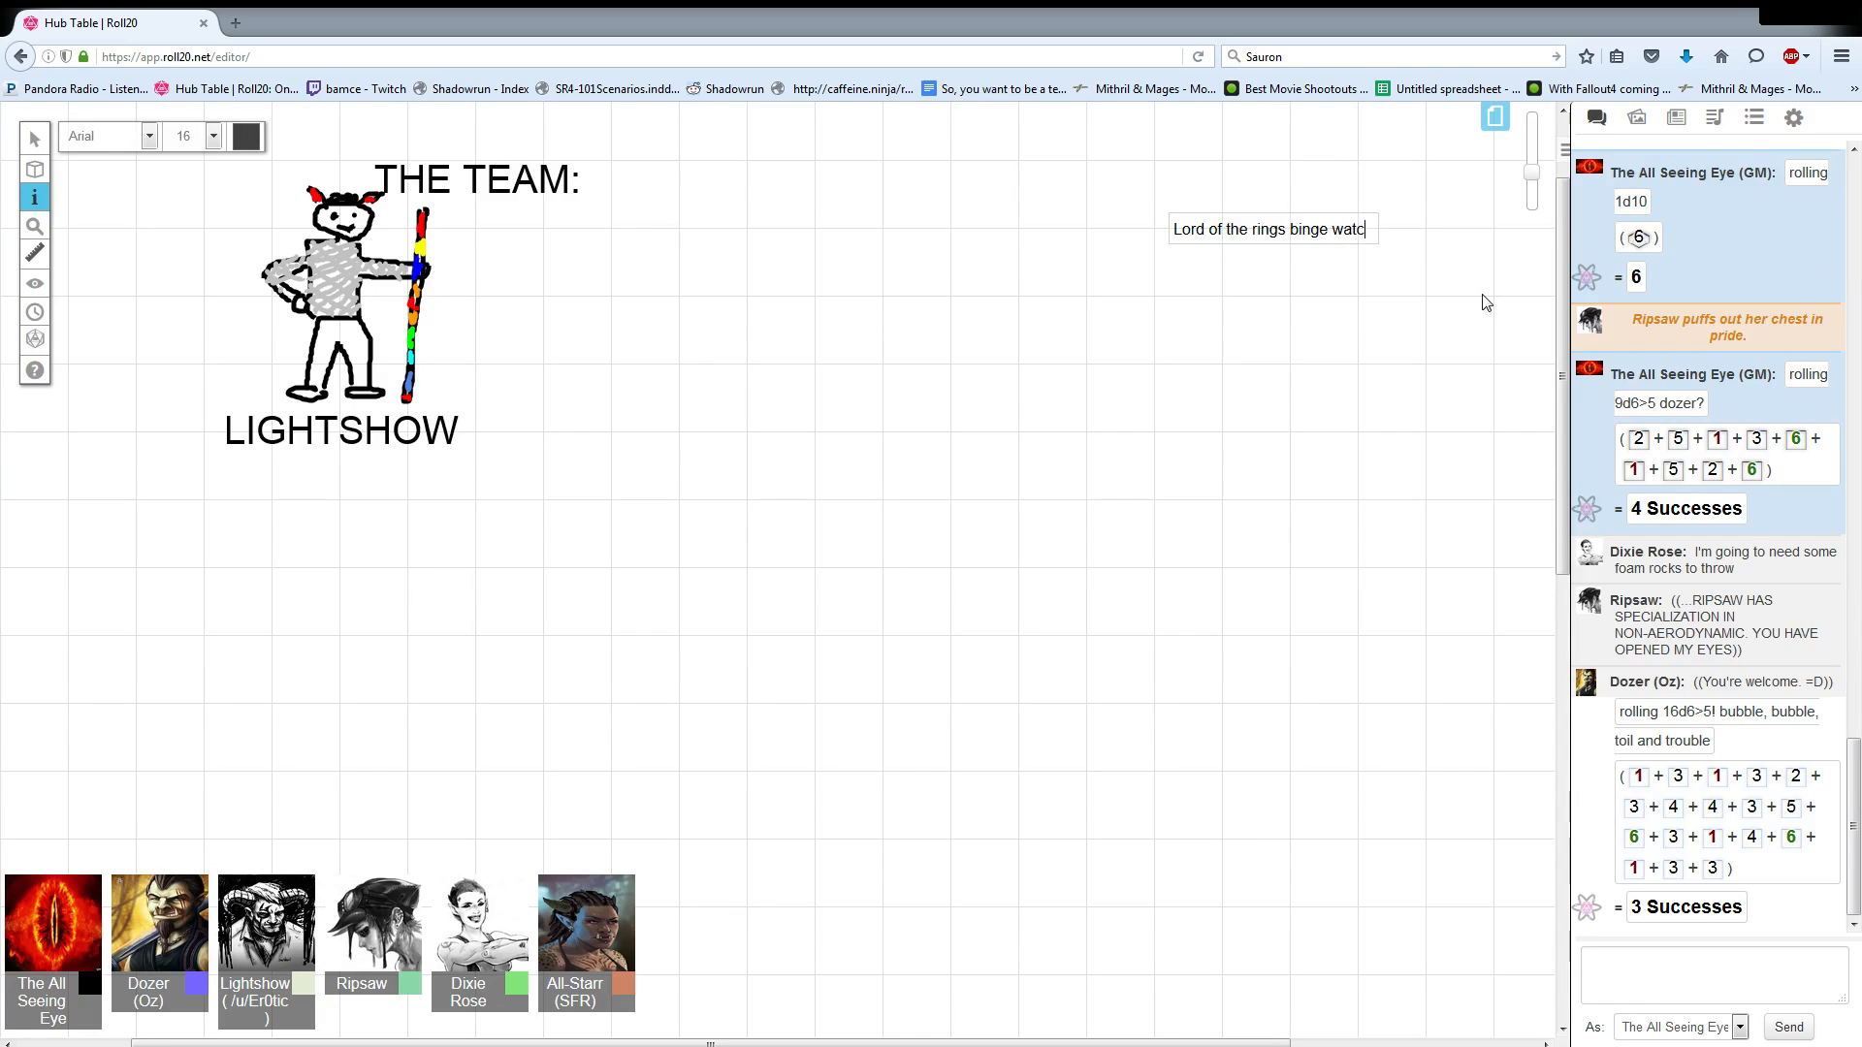
{"action": "left_click", "coordinate": [35, 138]}
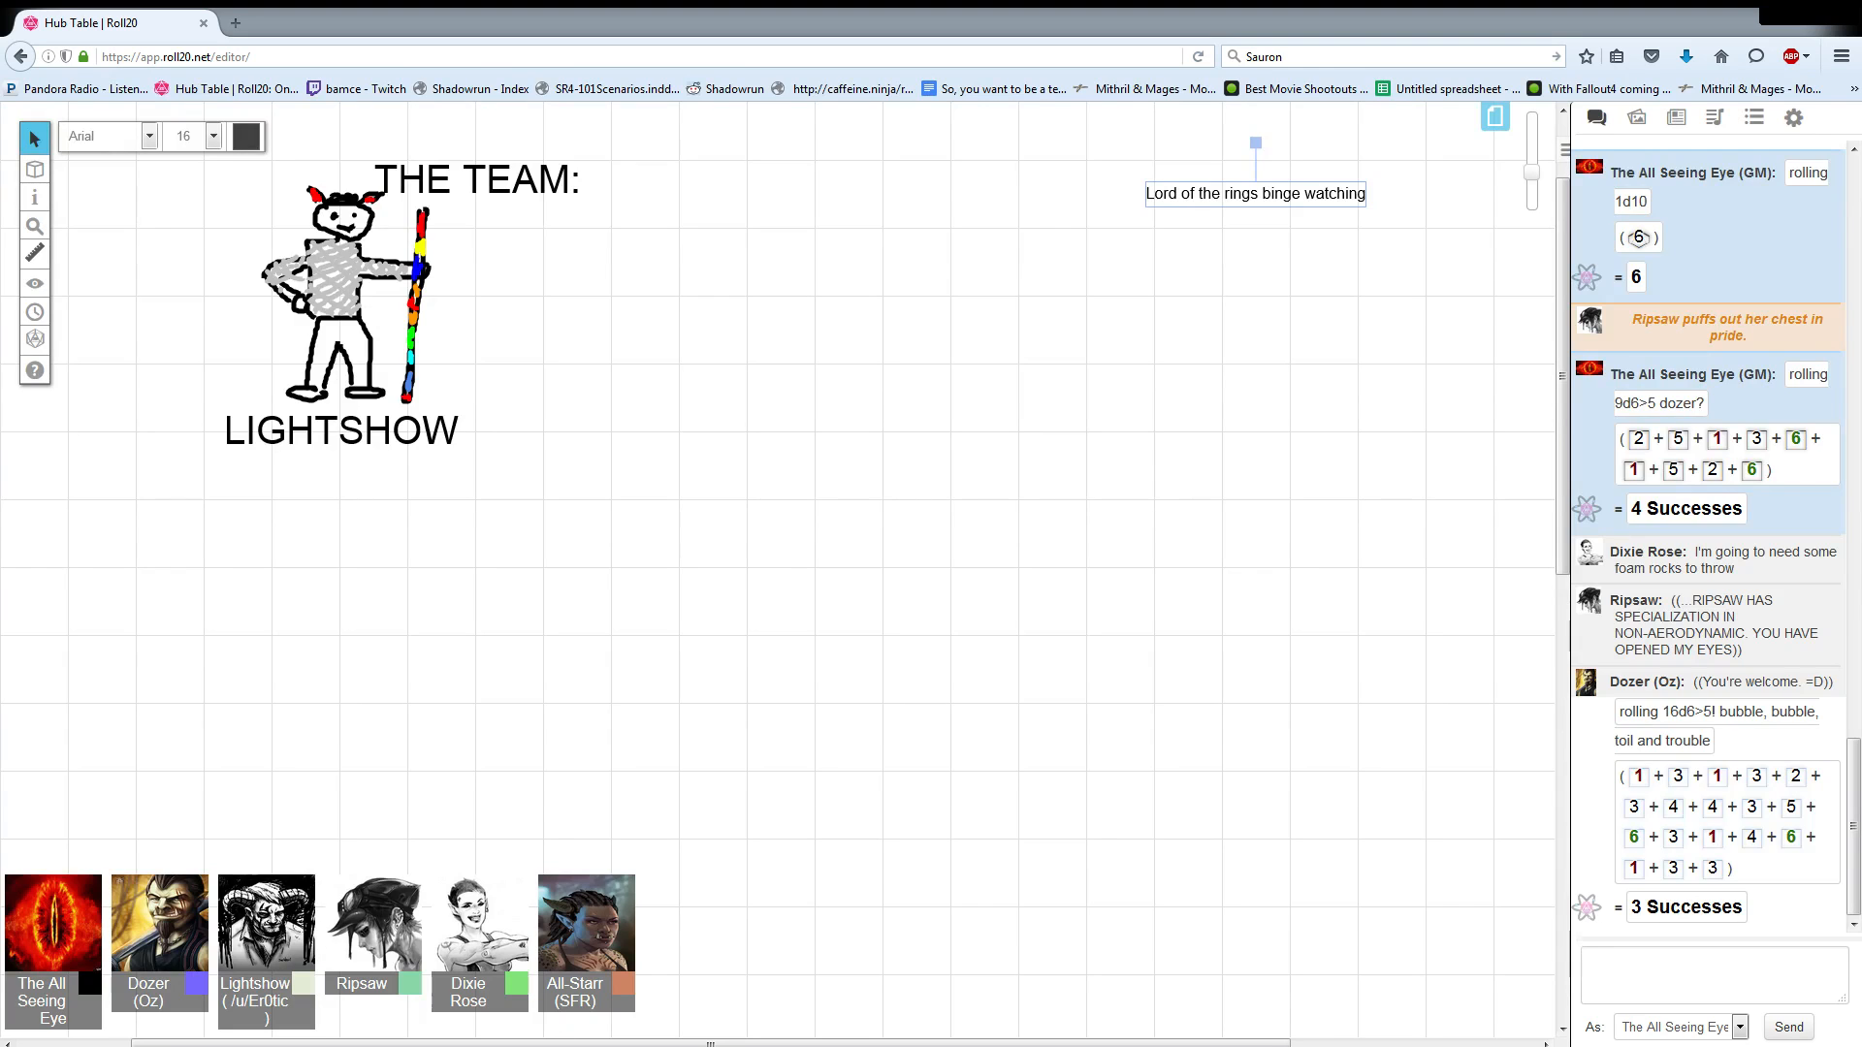
{"action": "scroll", "scroll_direction": "down", "scroll_amount": 3}
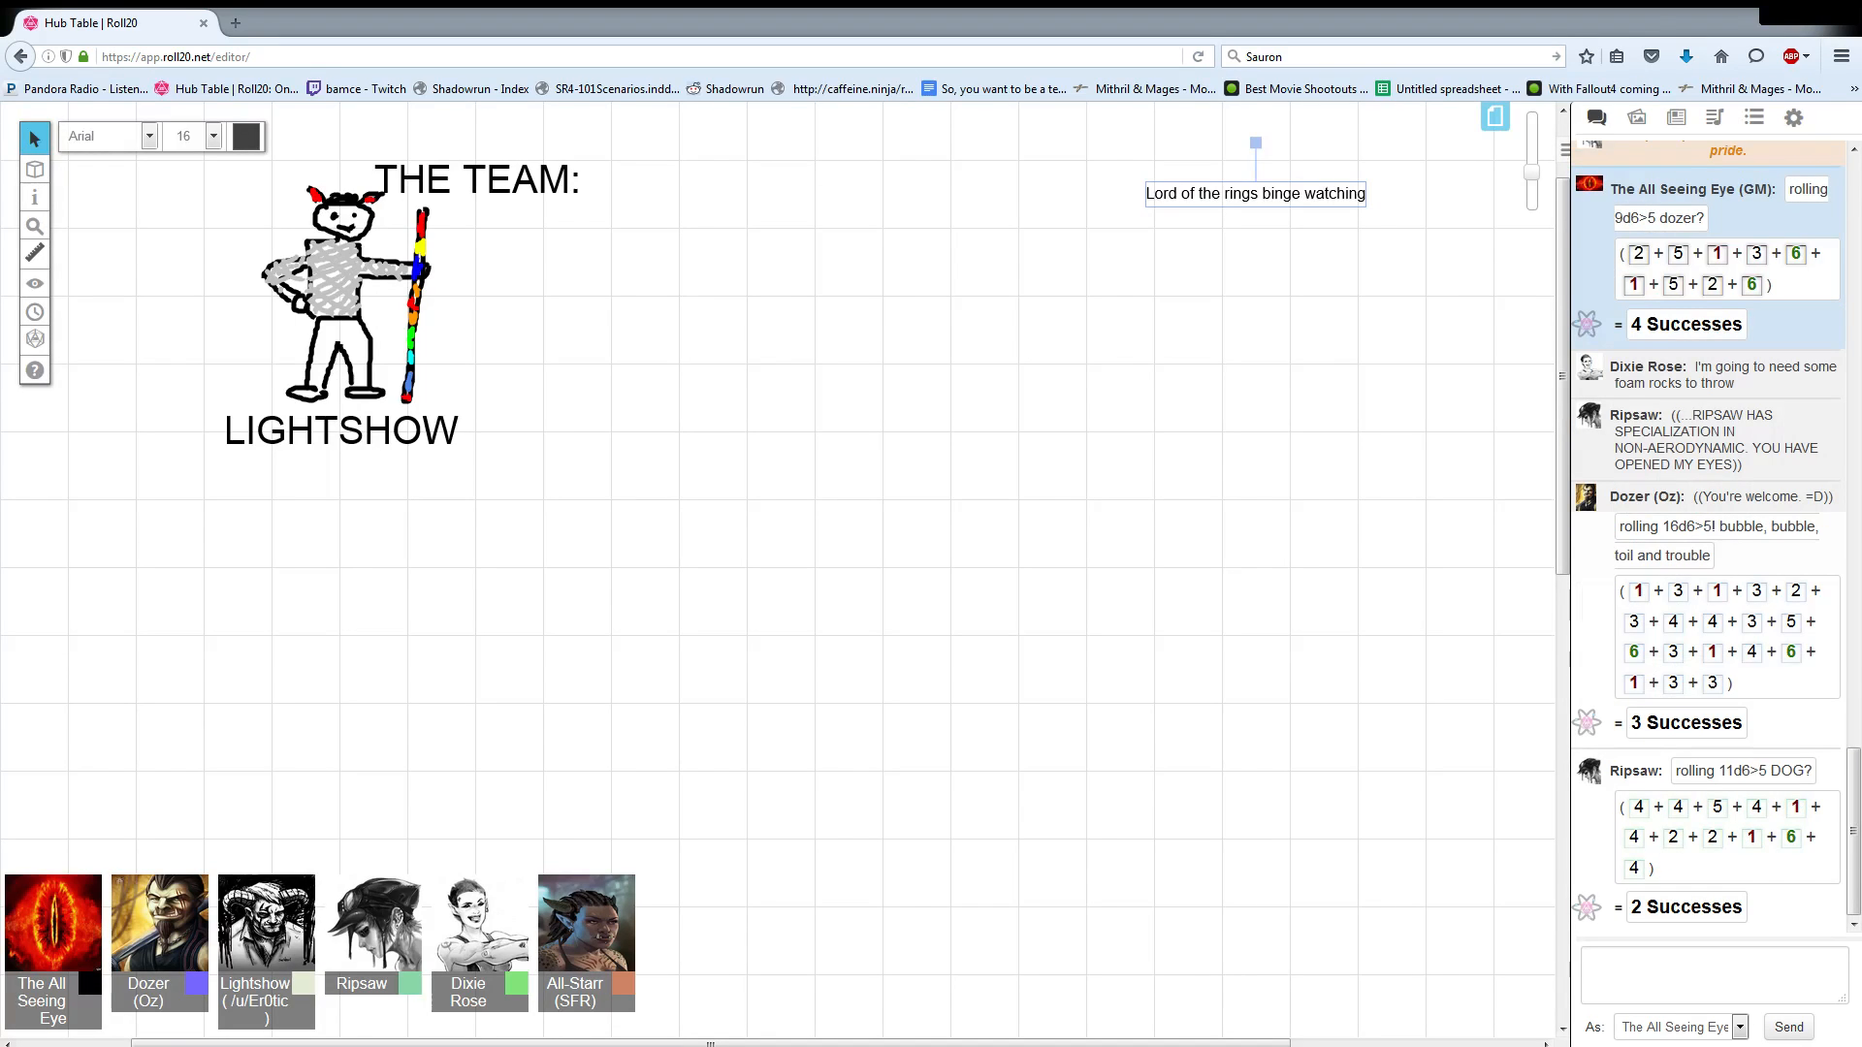
{"action": "left_click", "coordinate": [1710, 973]}
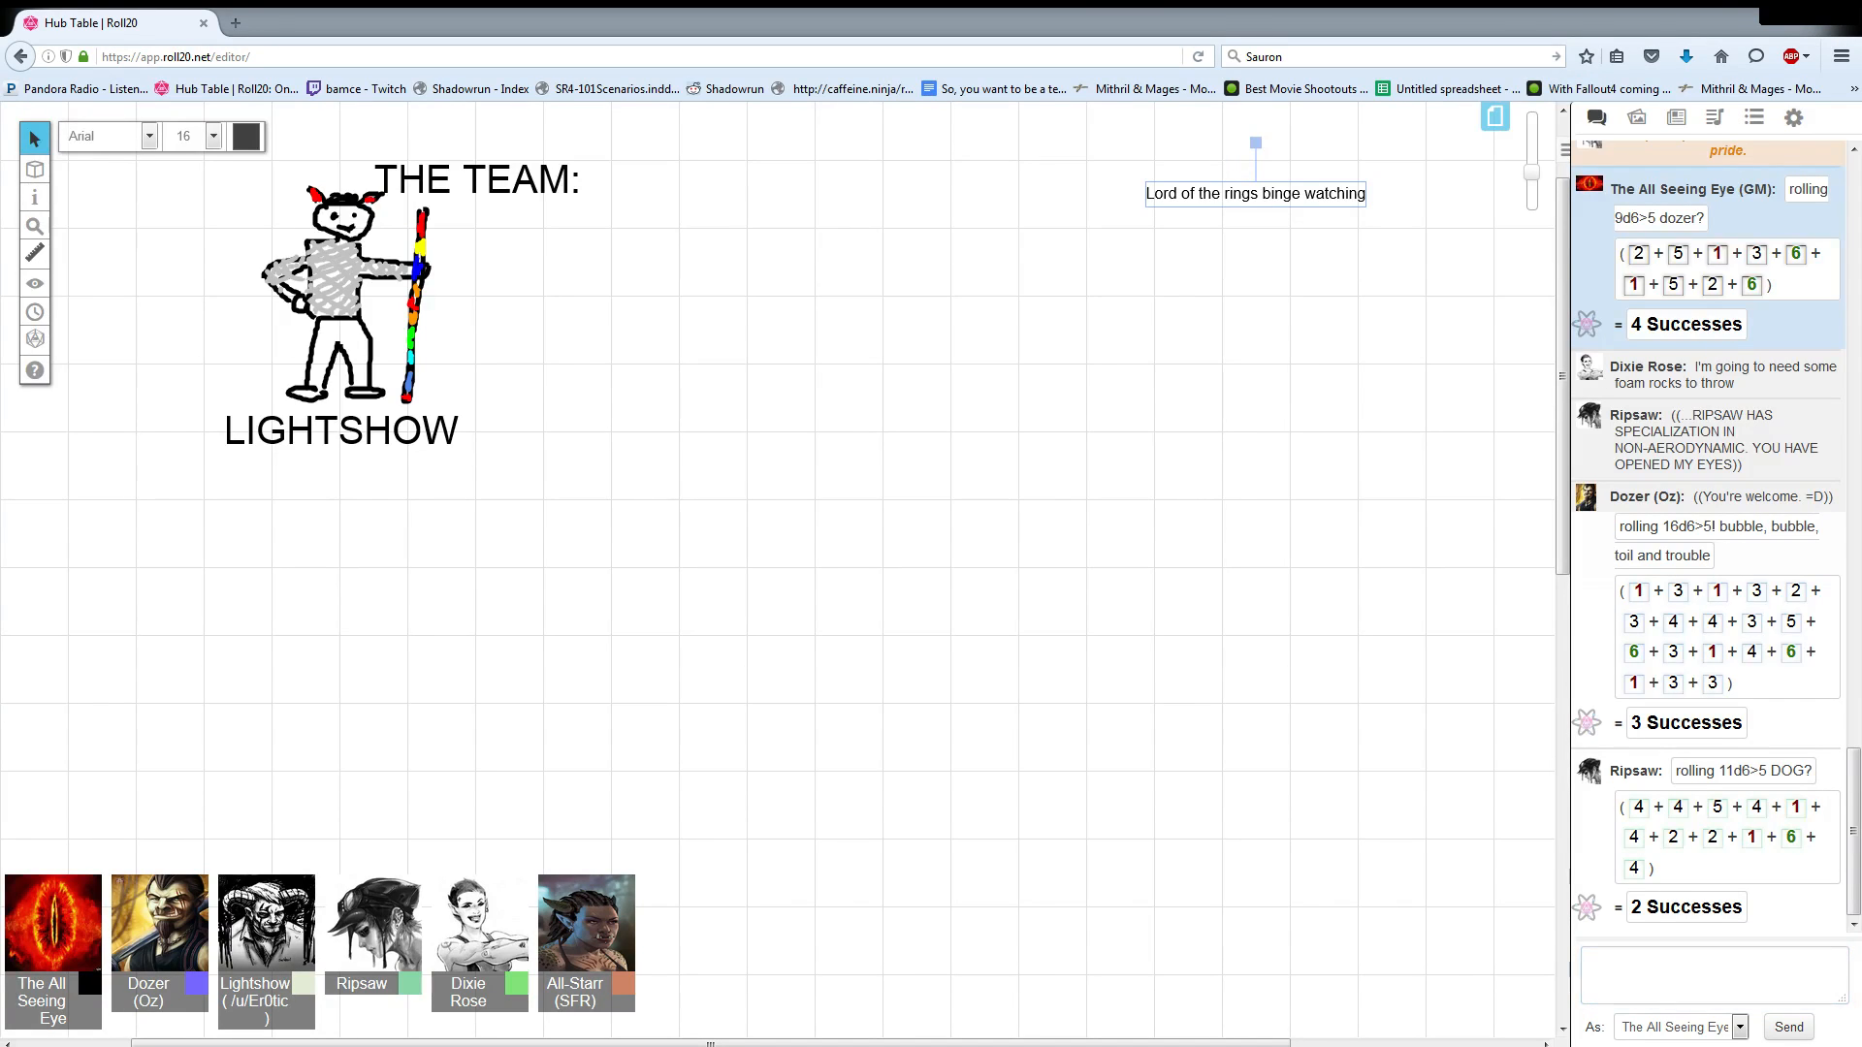
{"action": "left_click", "coordinate": [1712, 974]}
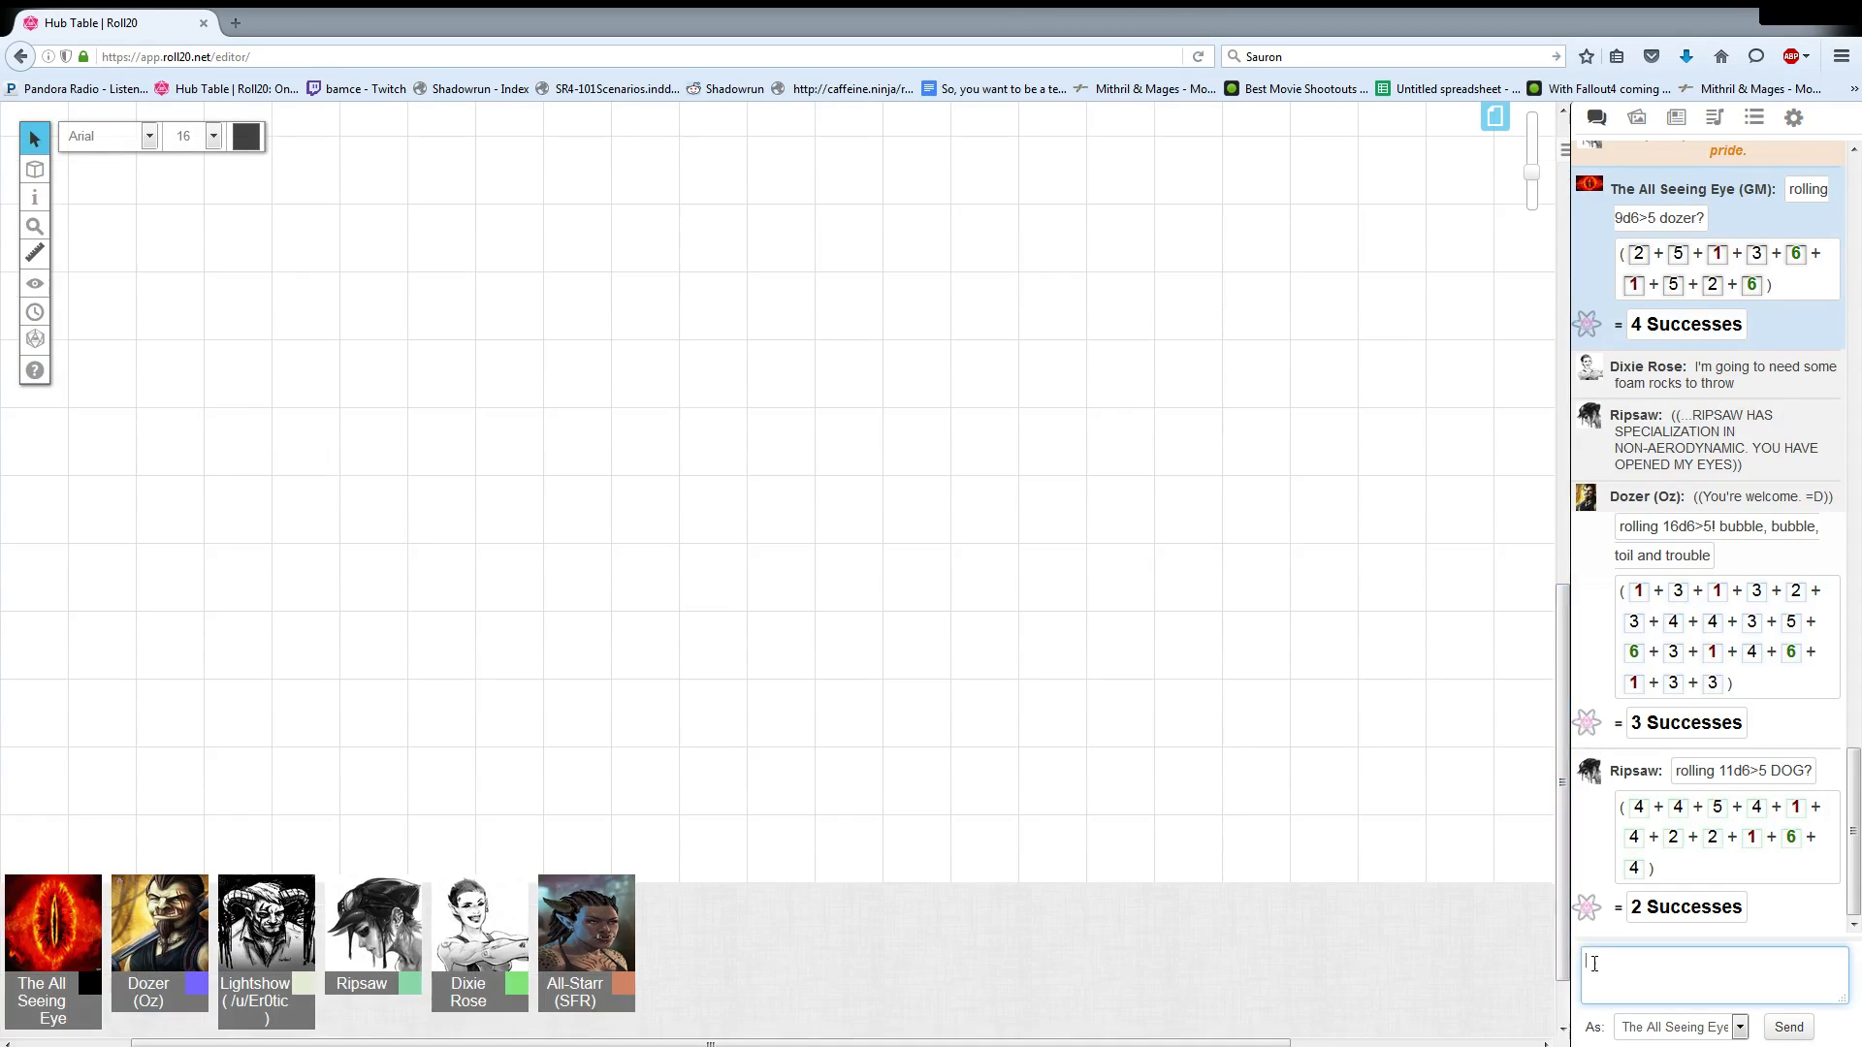
Send a '/roll 10d6>5 lynx?' roll, then post the newfoundland image URL in chat.
{"action": "type", "text": "/ro"}
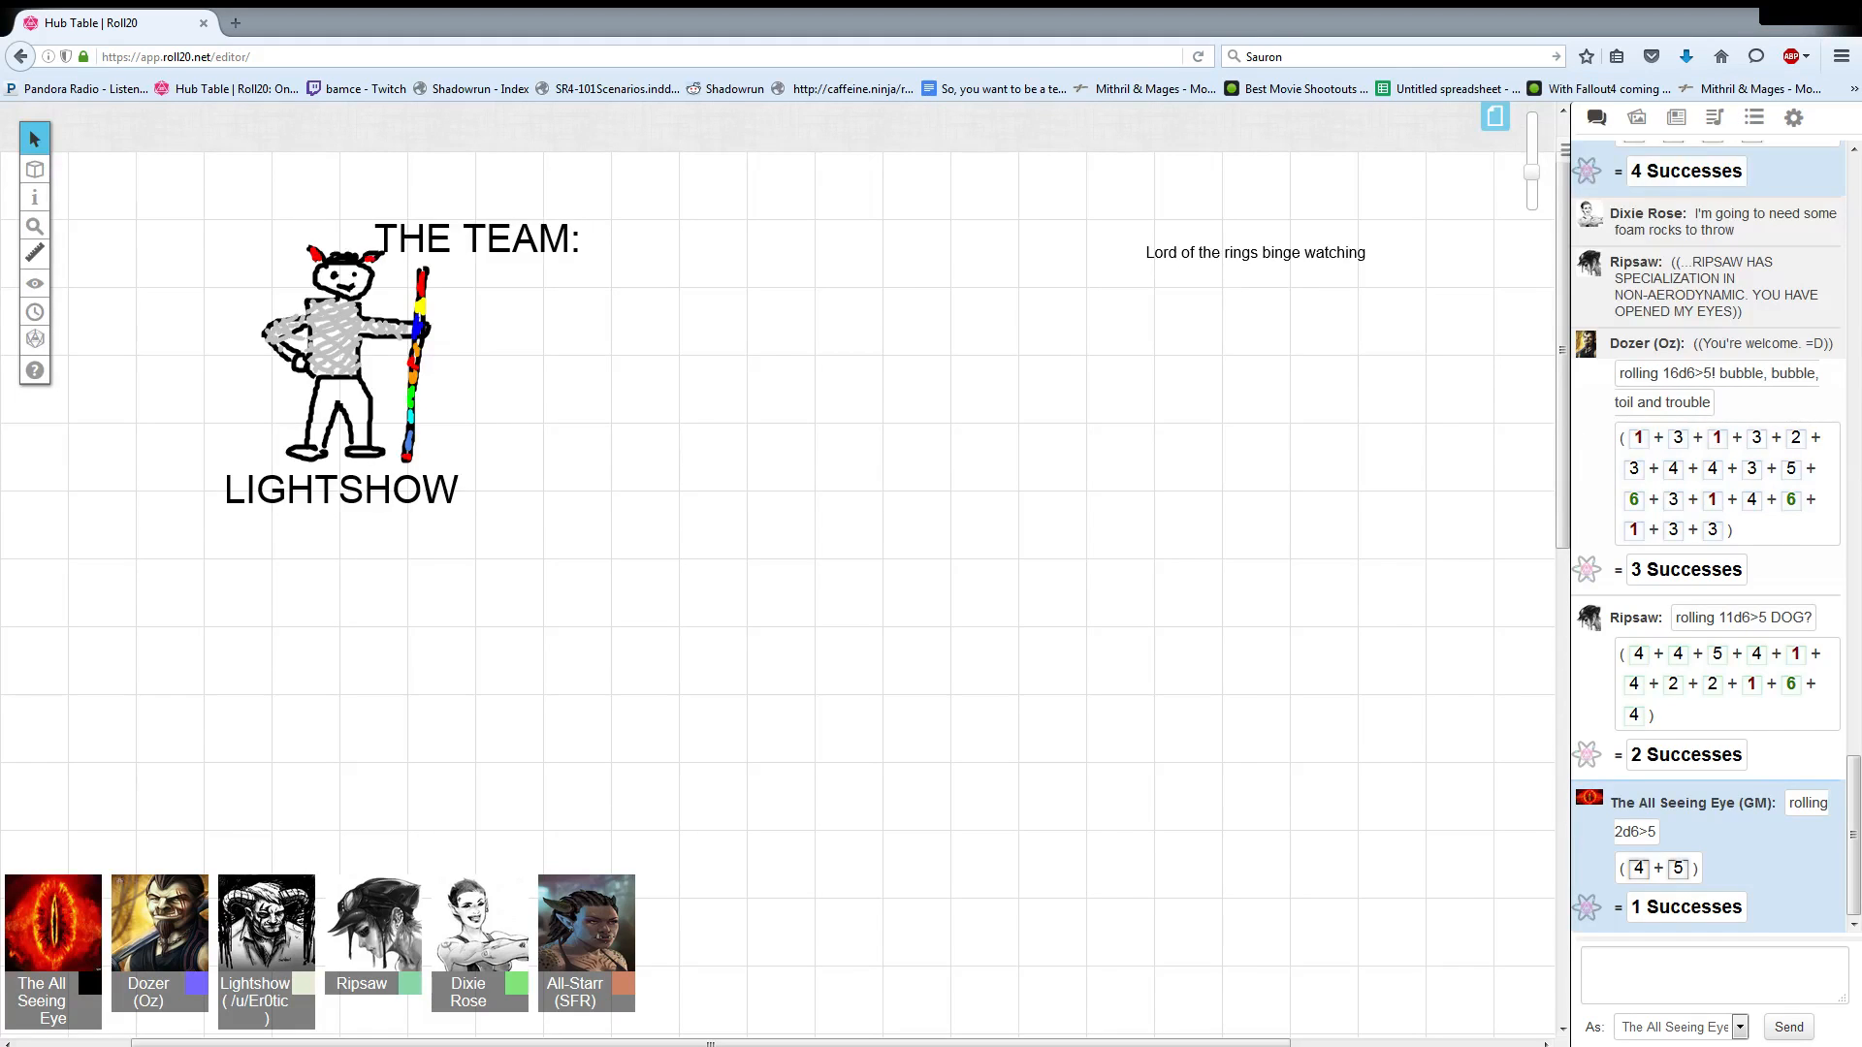
{"action": "left_click", "coordinate": [1710, 974]}
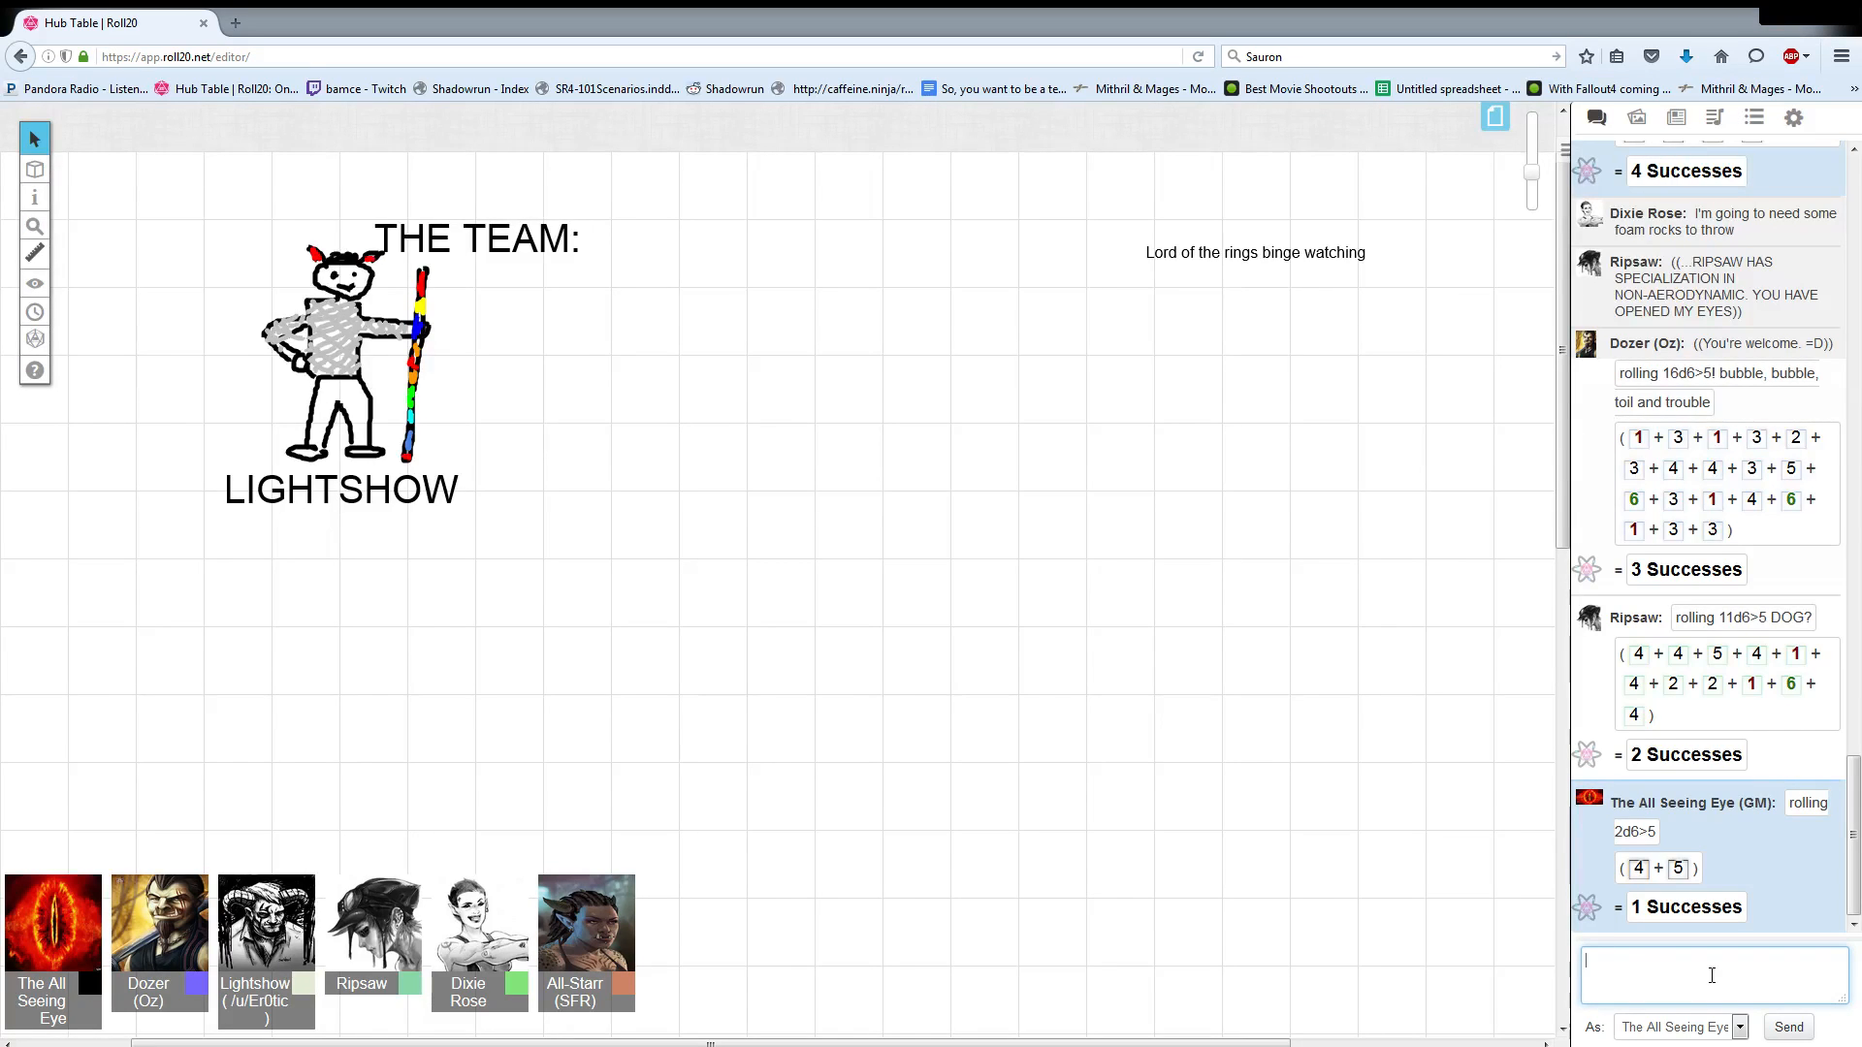
{"action": "type", "text": "/roll 10d6>5"}
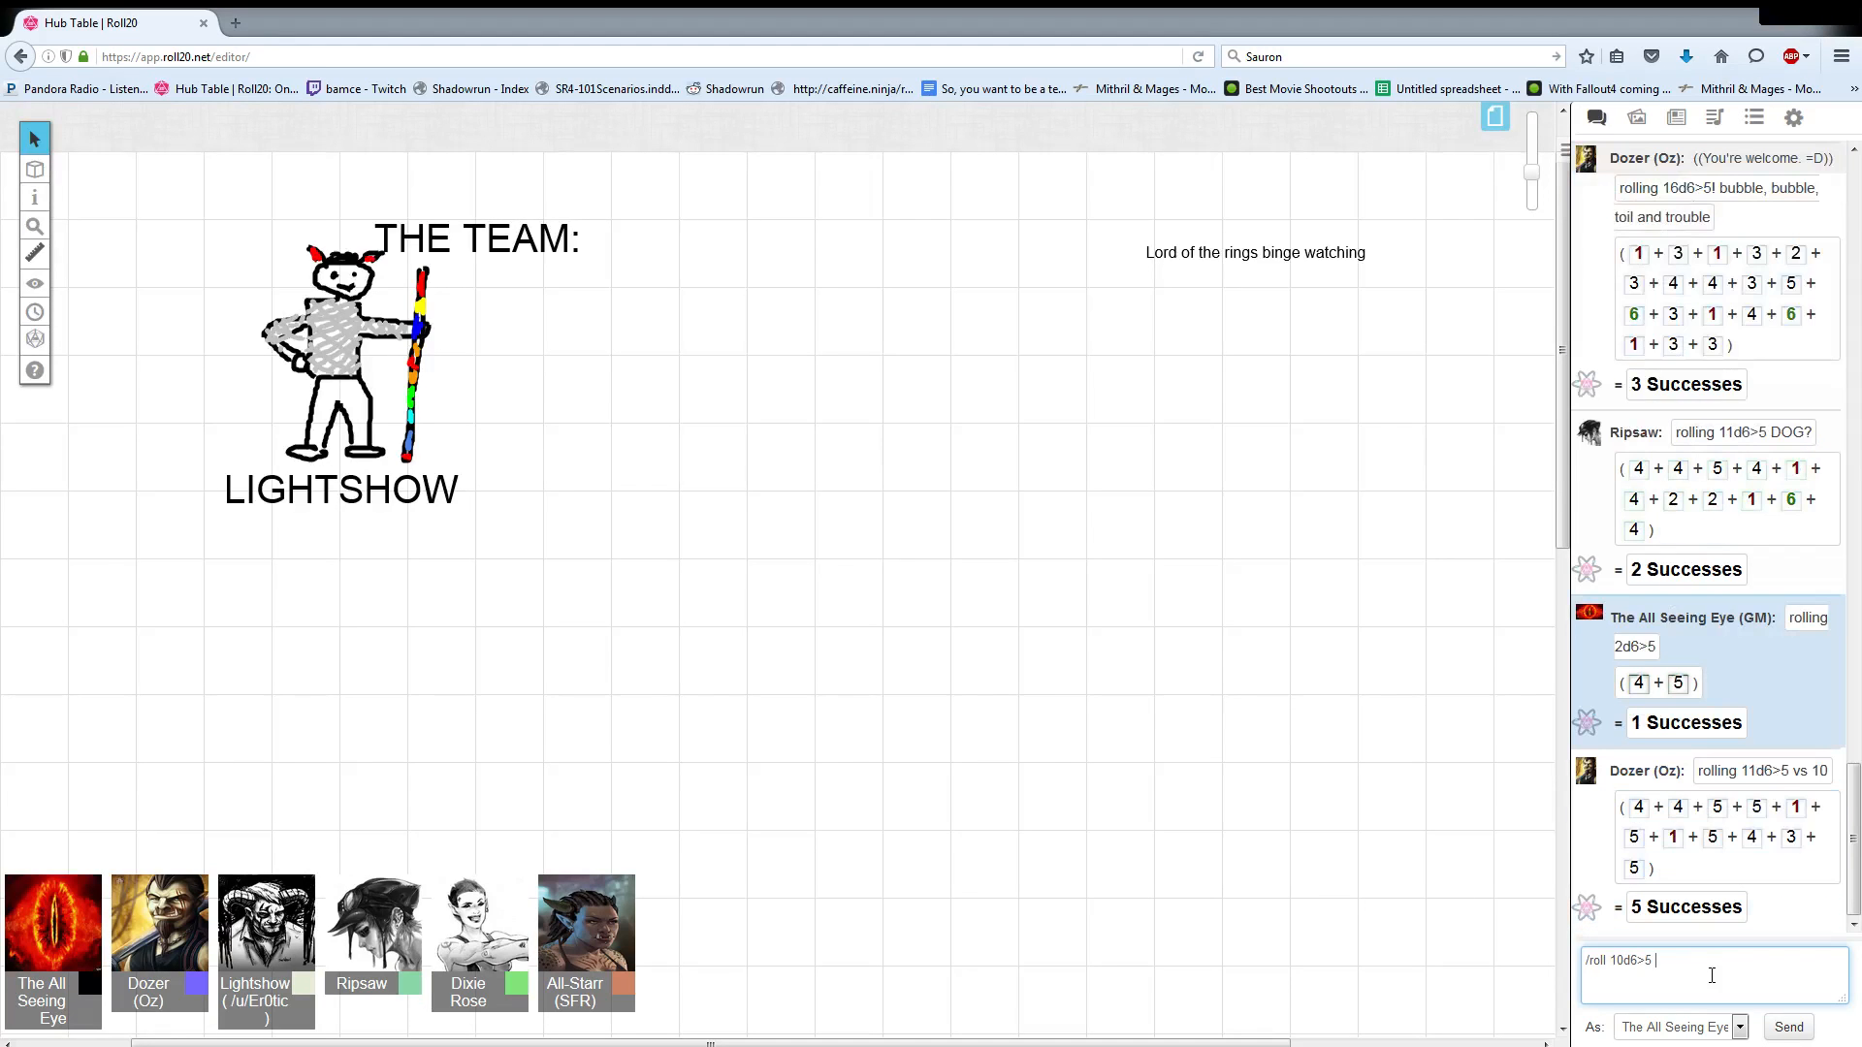
{"action": "type", "text": "lynx"}
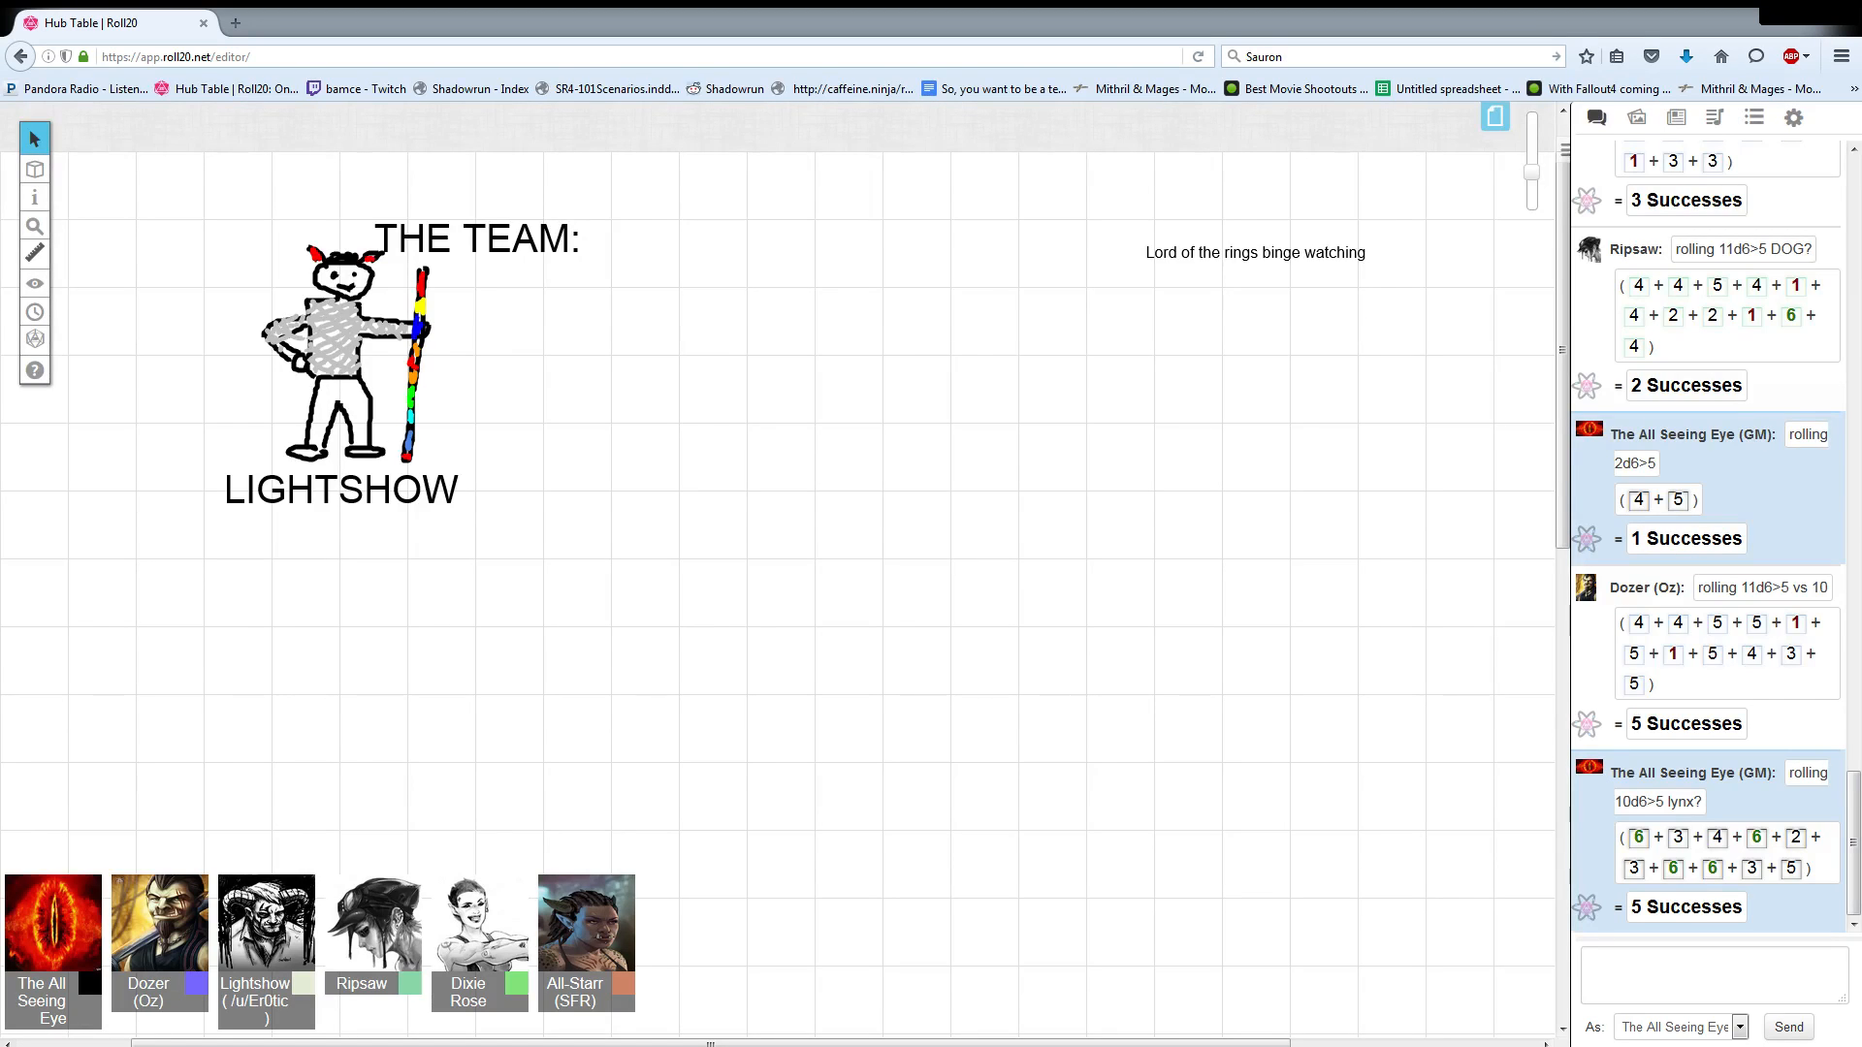
{"action": "type", "text": "etstreet.com%2F45%2F89%2Fa5f20ada4f6784671fbd15b04dd7%2Fnewfoundland-AP-1NGNAA-590sm12913.jpg"}
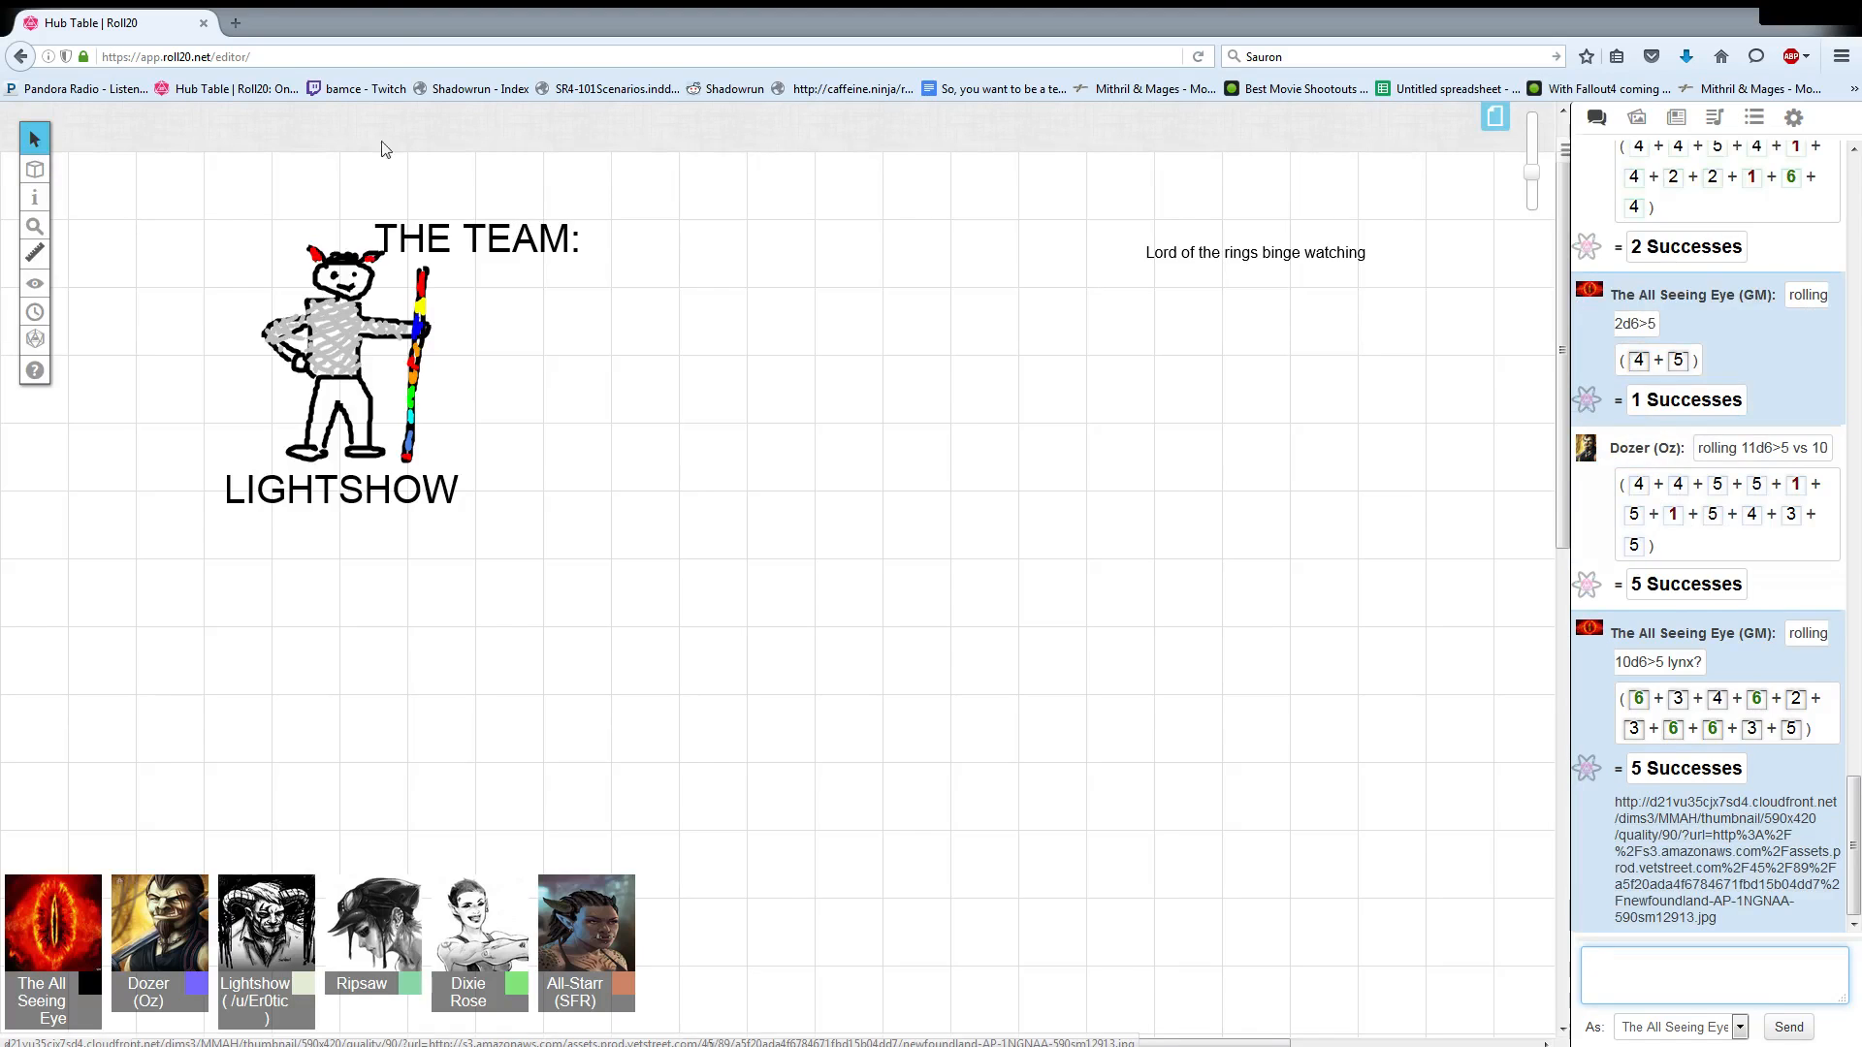
View the posted newfoundland dog photo in a new tab, then return to the Roll20 table.
{"action": "left_click", "coordinate": [1722, 860]}
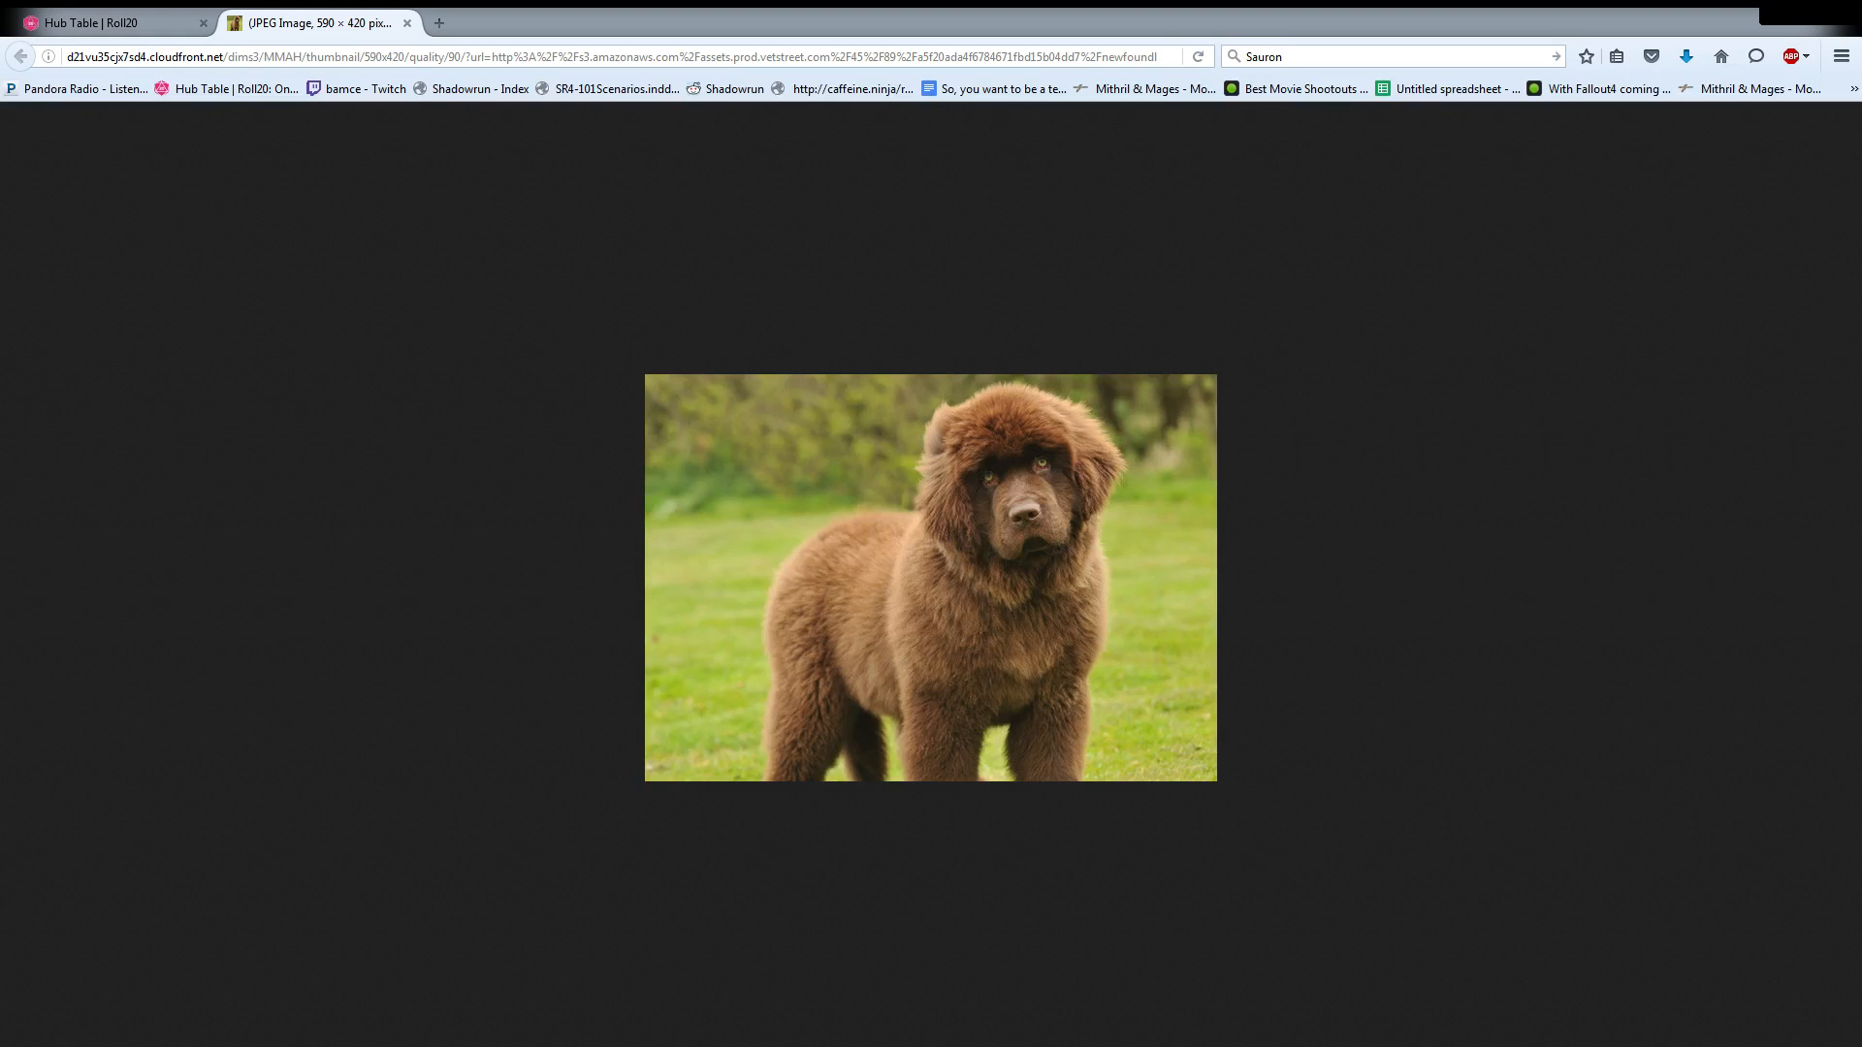
{"action": "left_click", "coordinate": [107, 23]}
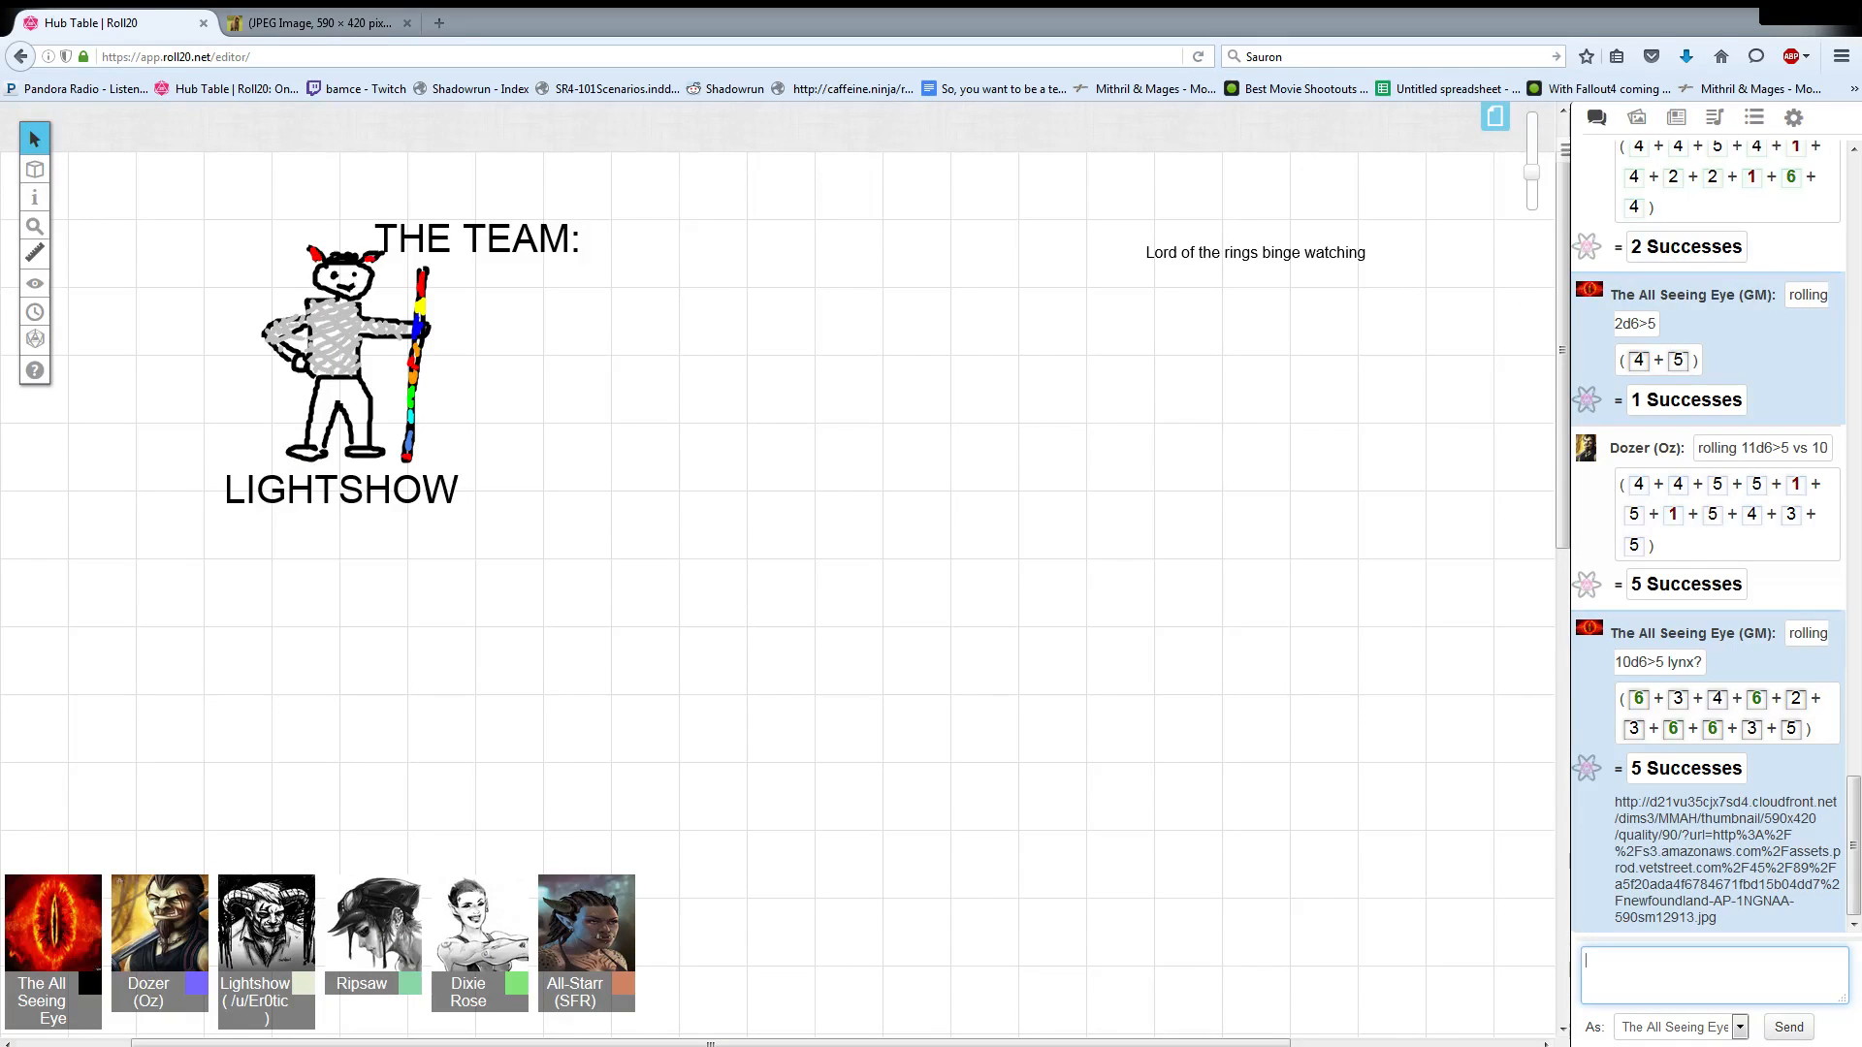
Add a tabletop text note reading 'newfoundland big dog' near the top centre.
{"action": "left_click", "coordinate": [35, 197]}
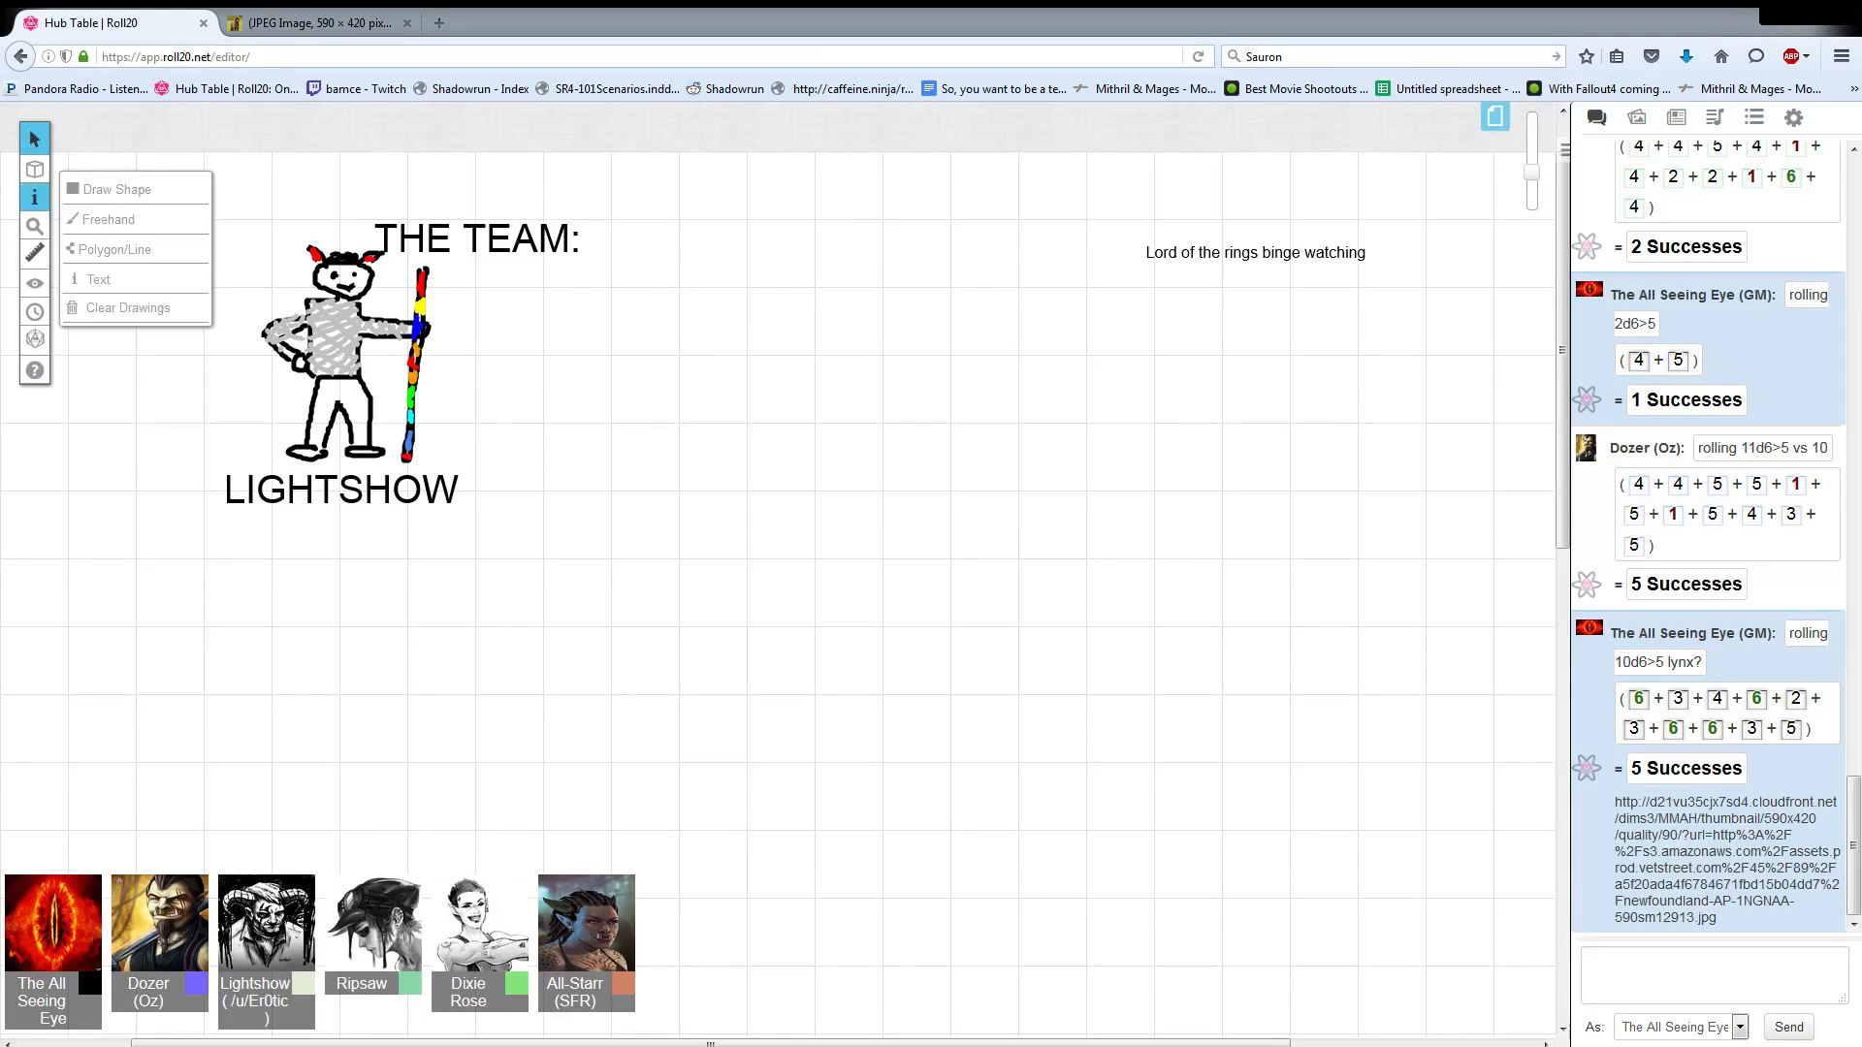
{"action": "left_click", "coordinate": [97, 277]}
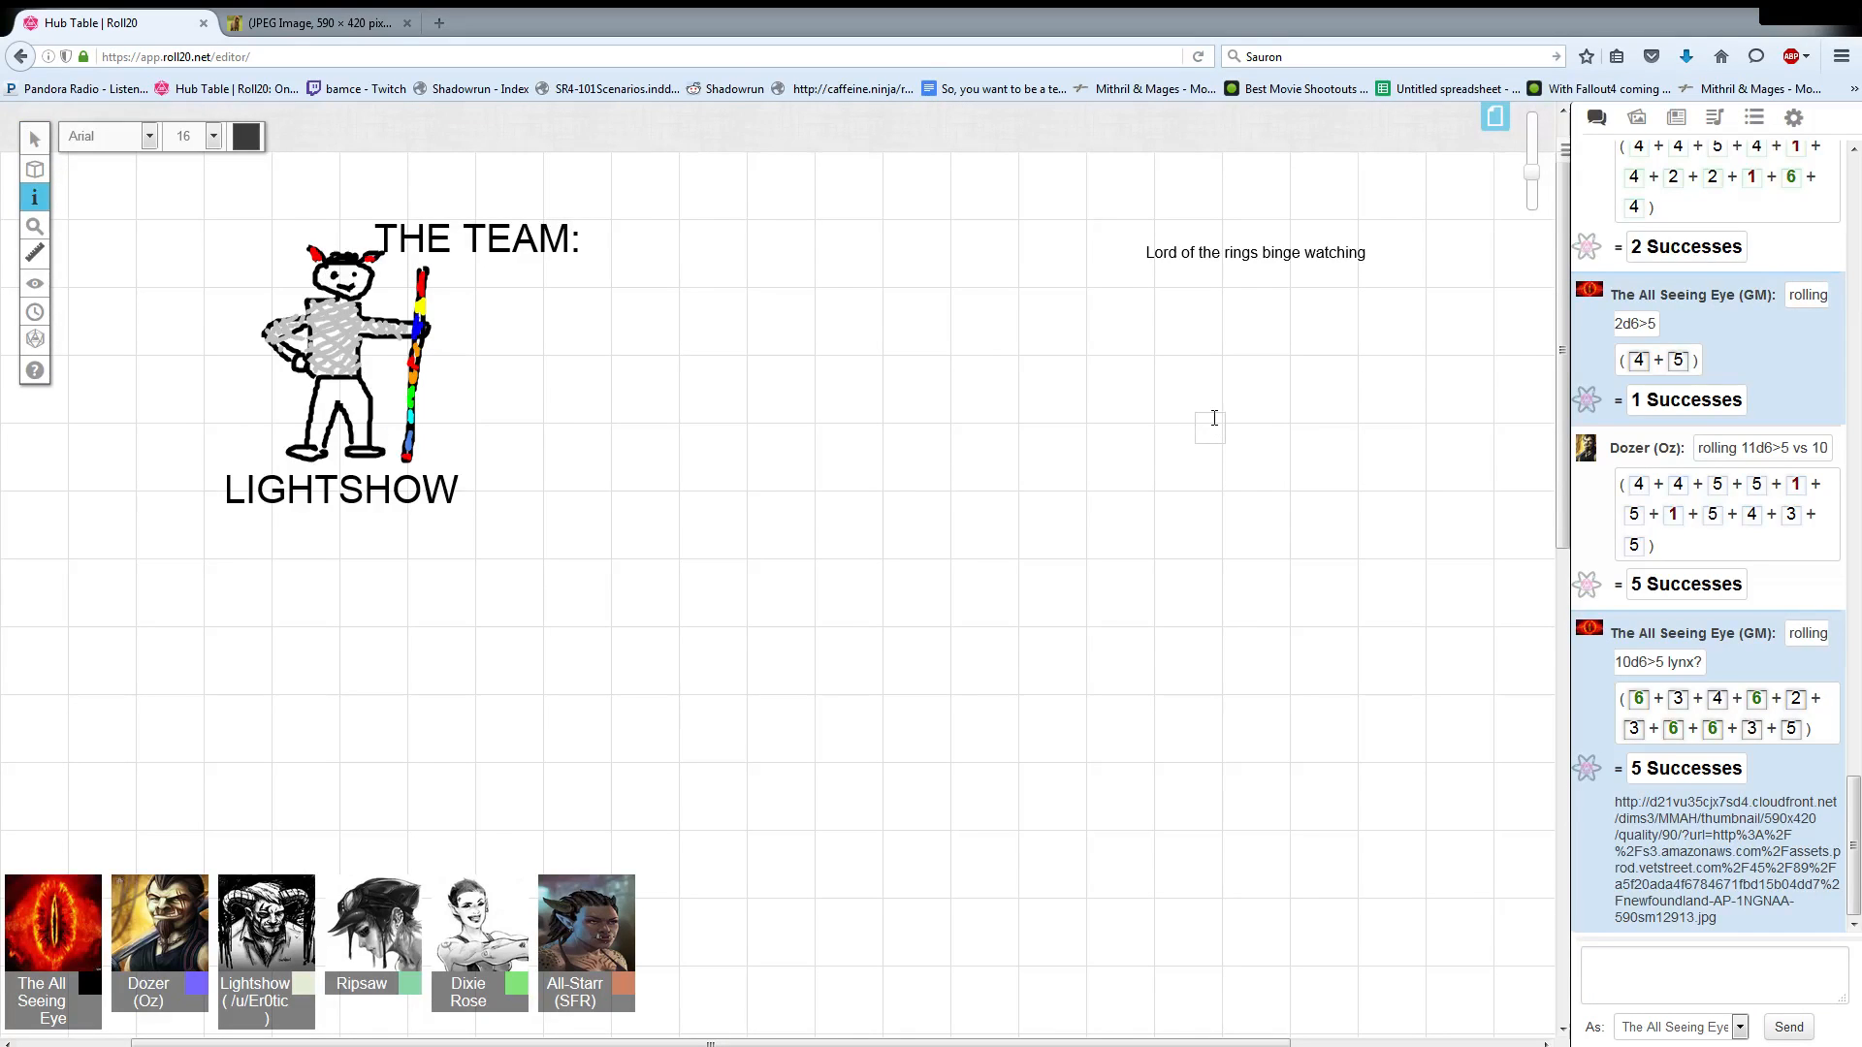
{"action": "type", "text": "n"}
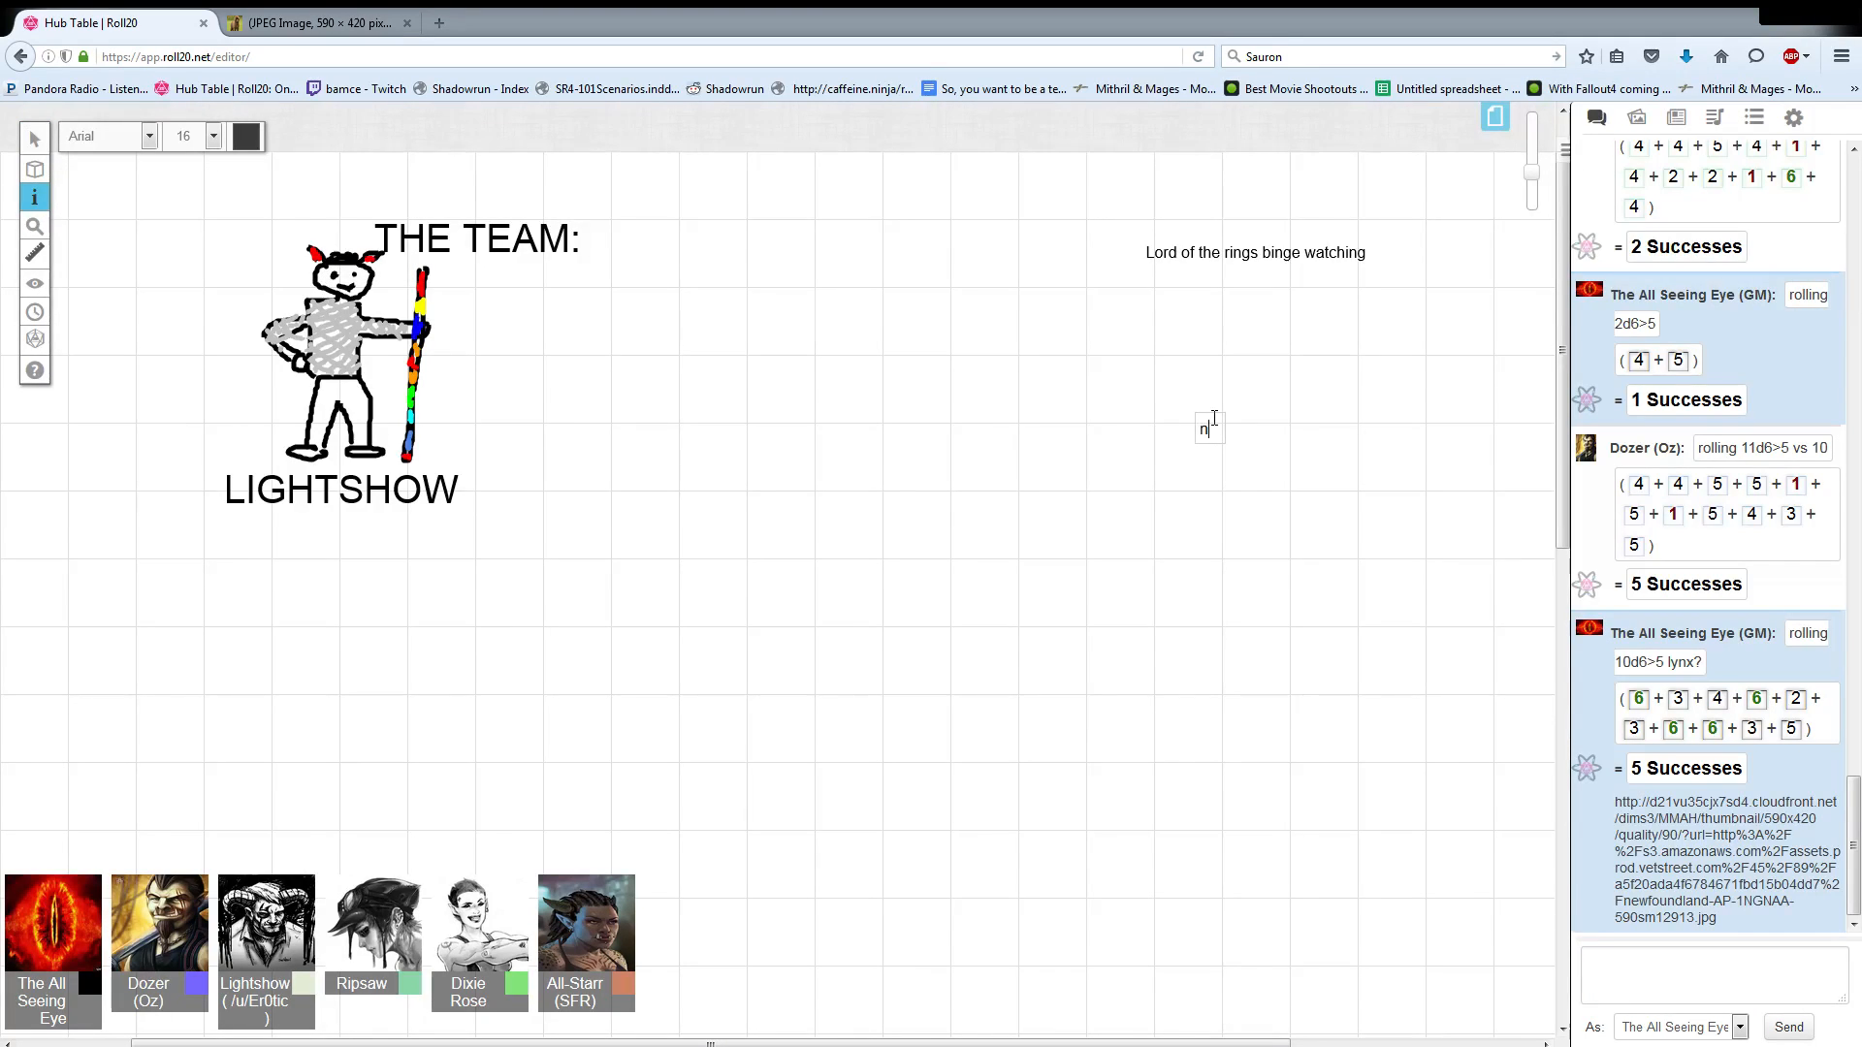
{"action": "type", "text": "ewfoundland"}
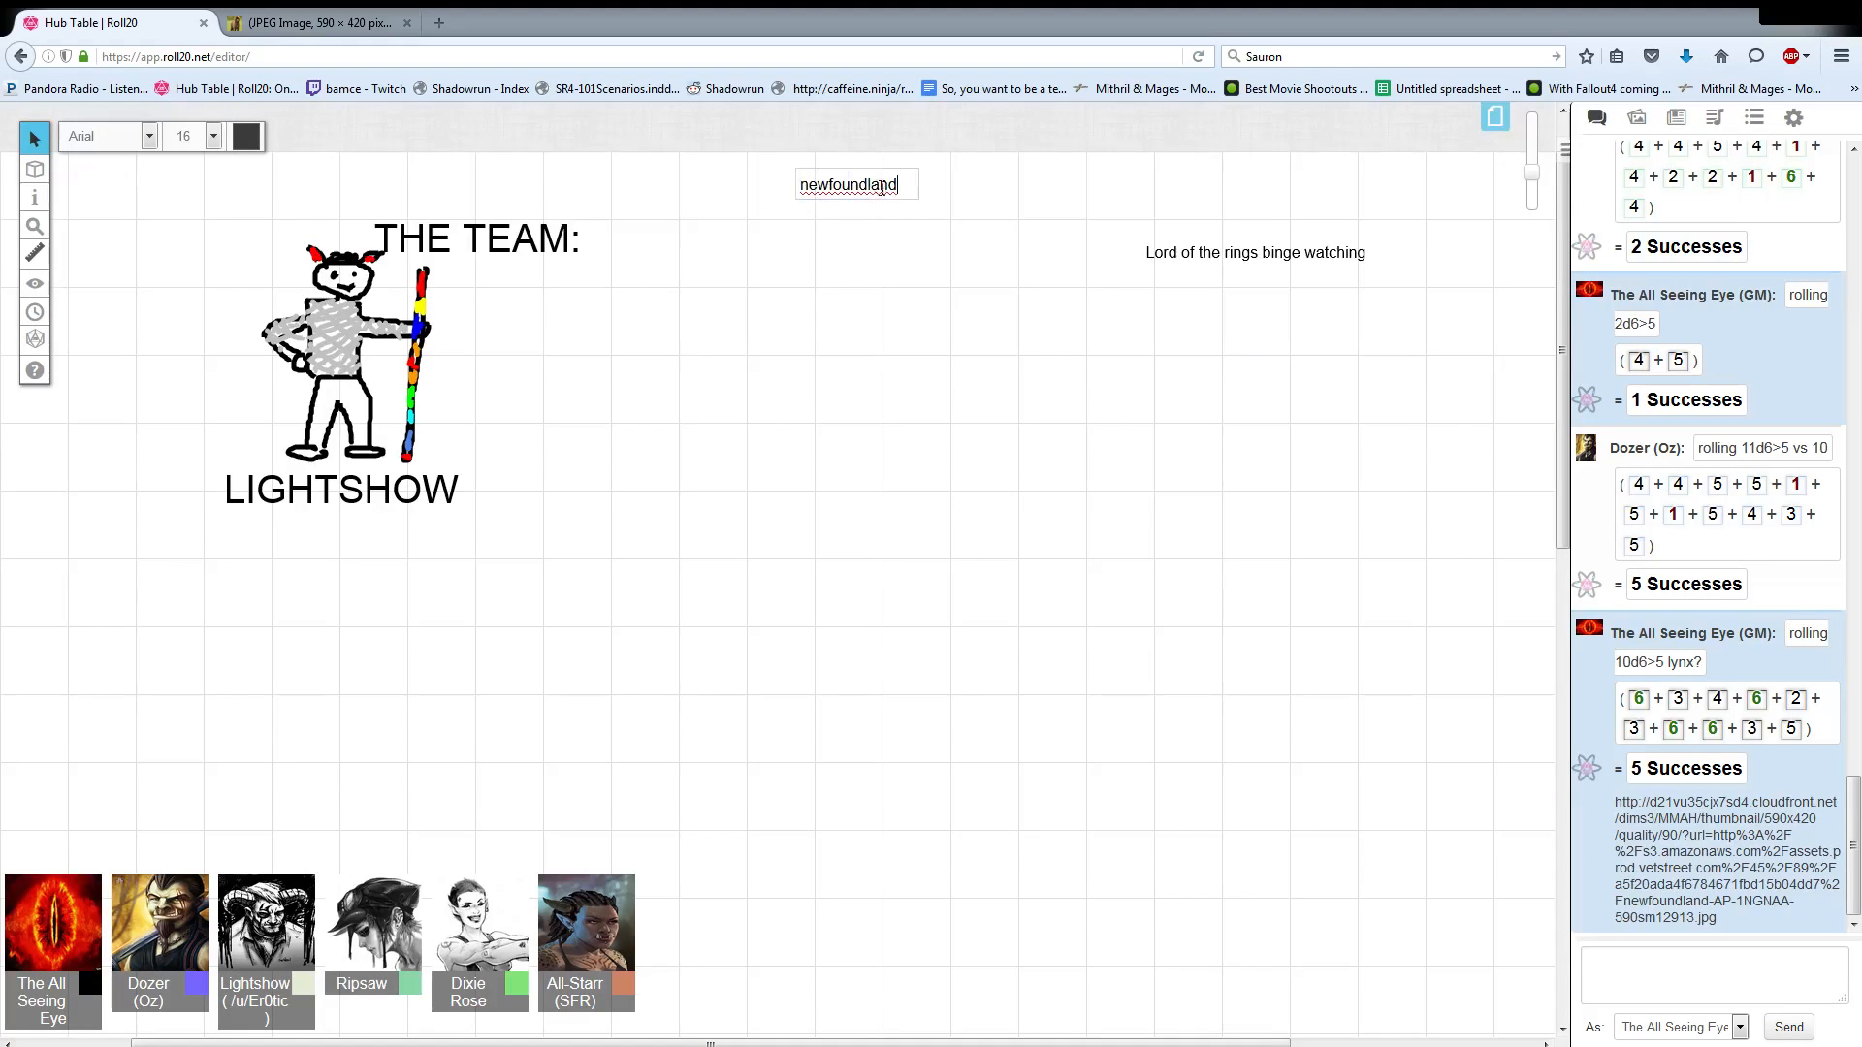
{"action": "type", "text": "b"}
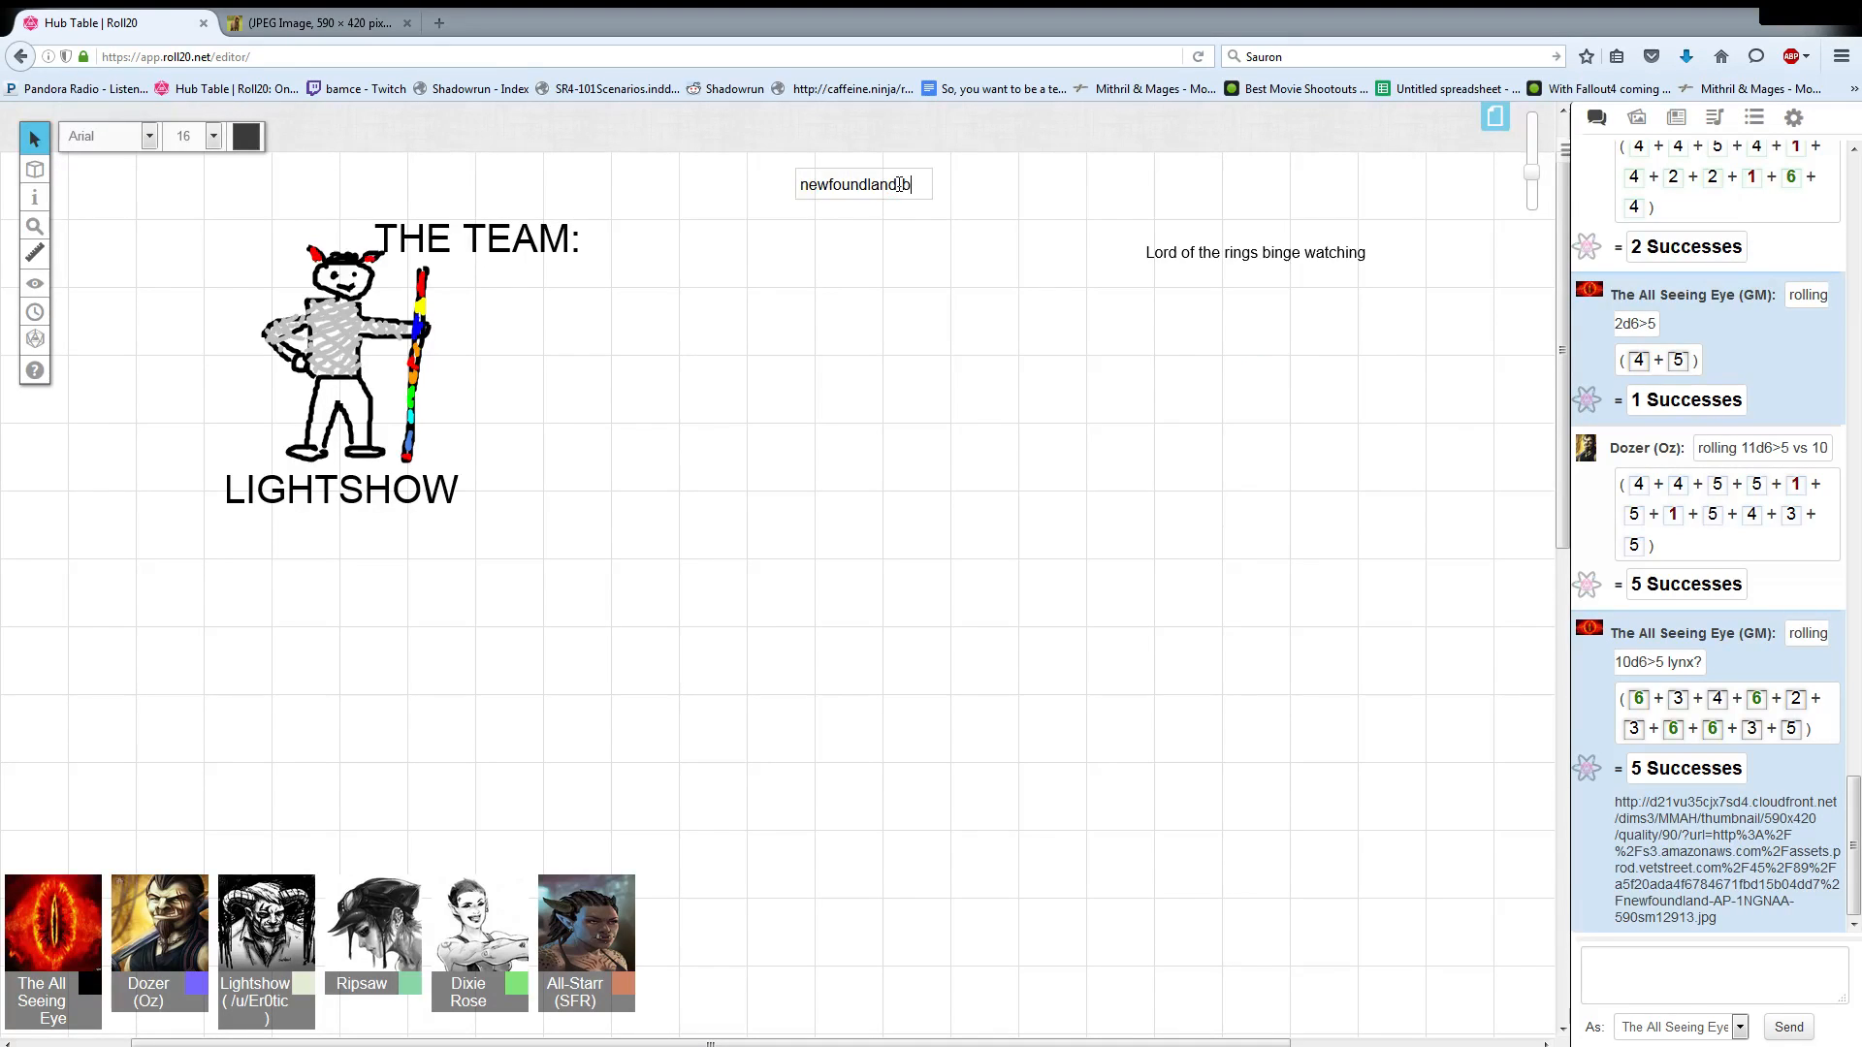
{"action": "type", "text": "ig dog"}
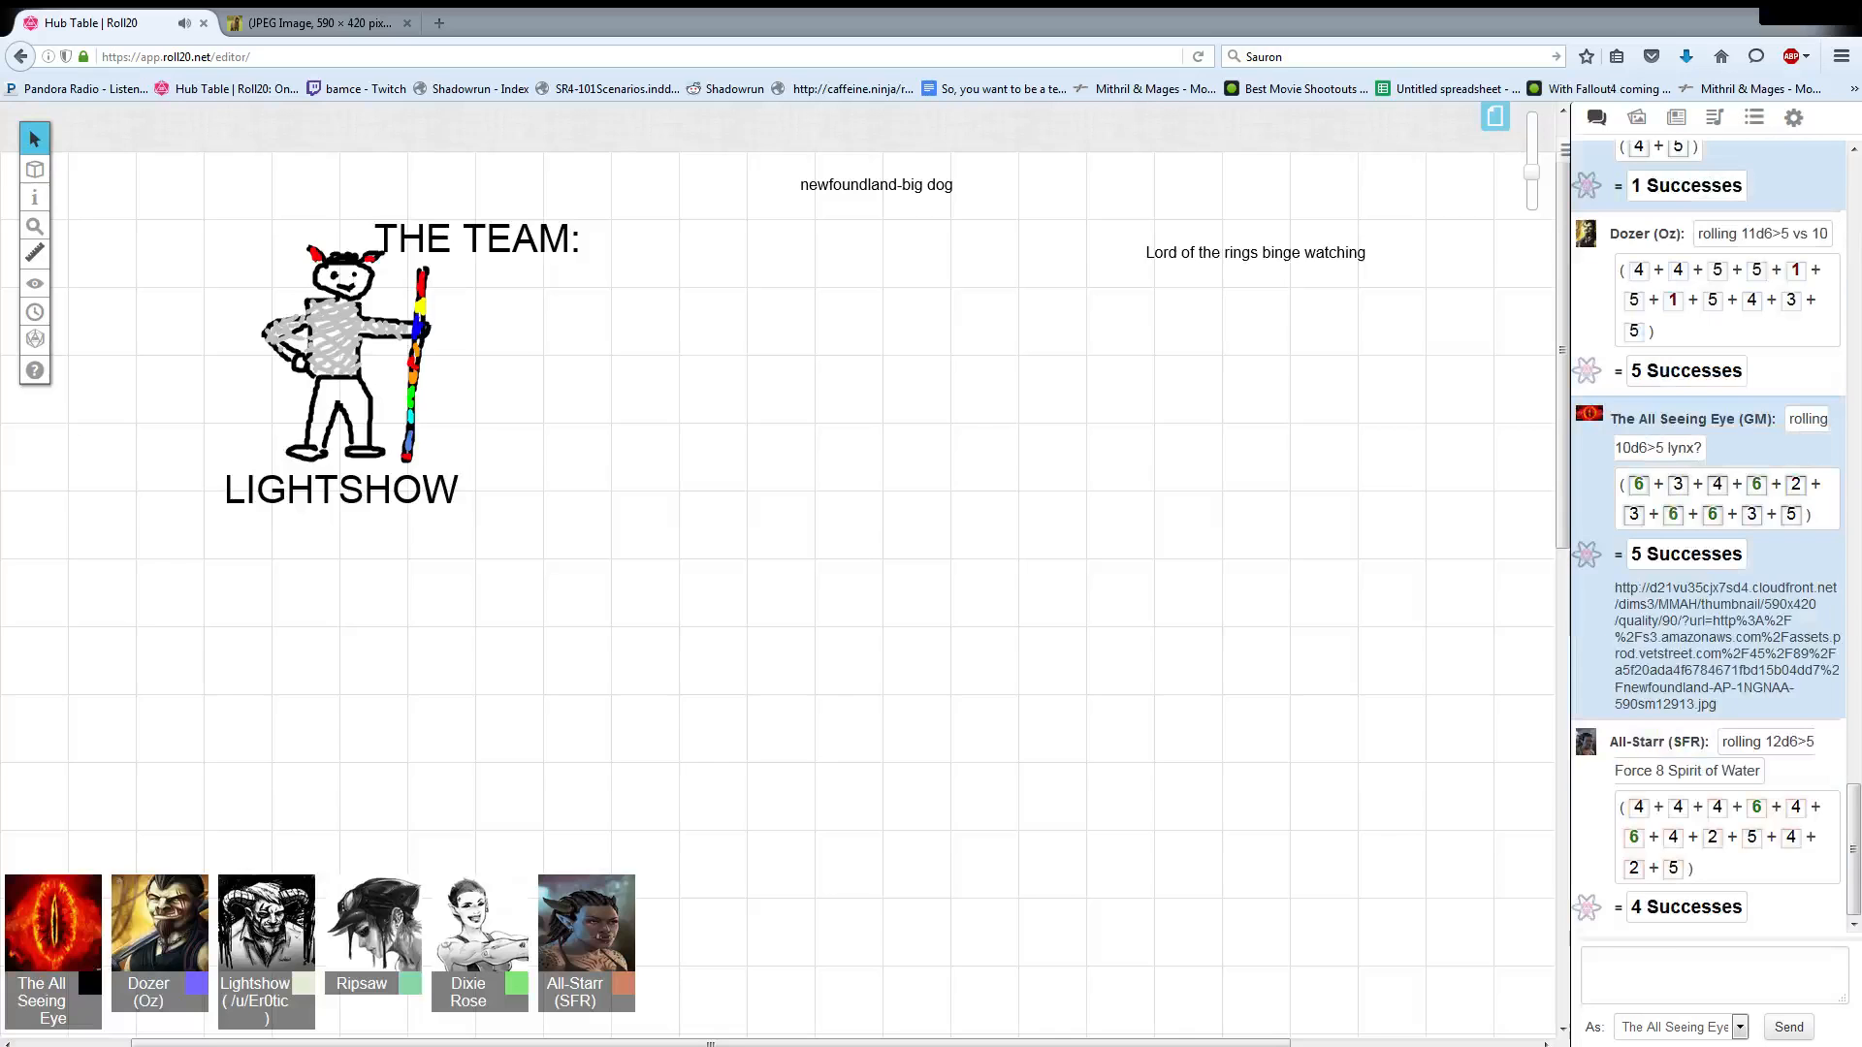
Send a '/roll 8d6>5' roll in the chat.
{"action": "left_click", "coordinate": [1710, 973]}
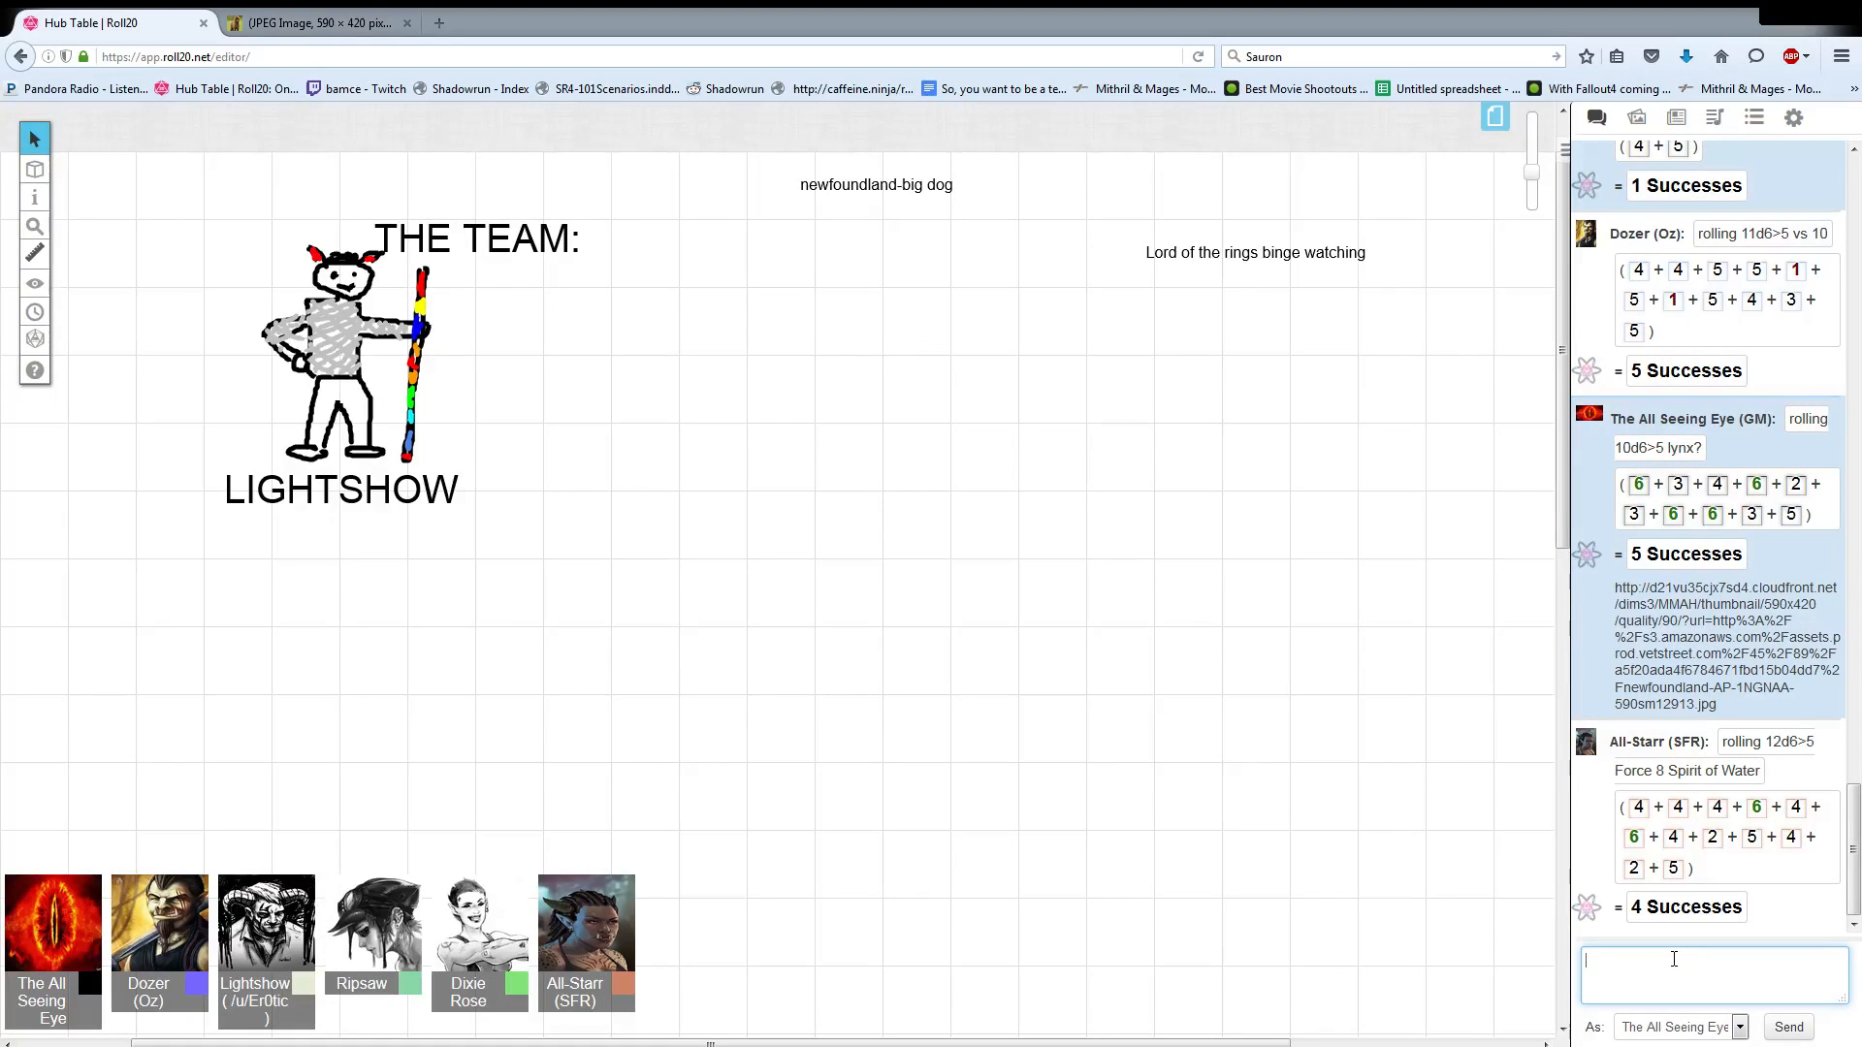
{"action": "type", "text": "/roll 8"}
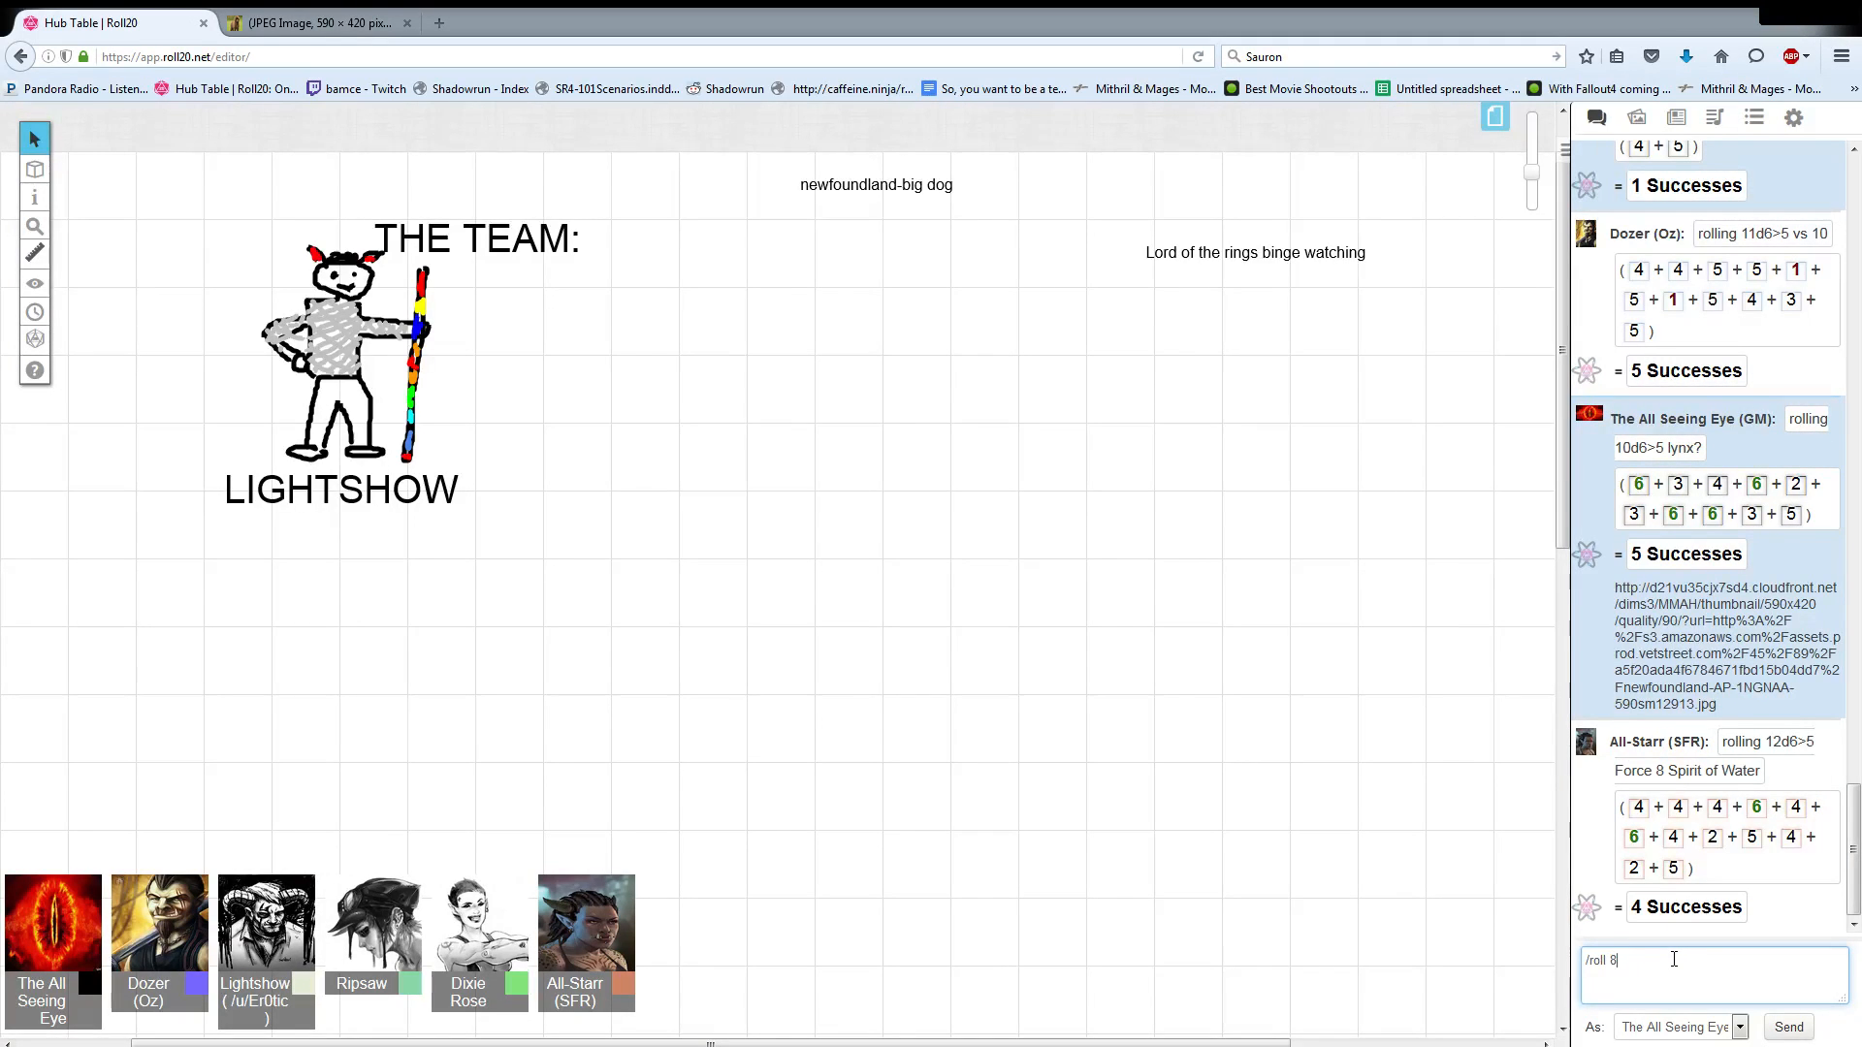
{"action": "type", "text": "d6>5"}
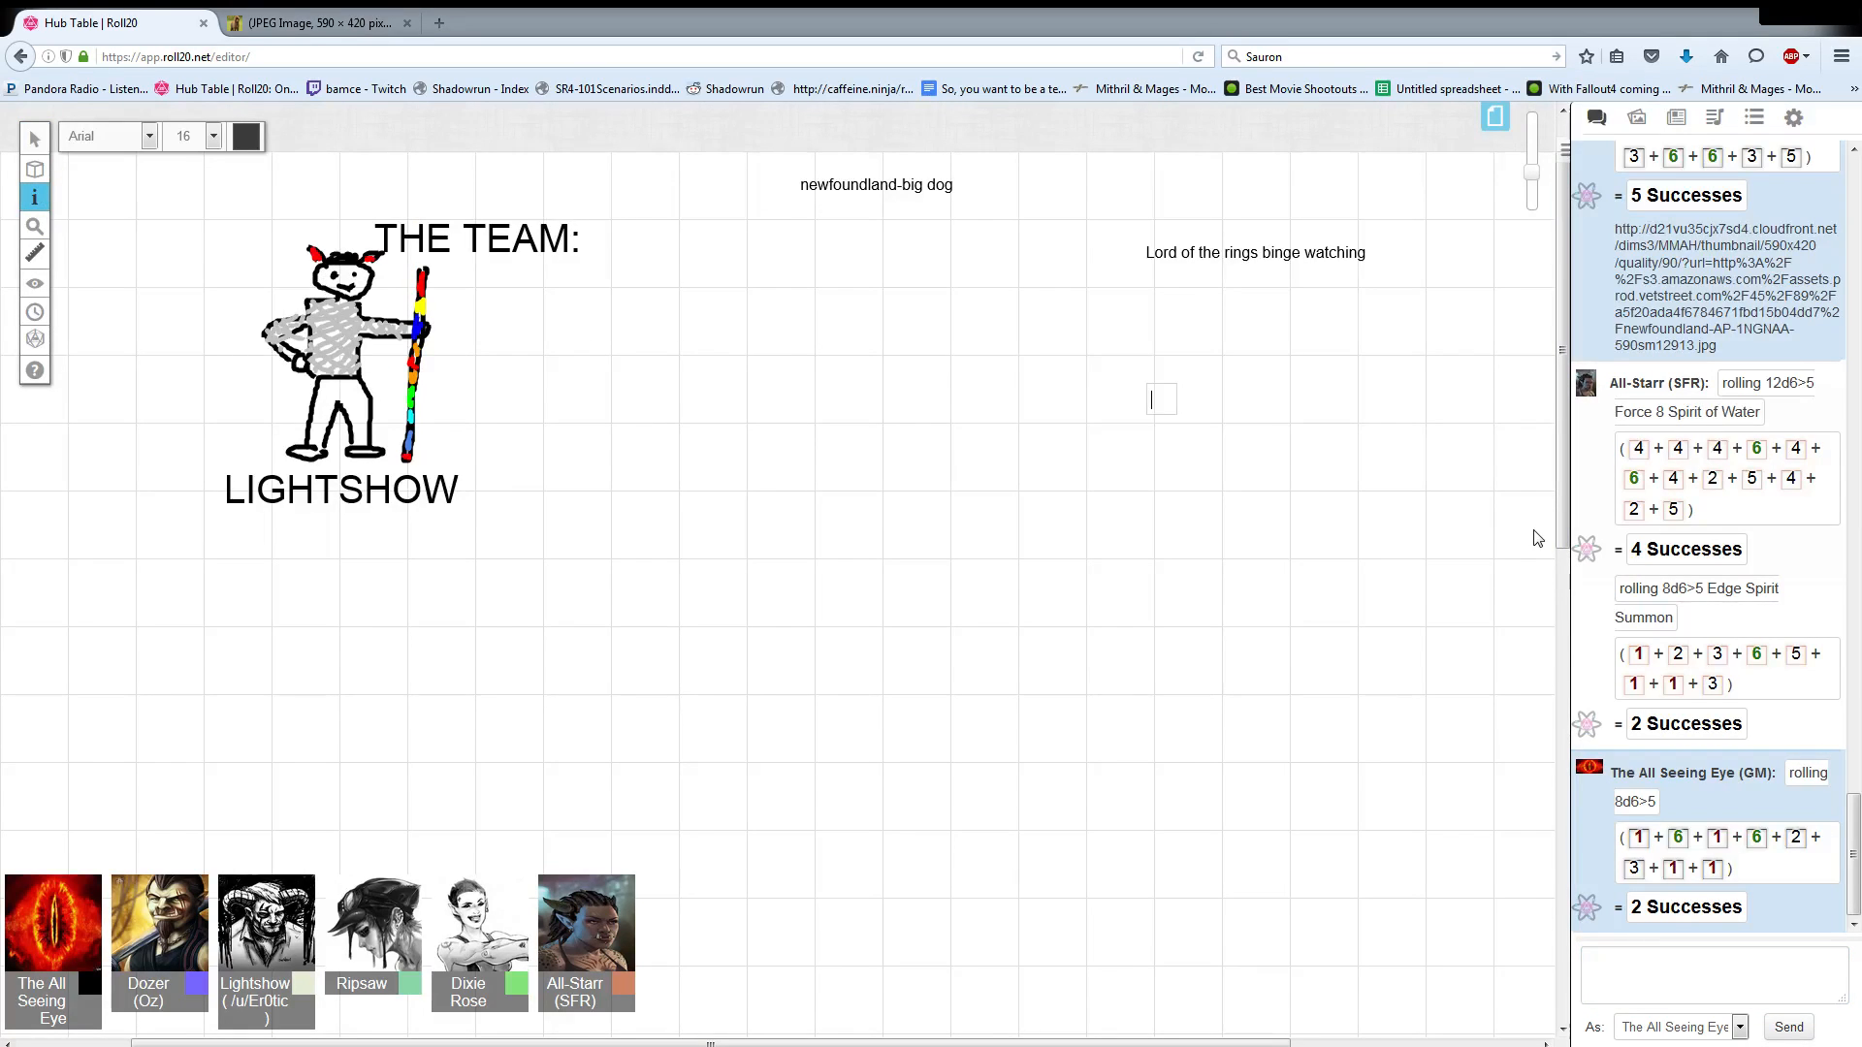
Add a text note '4 services on a F8 water spirit' below the binge-watching note.
{"action": "type", "text": "4 services"}
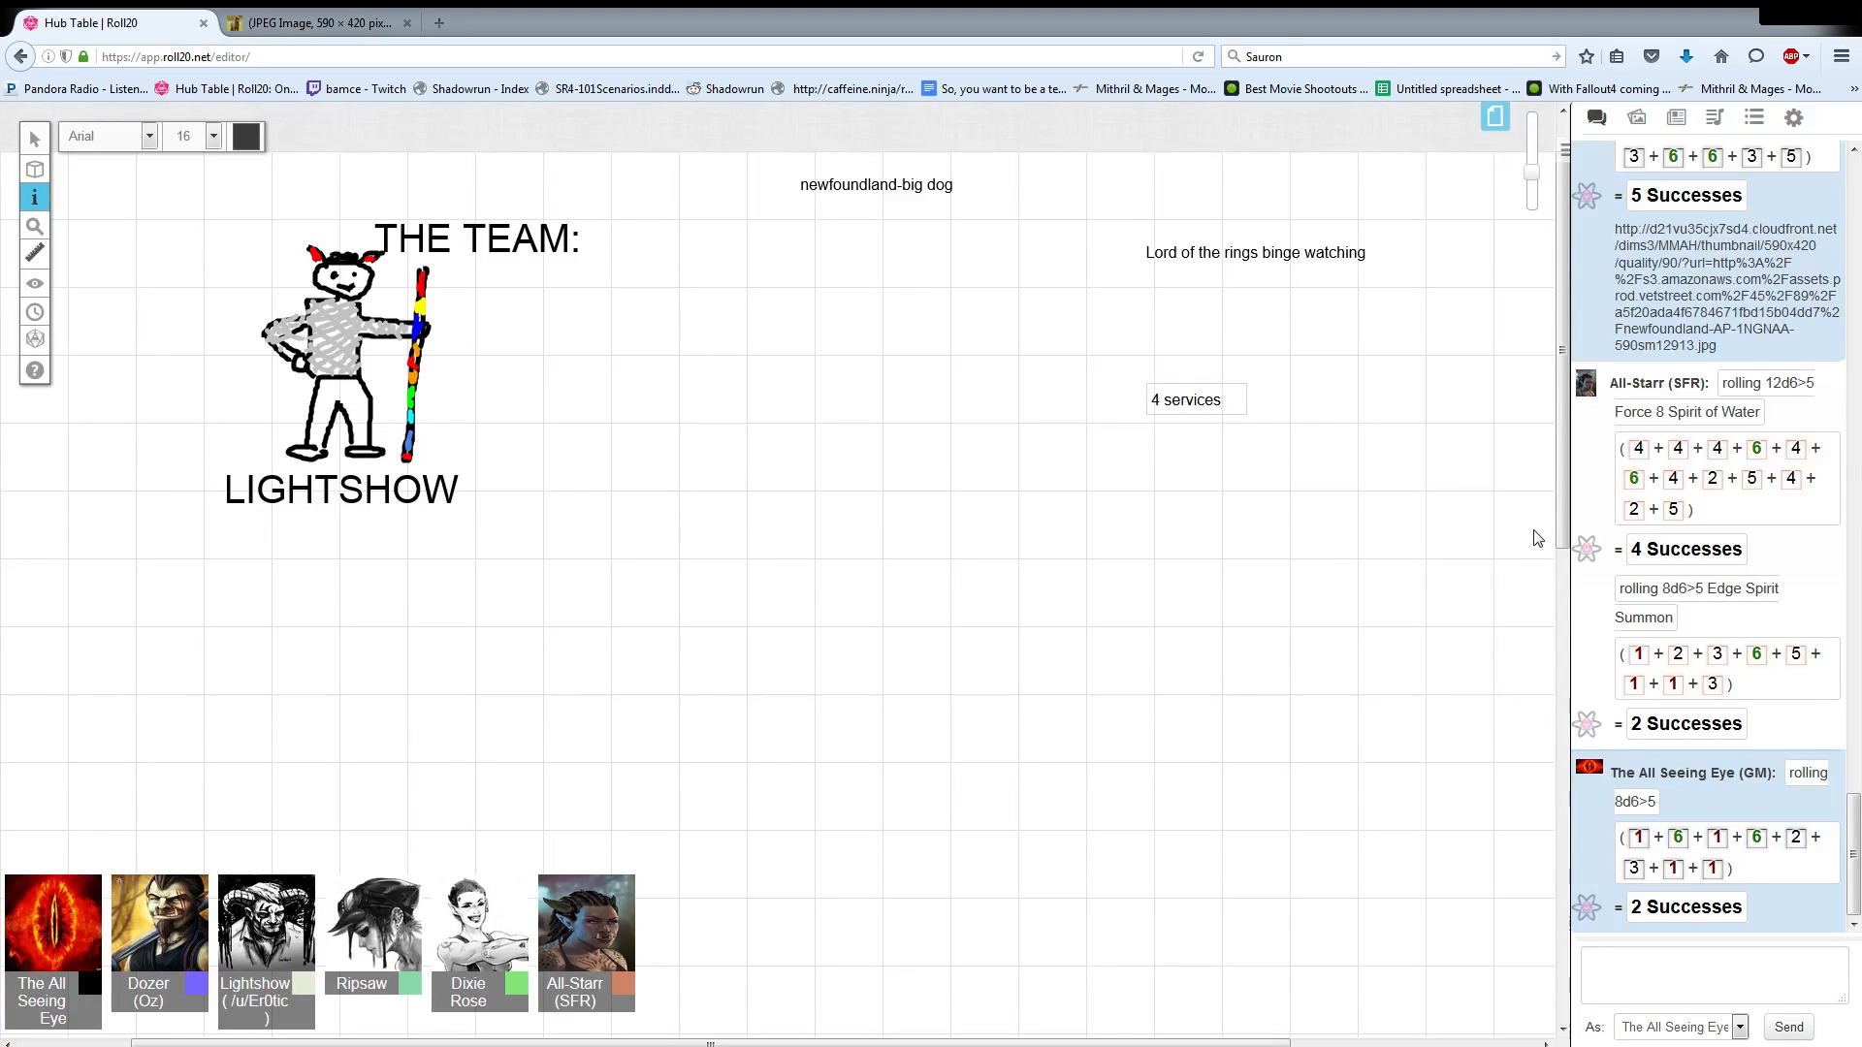
{"action": "type", "text": "on a F8 water spiri"}
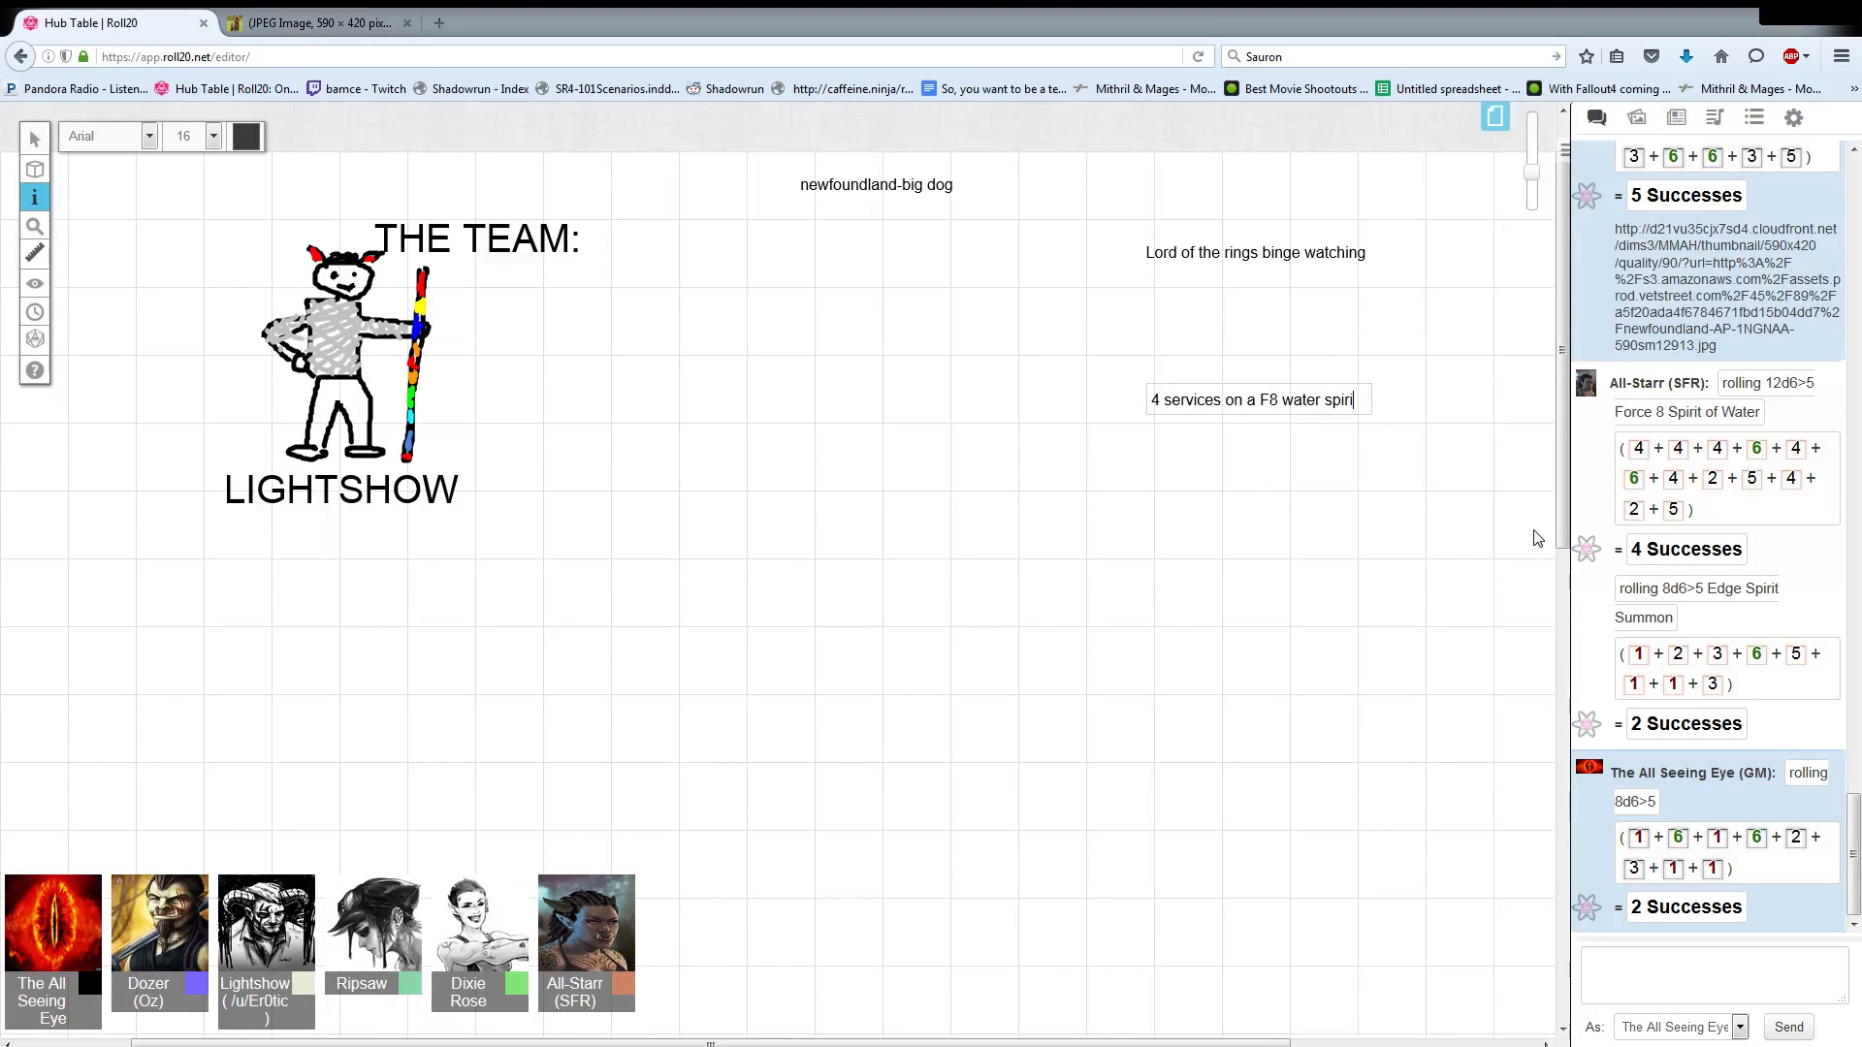
{"action": "left_click", "coordinate": [35, 136]}
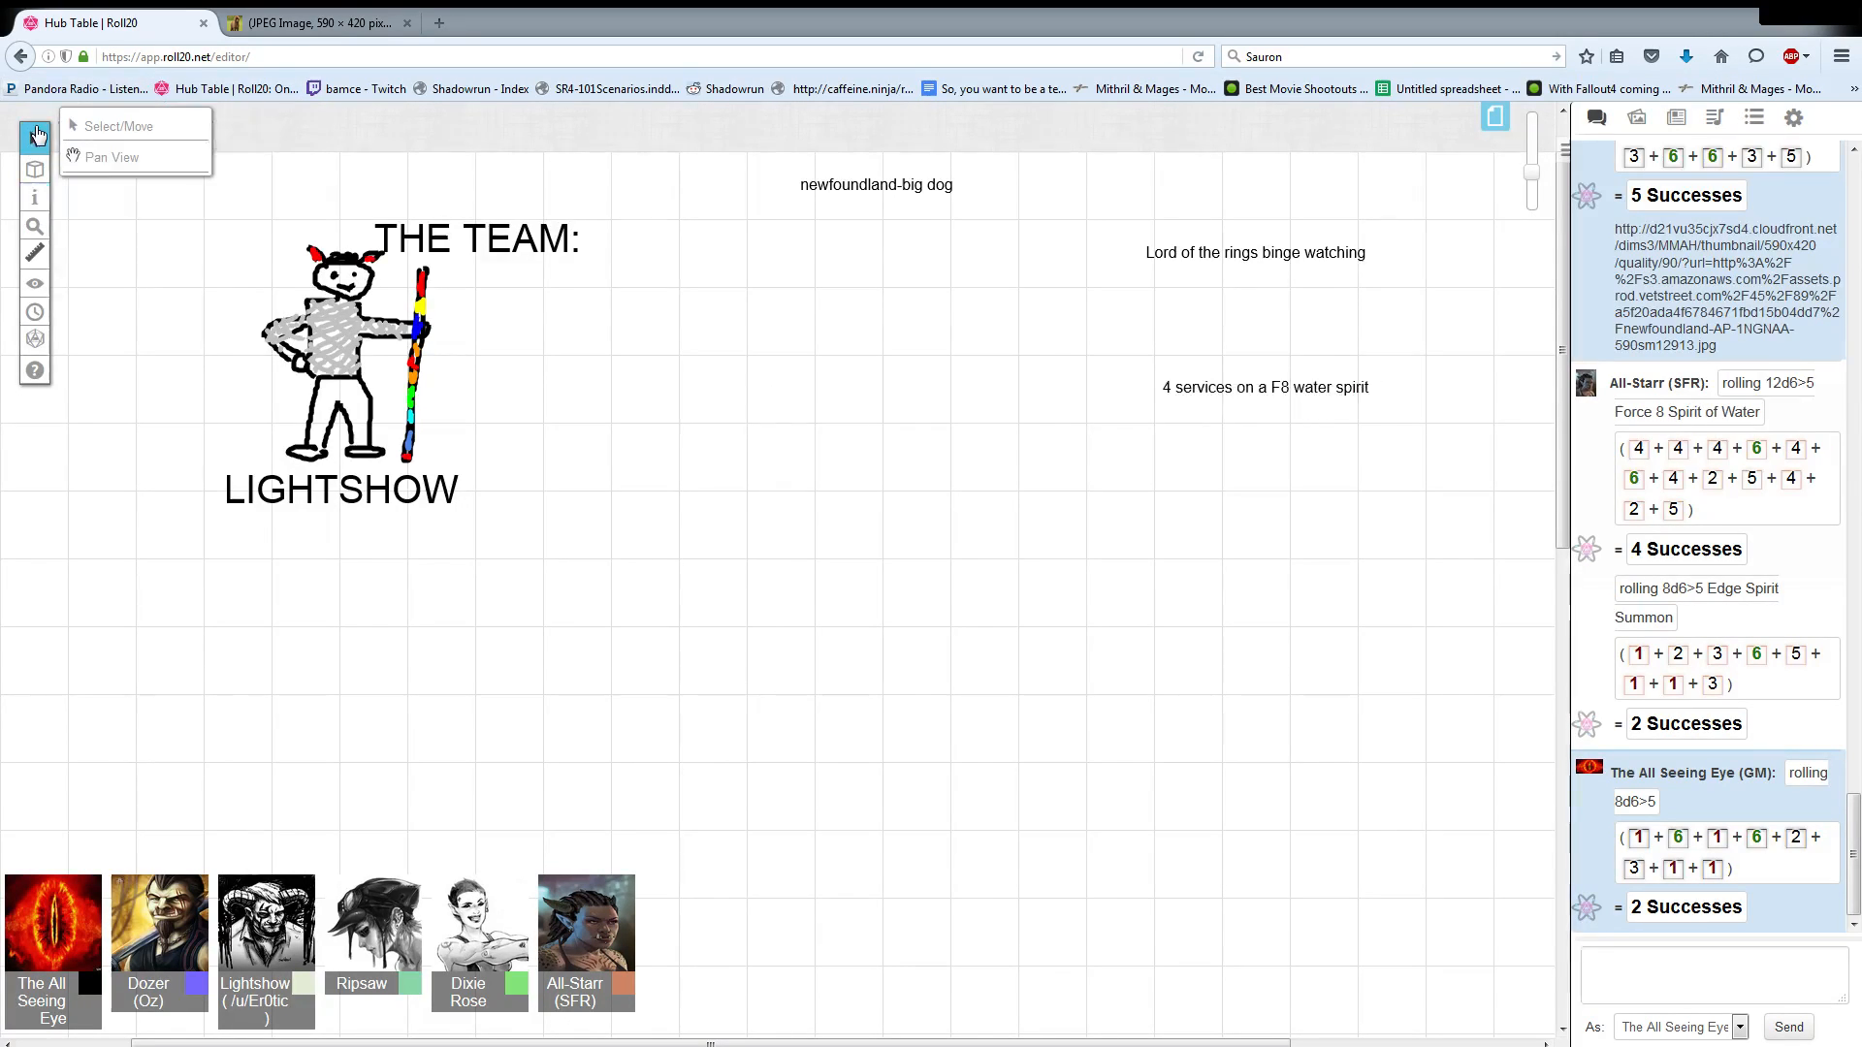
Return to the Select/Move tool and follow incoming binding rolls from the chat input.
{"action": "left_click", "coordinate": [119, 125]}
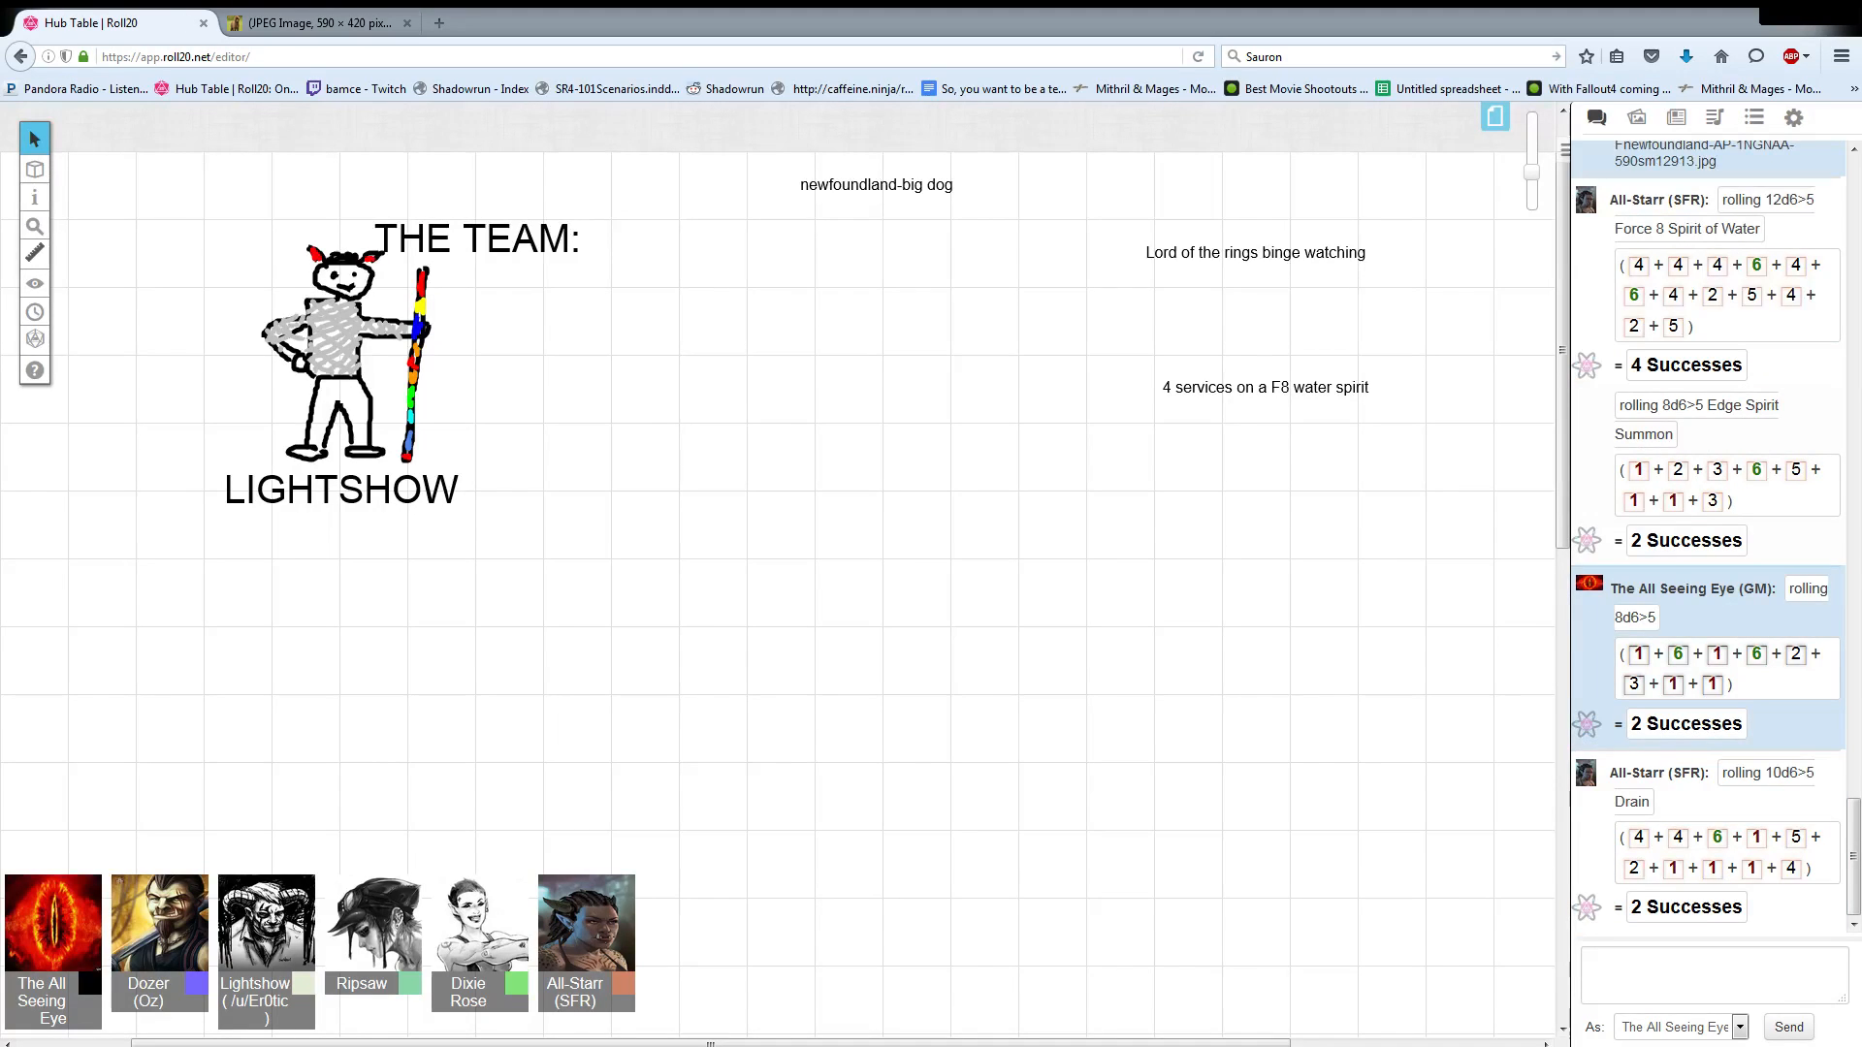
{"action": "left_click", "coordinate": [1711, 973]}
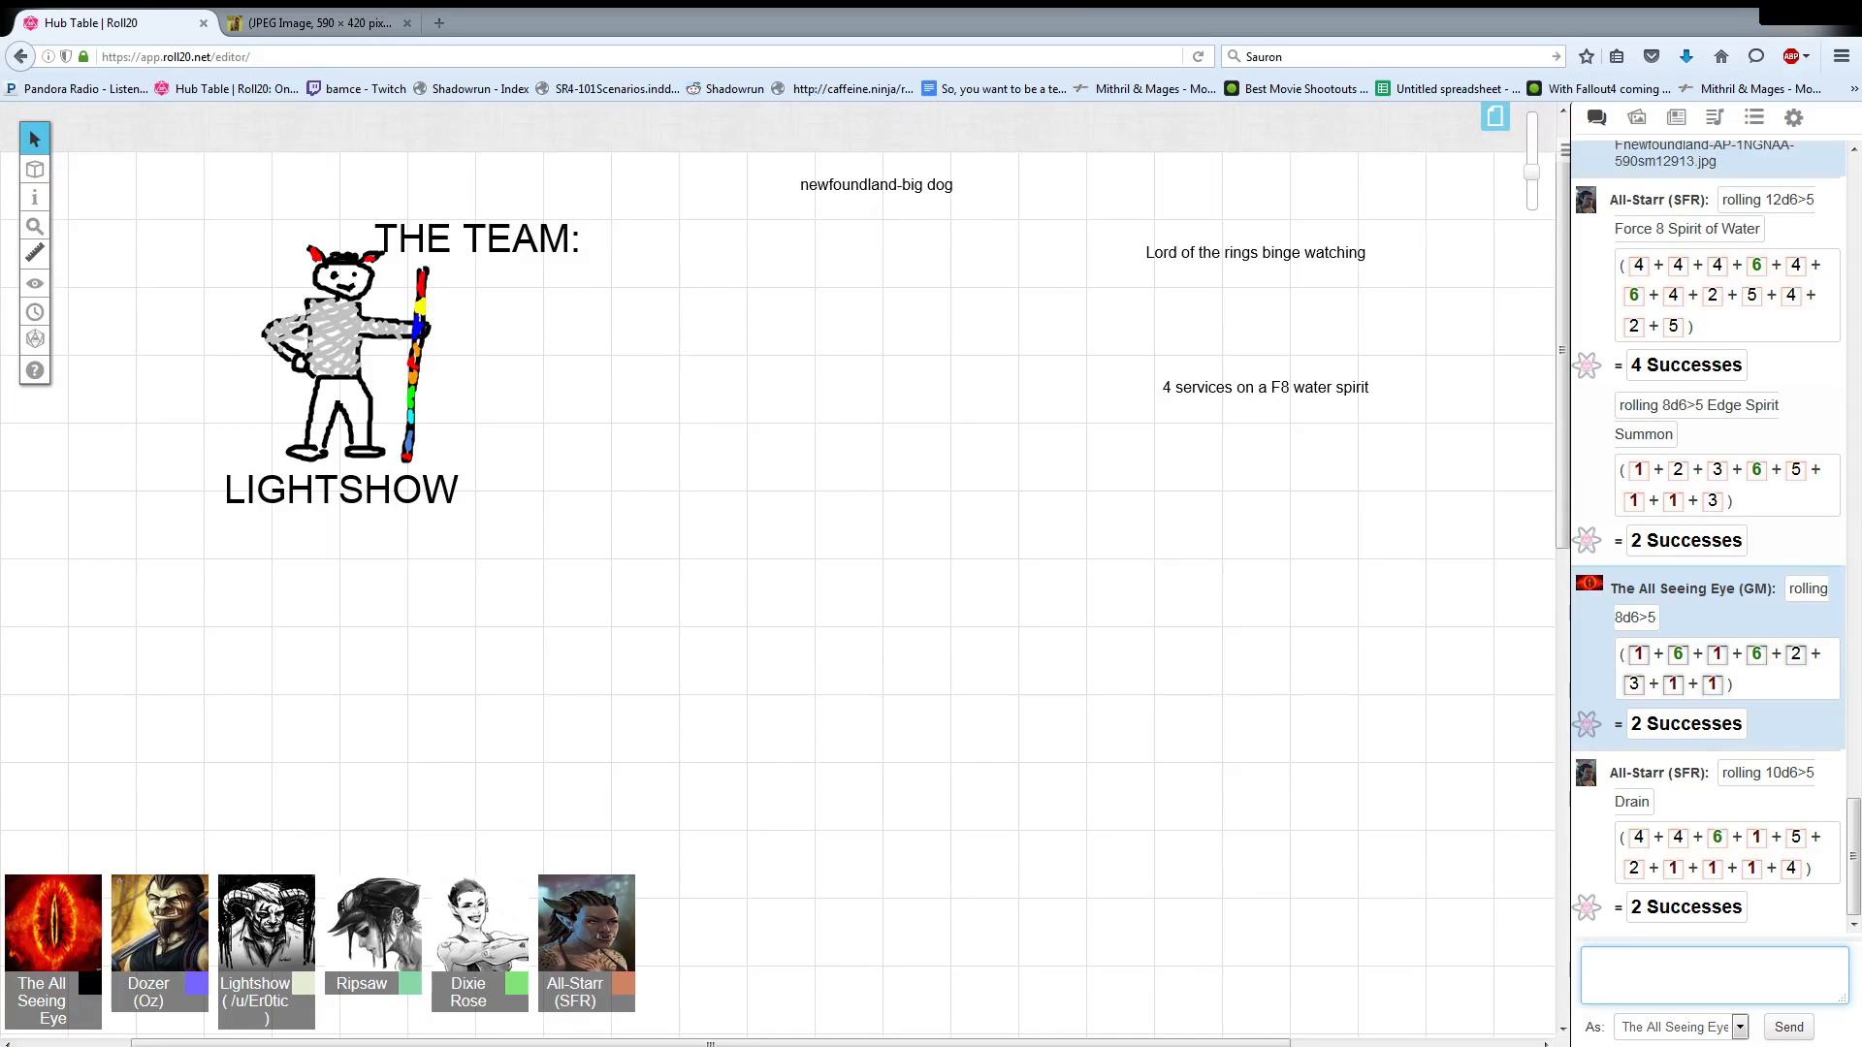
{"action": "left_click", "coordinate": [1711, 974]}
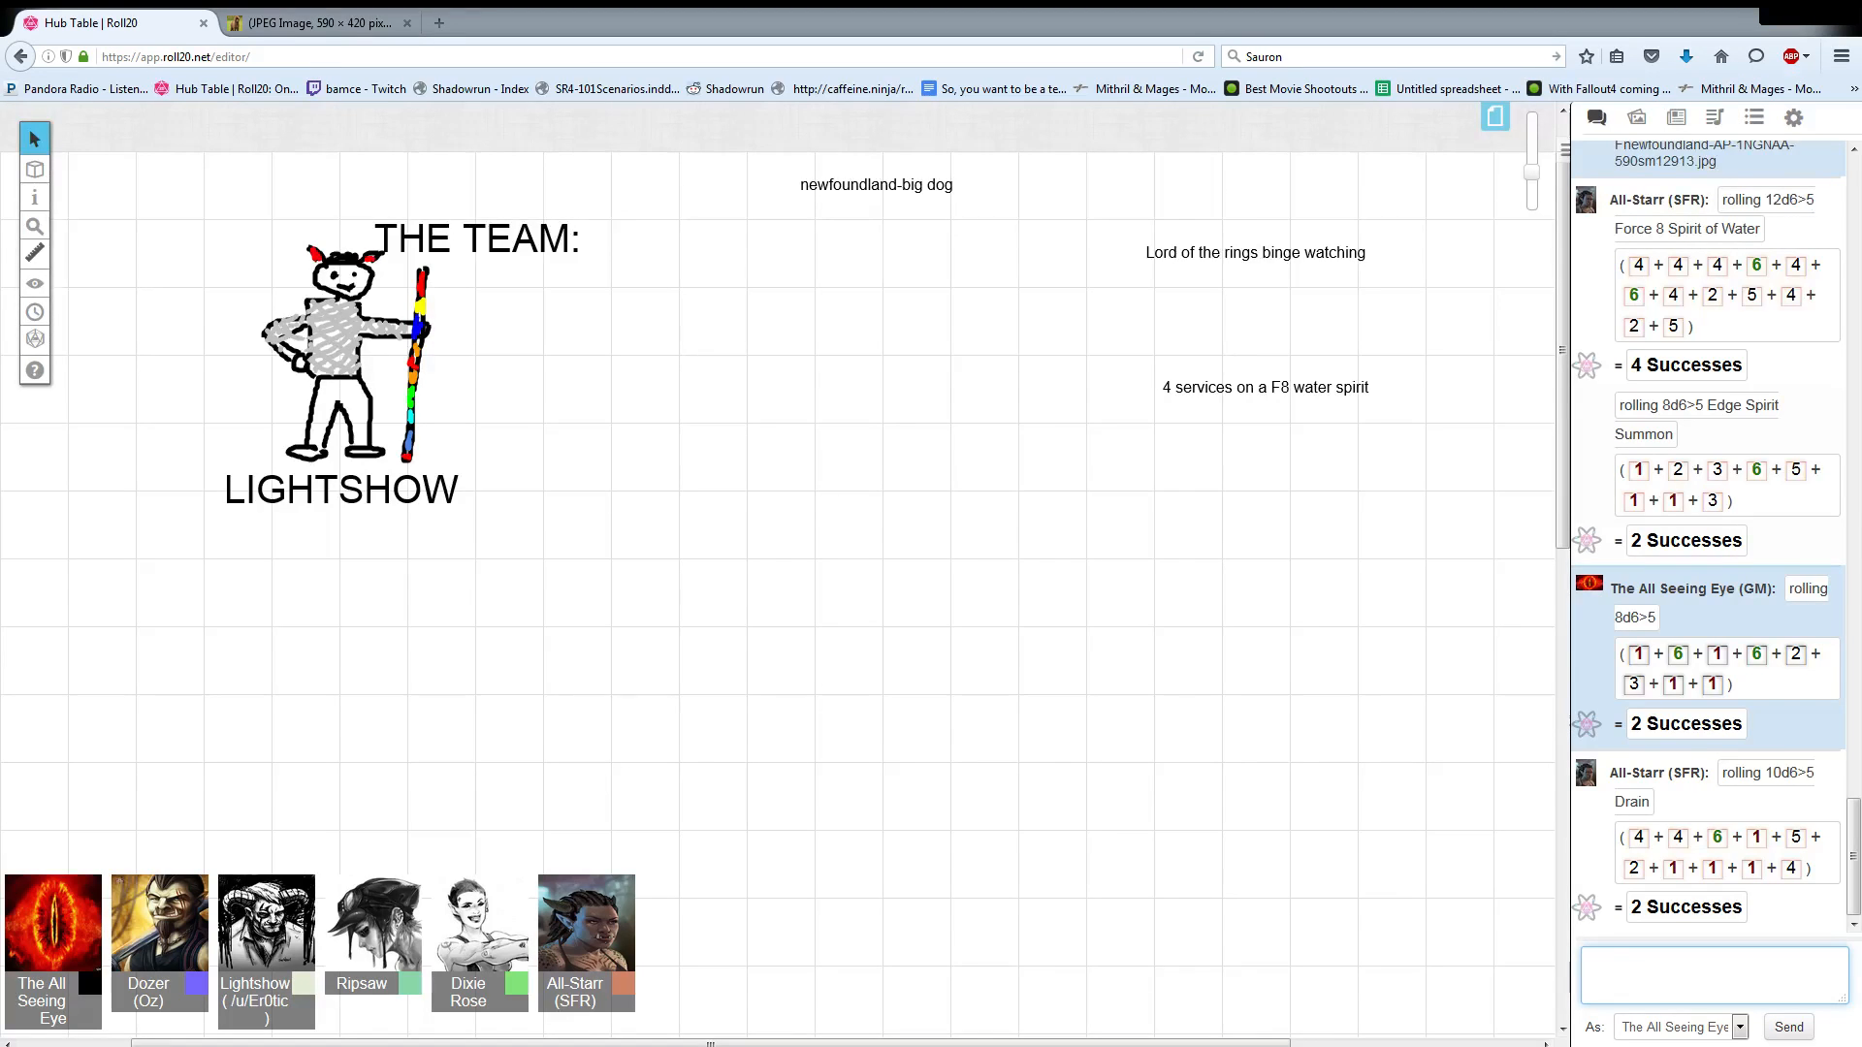
{"action": "left_click", "coordinate": [1710, 974]}
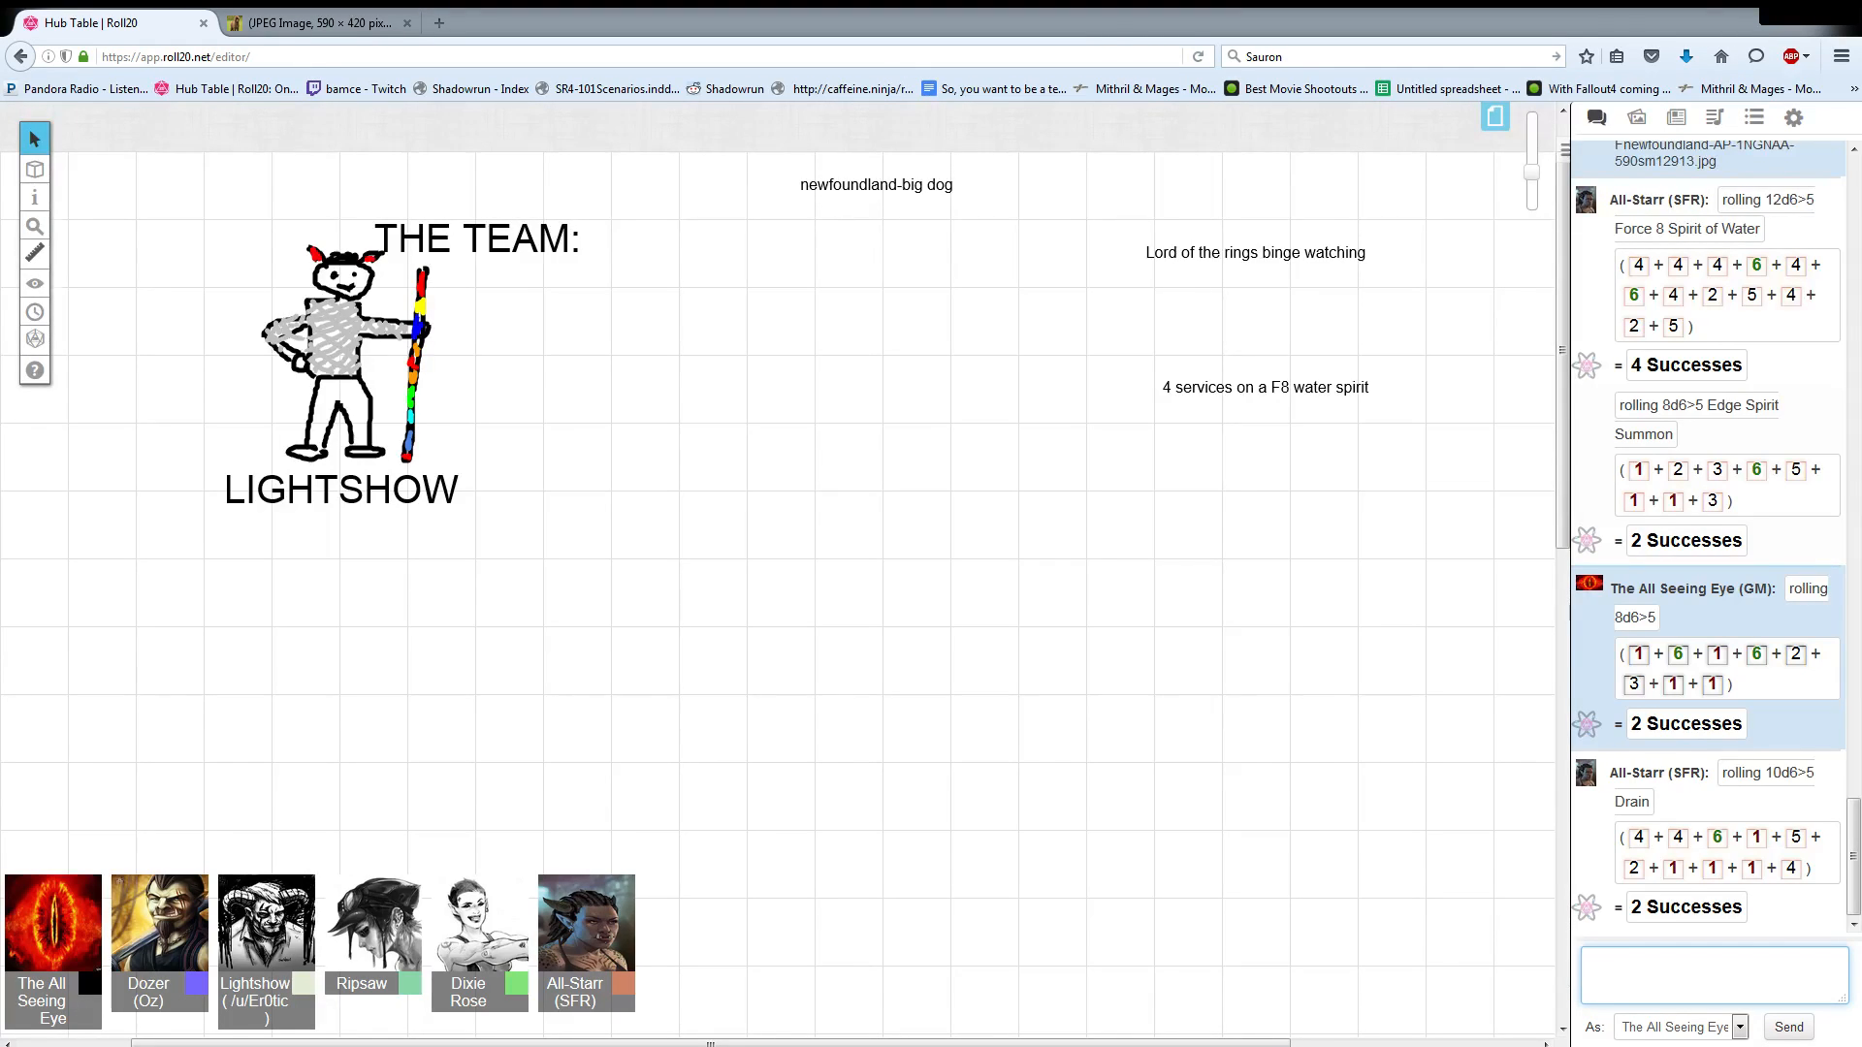
{"action": "left_click", "coordinate": [1711, 973]}
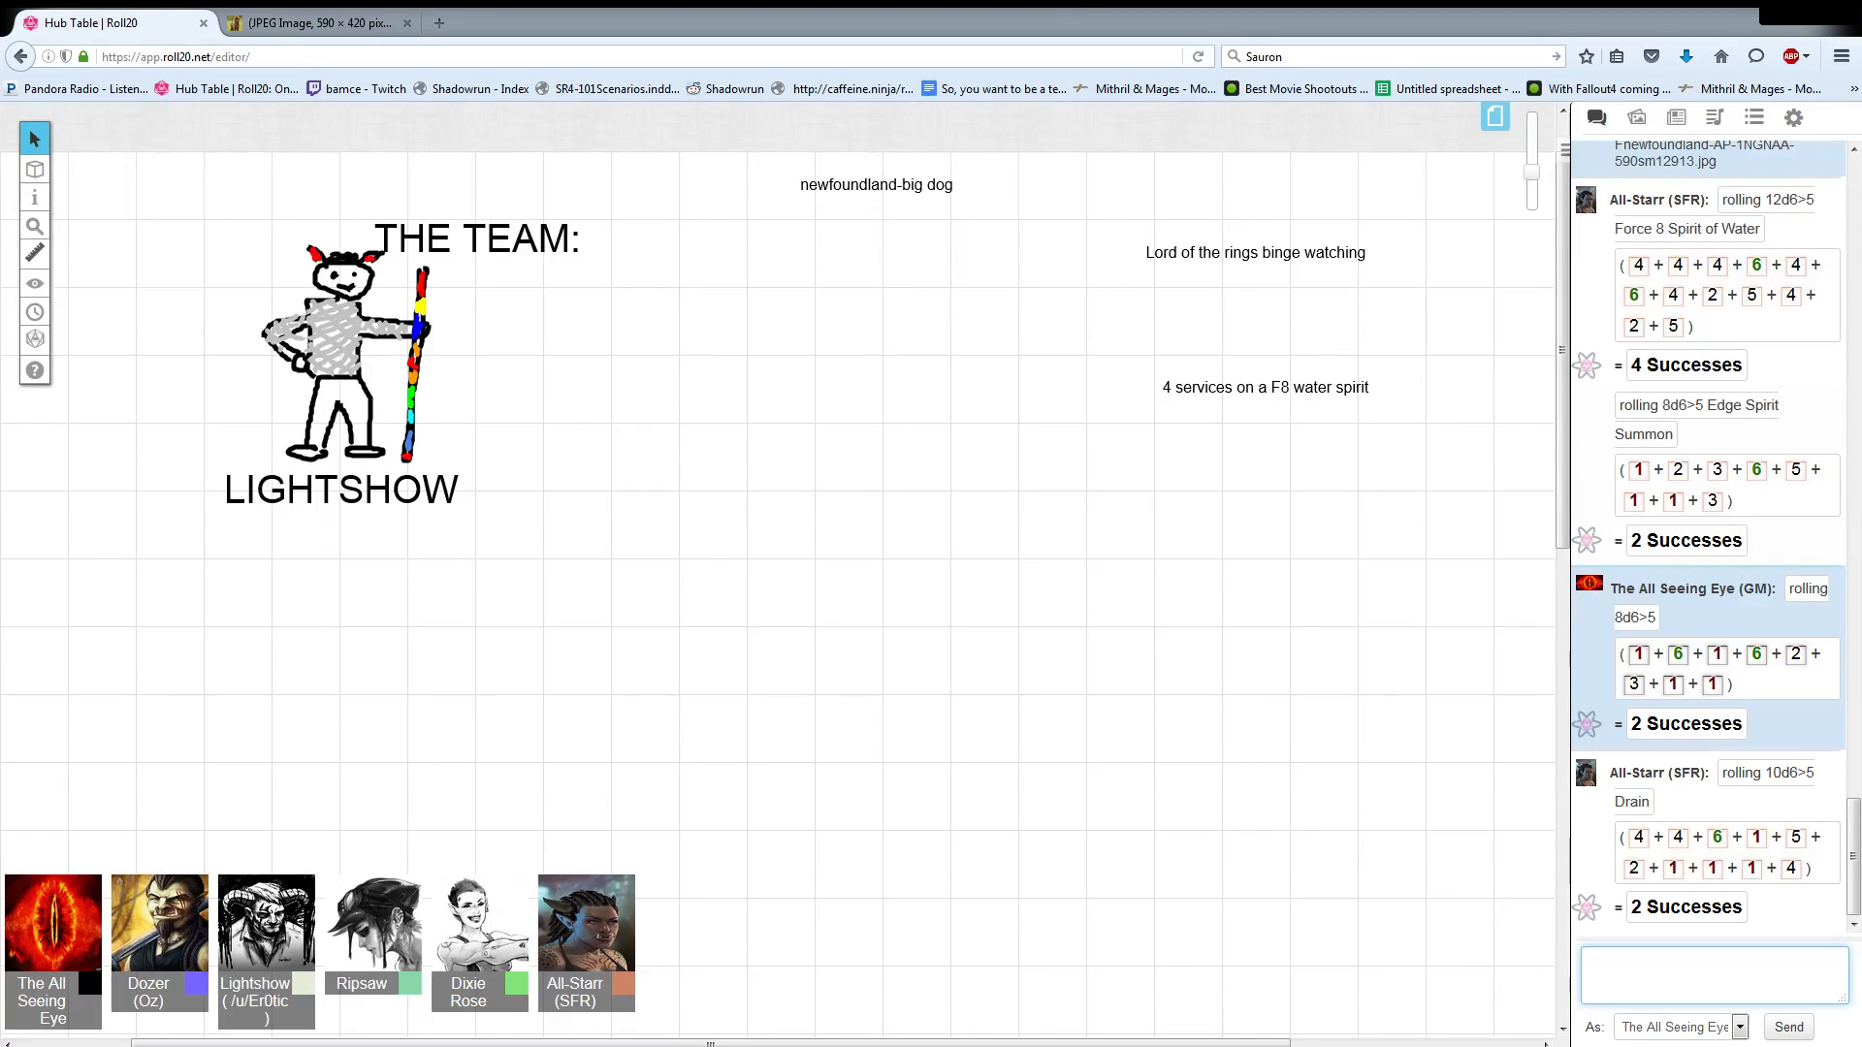
{"action": "left_click", "coordinate": [1710, 973]}
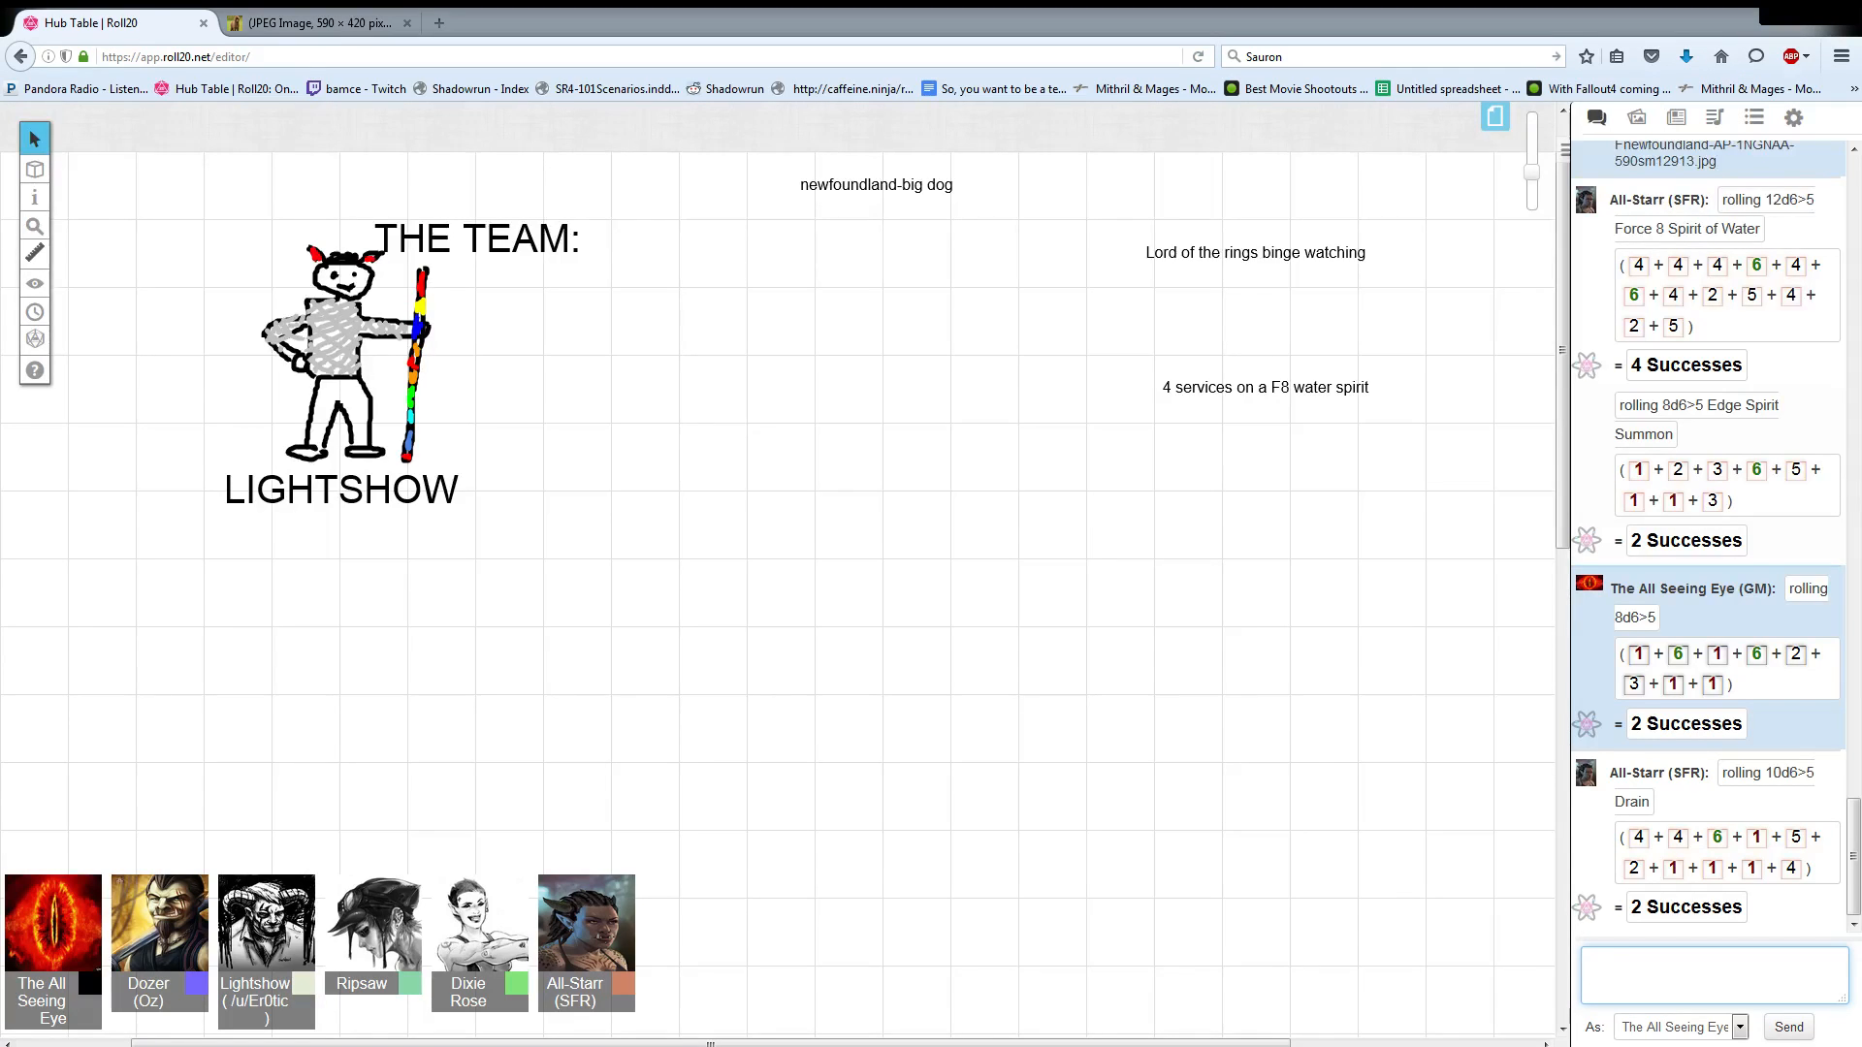
{"action": "left_click", "coordinate": [1713, 973]}
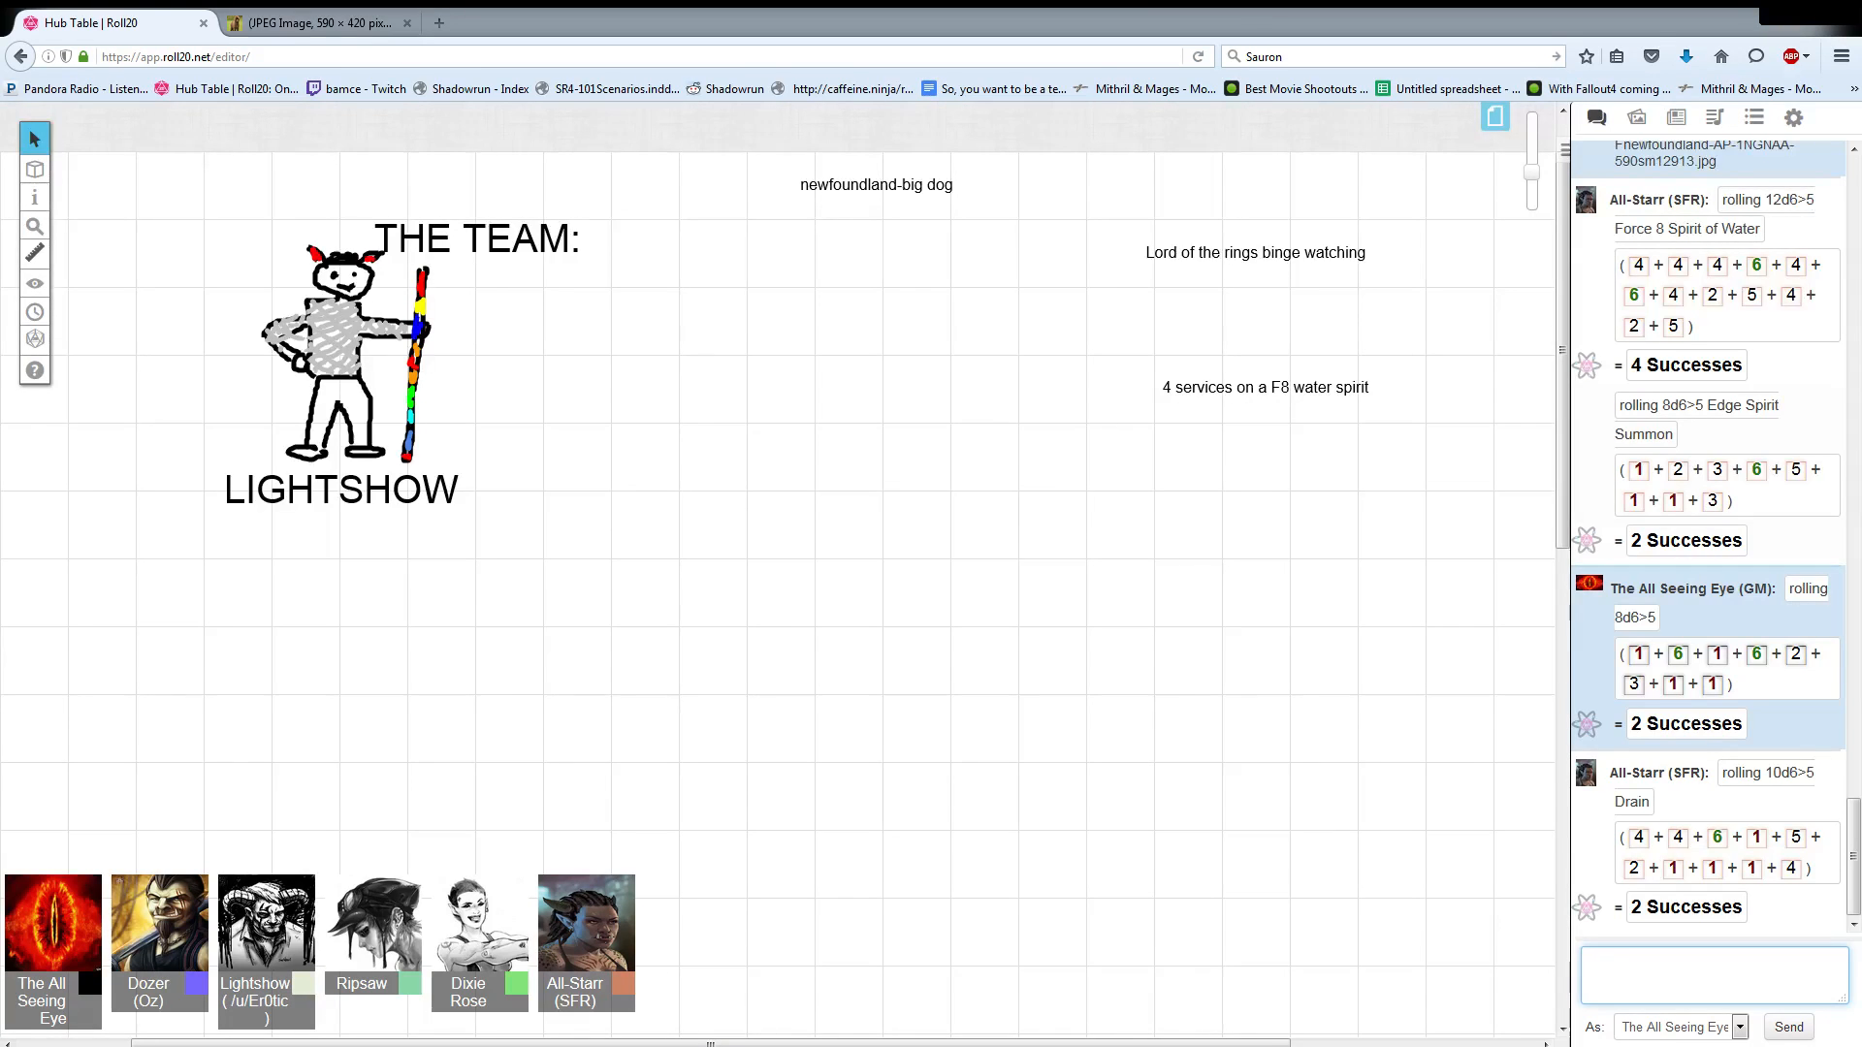
{"action": "left_click", "coordinate": [1712, 974]}
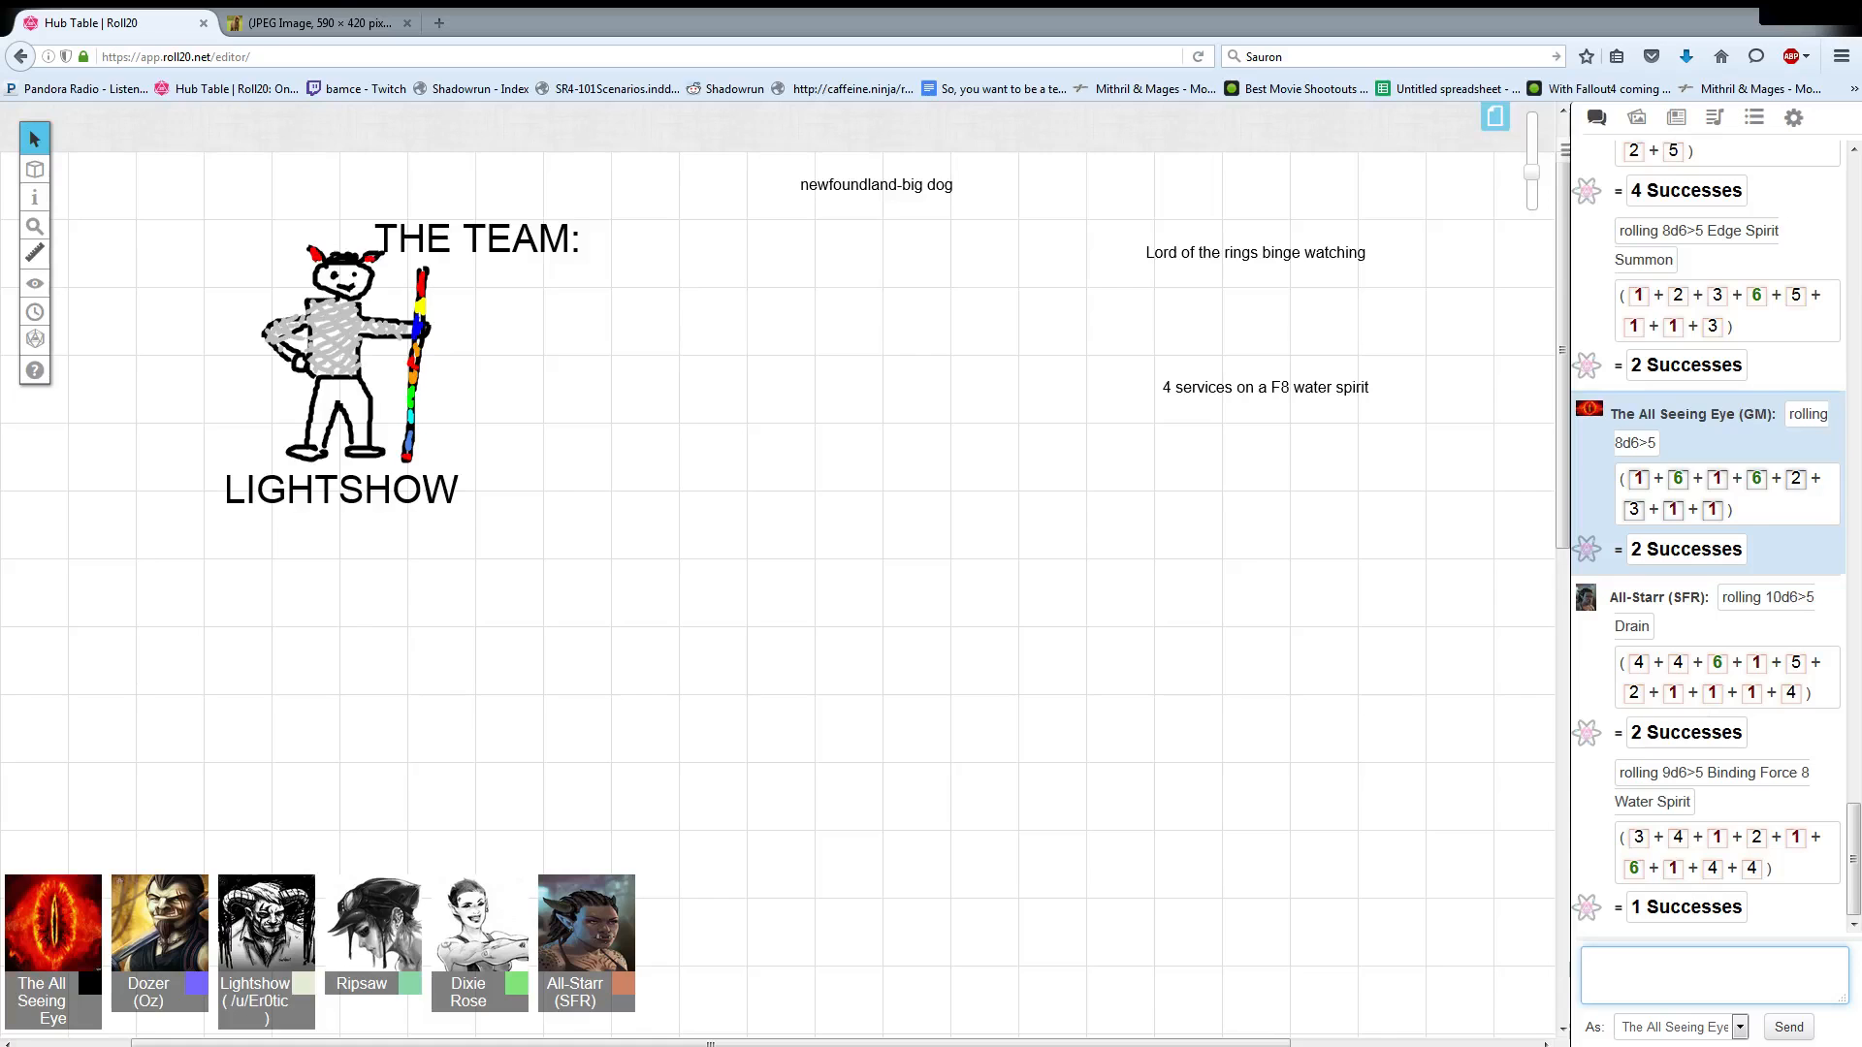
{"action": "left_click", "coordinate": [1712, 973]}
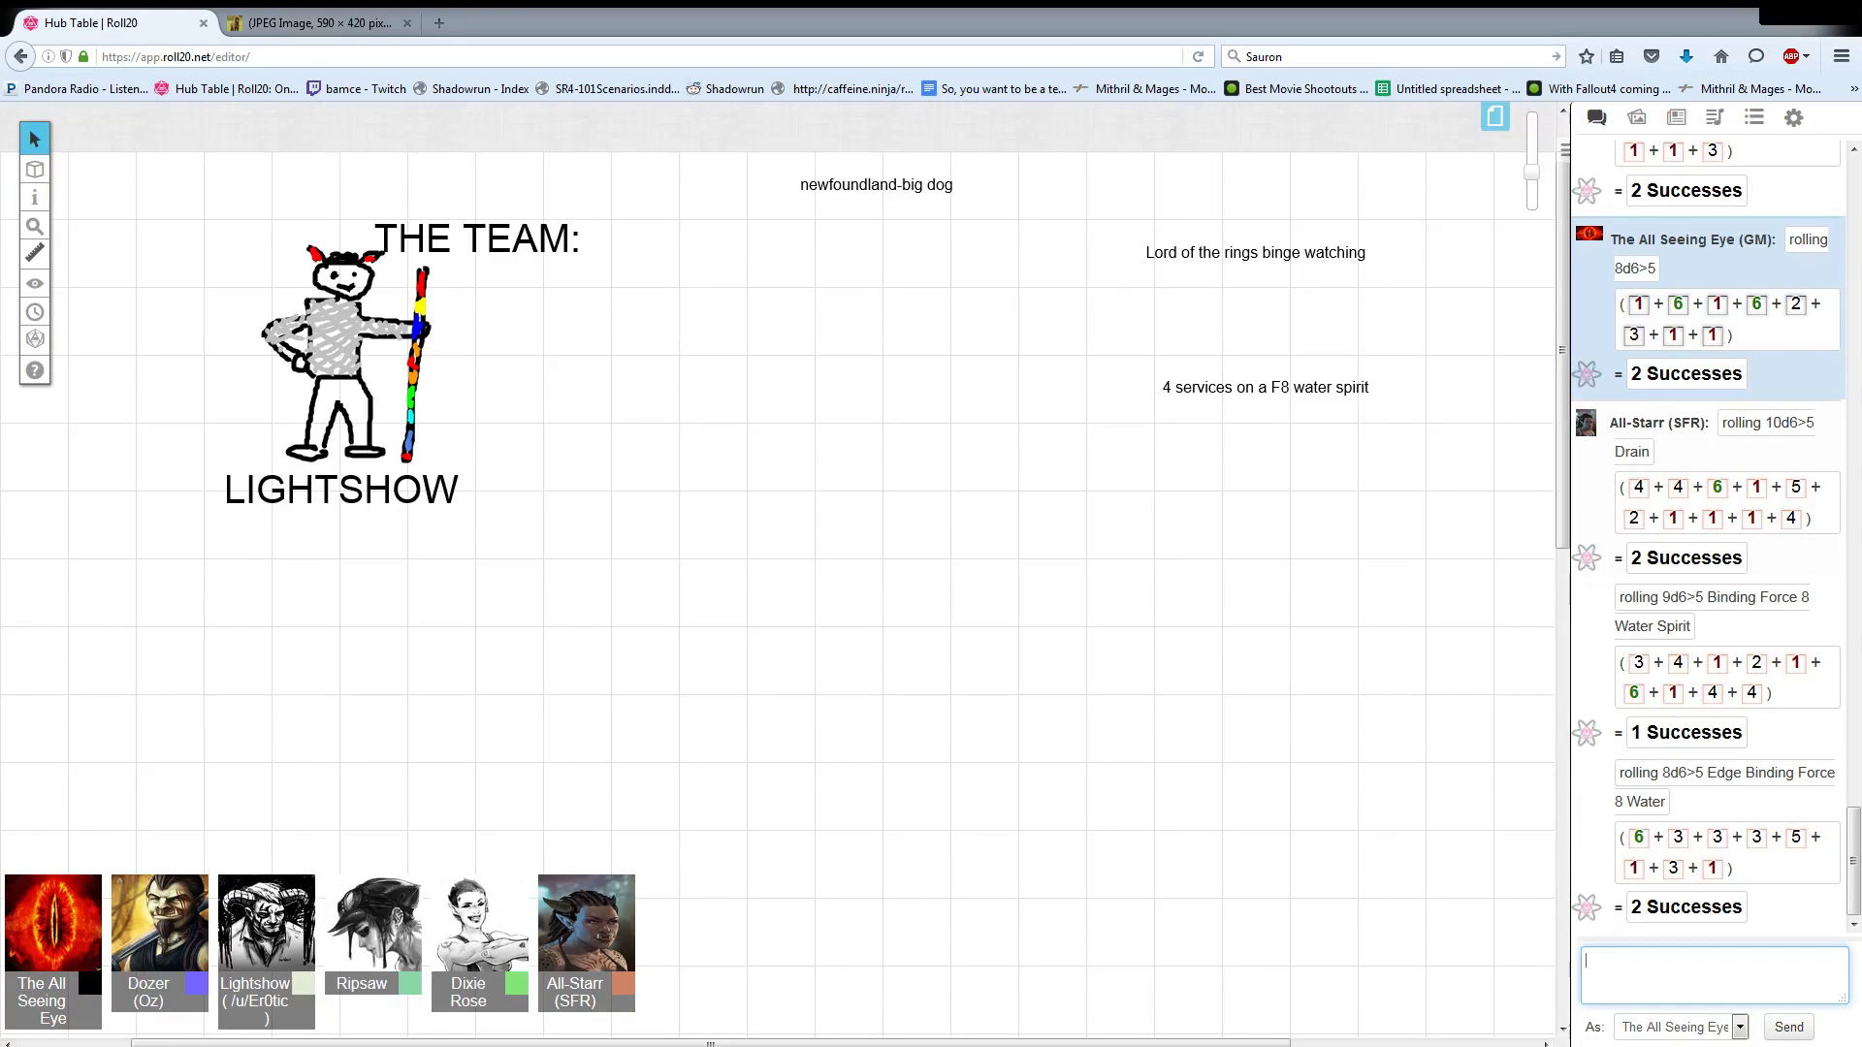
Send a '/roll 16d6>5 nope :(' roll in the chat.
{"action": "type", "text": "/roll"}
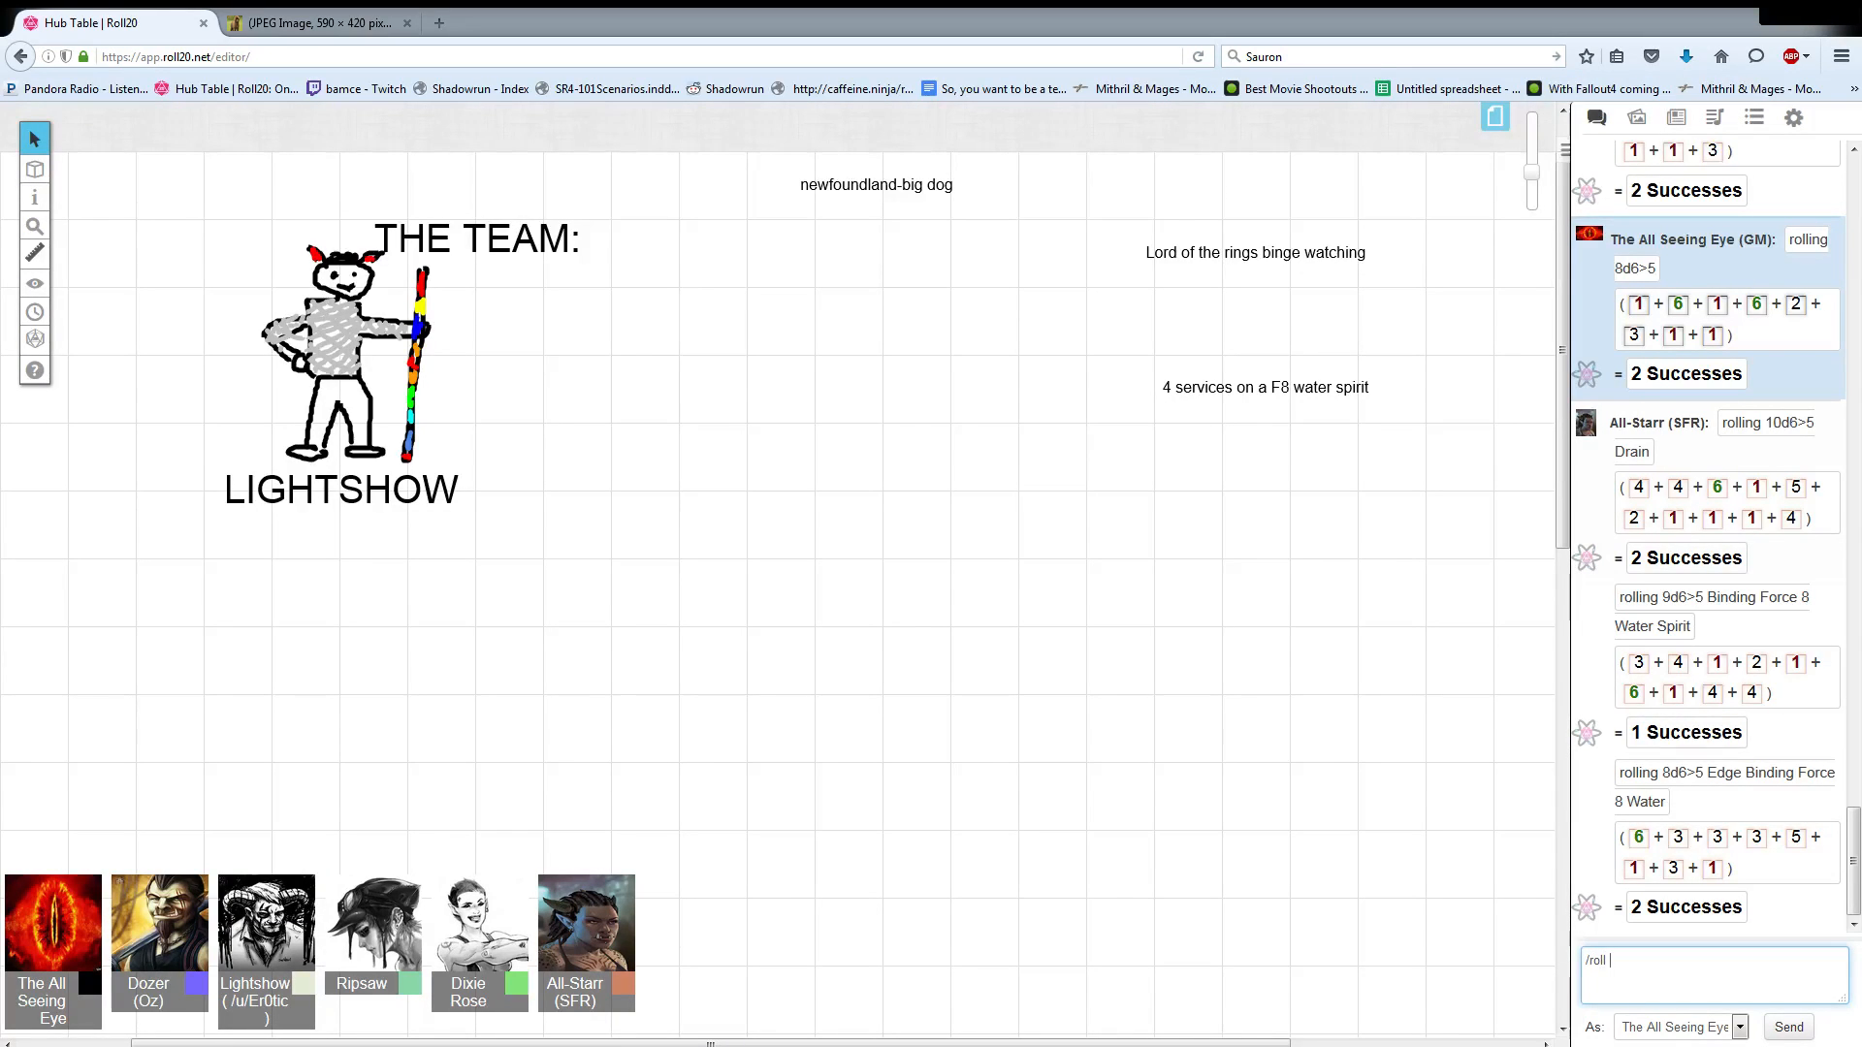
{"action": "type", "text": "16d6"}
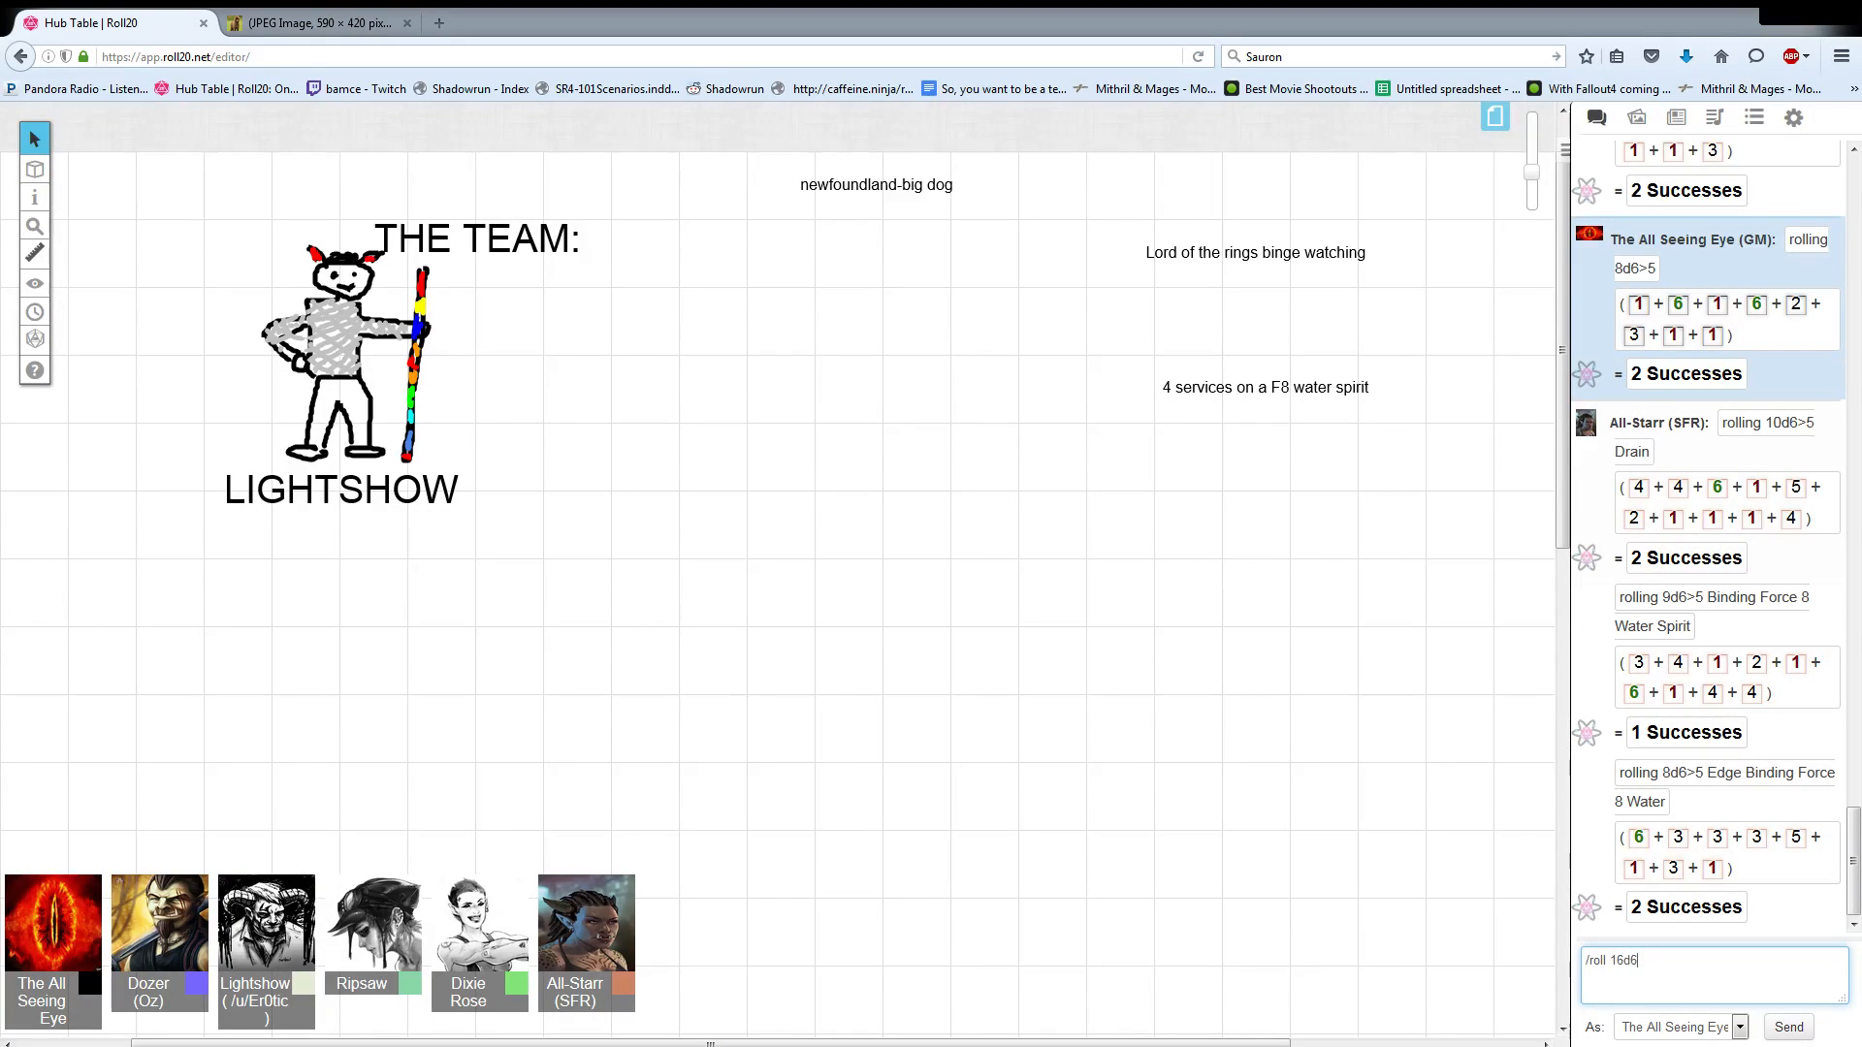
{"action": "type", "text": ">5"}
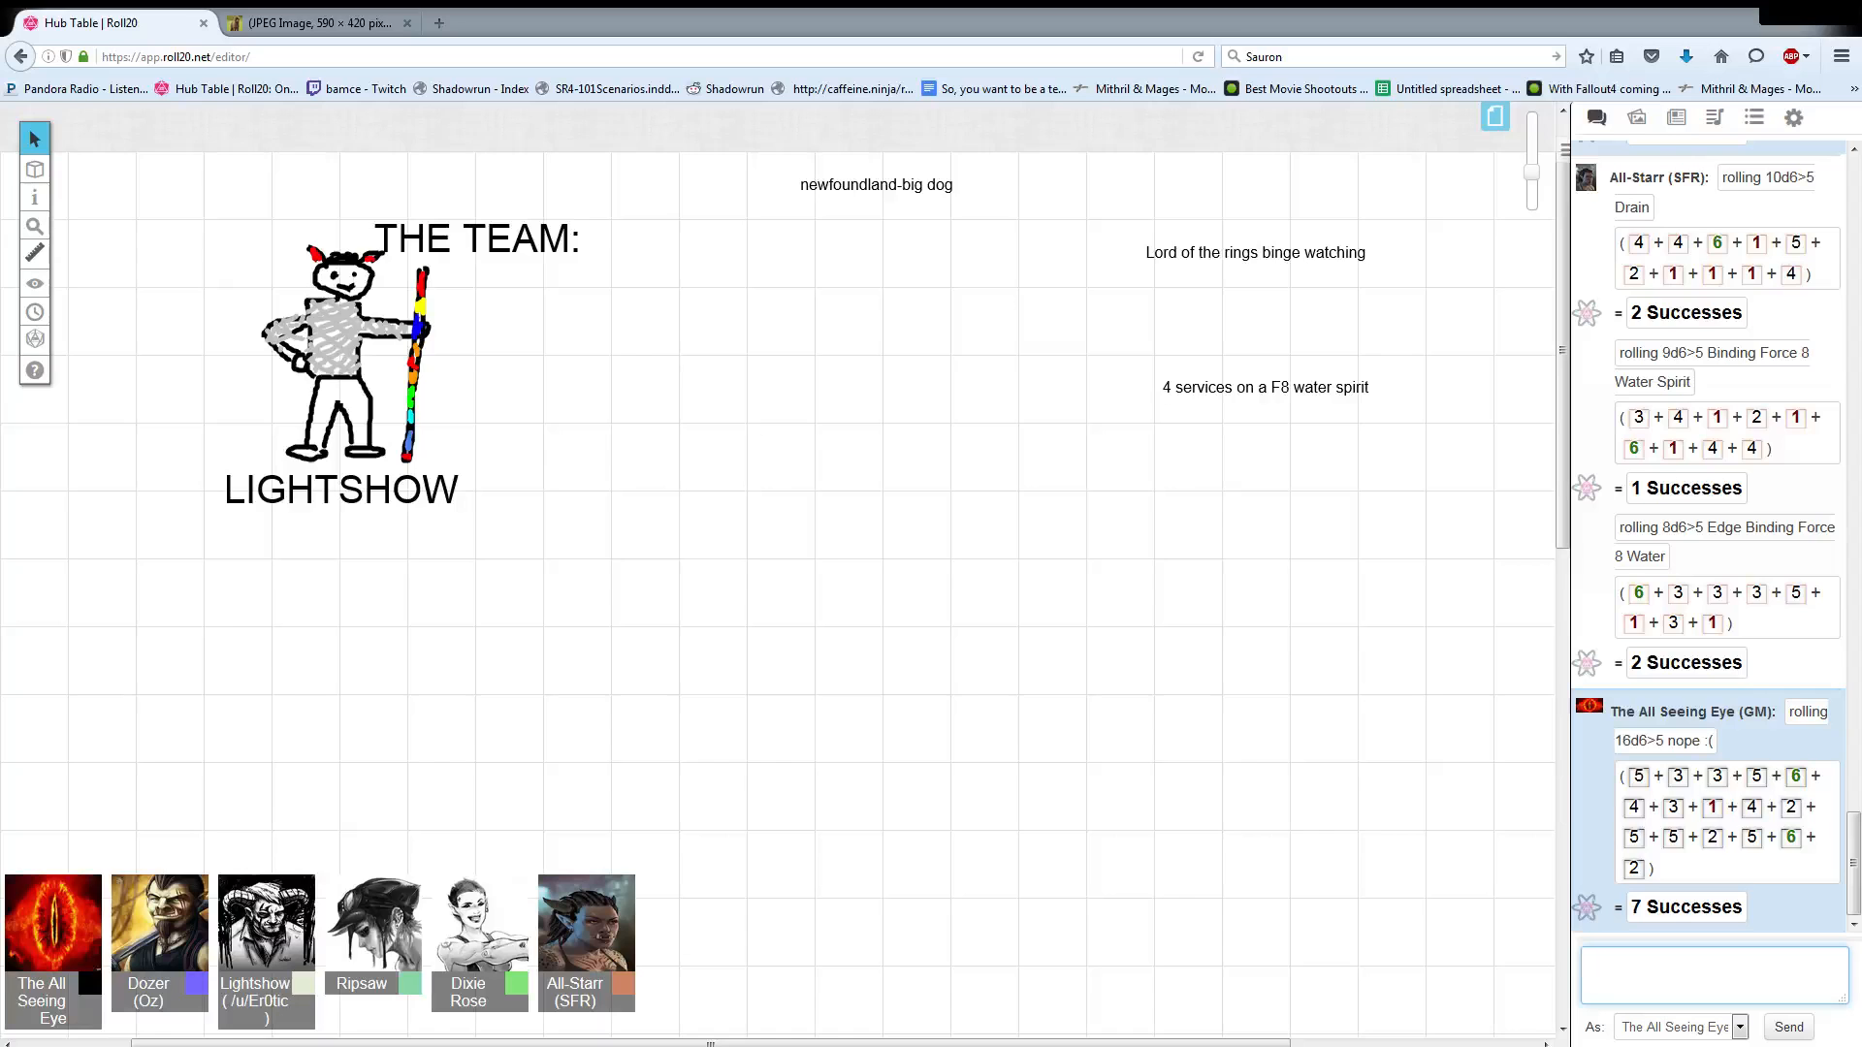
{"action": "left_click", "coordinate": [1712, 974]}
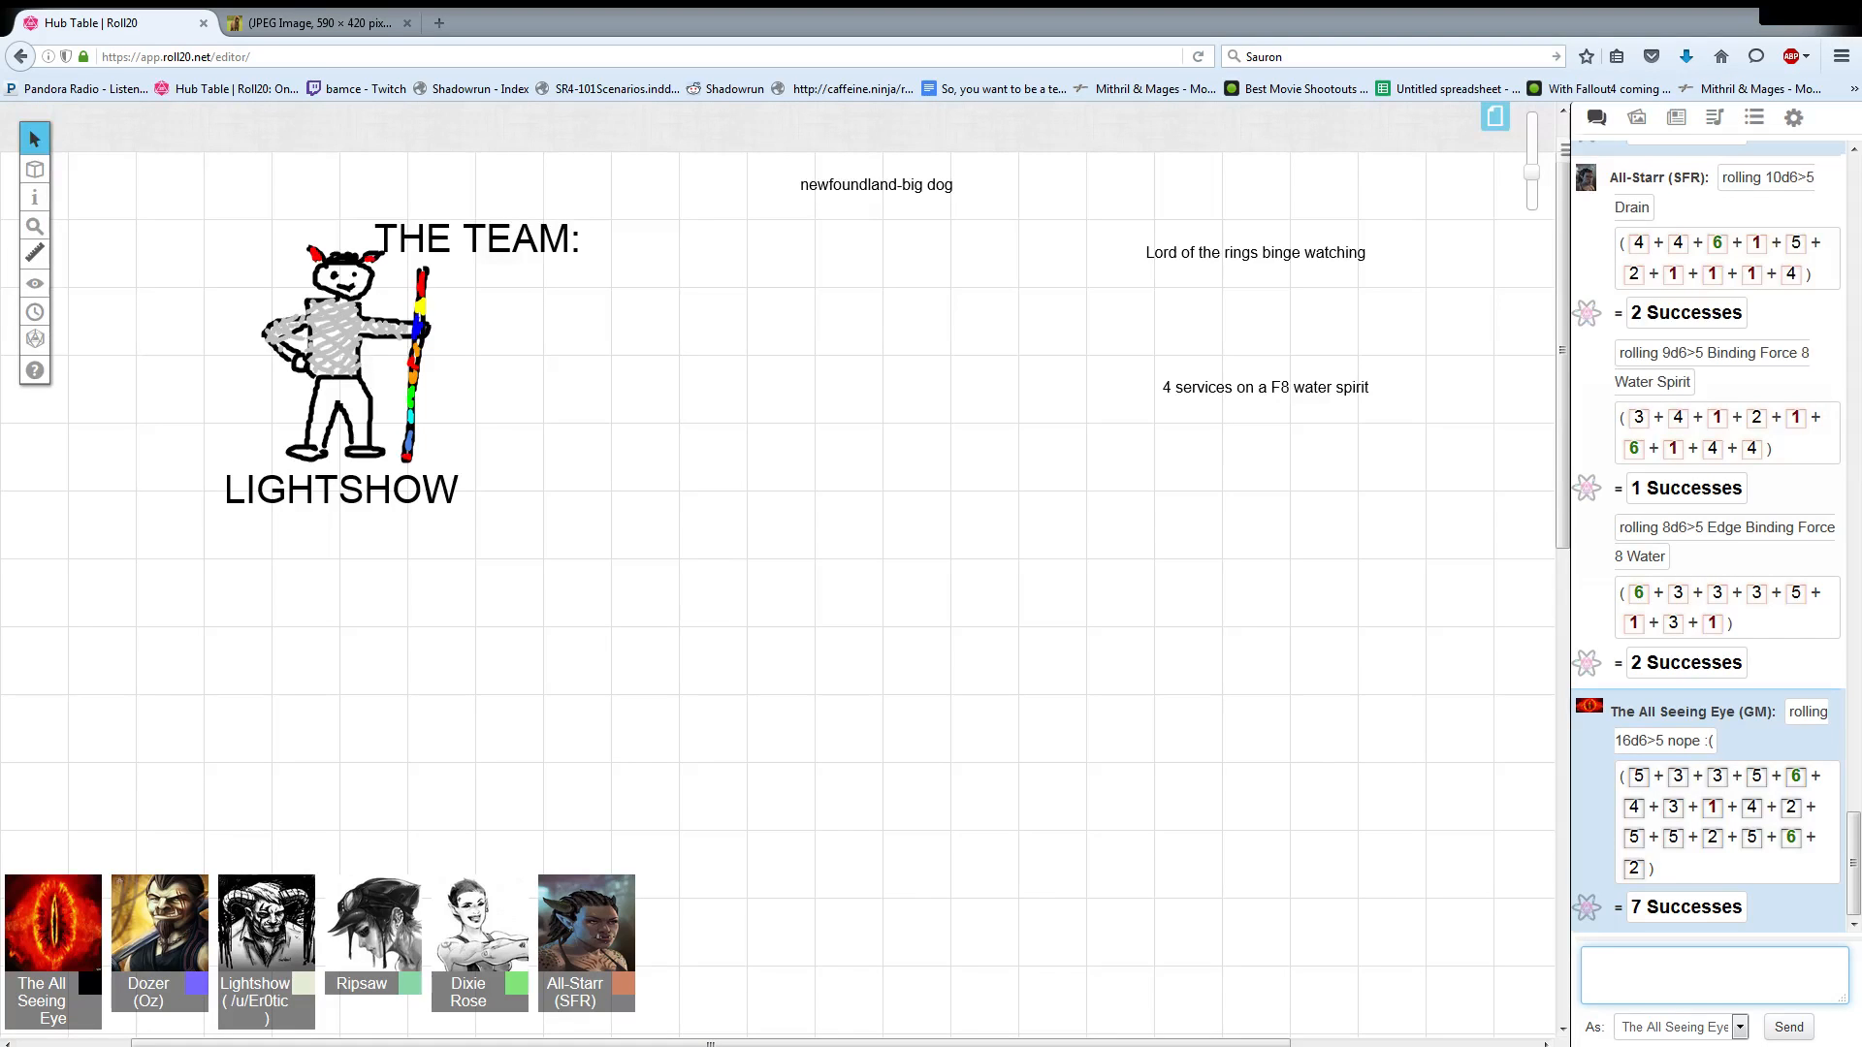
{"action": "left_click", "coordinate": [1713, 974]}
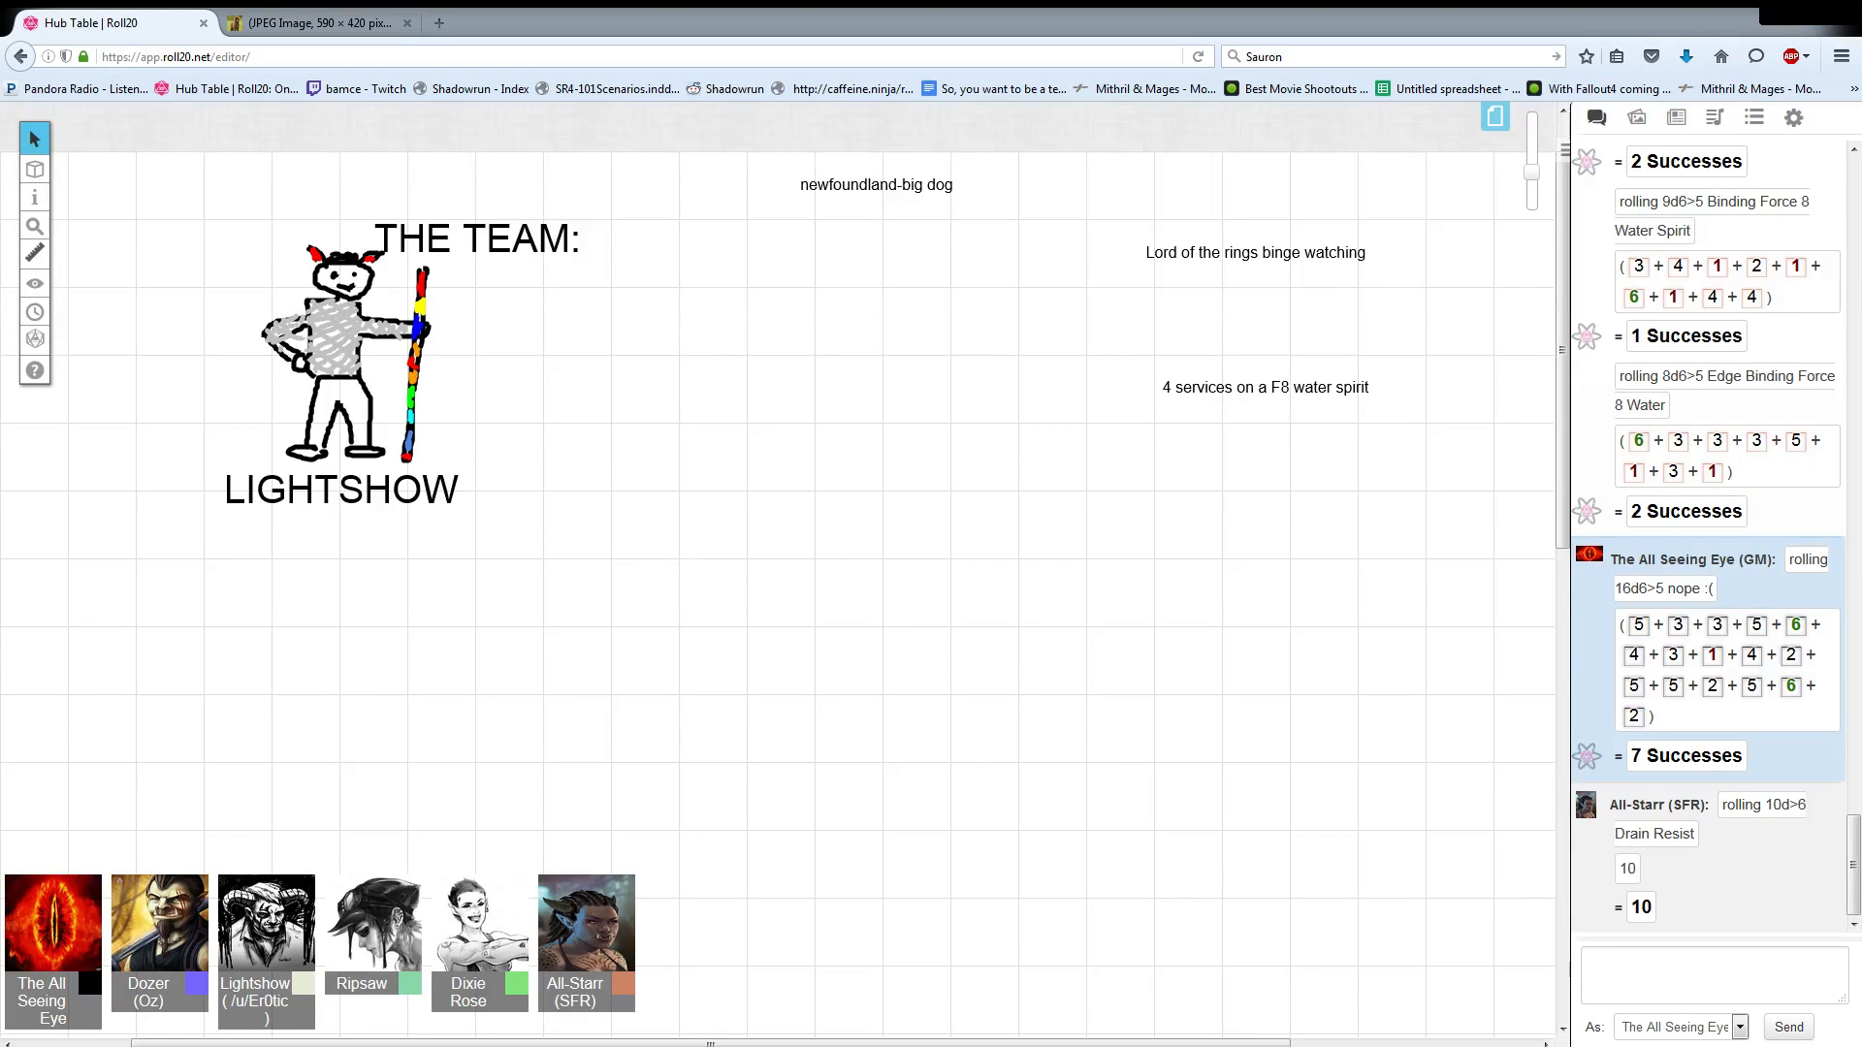
{"action": "scroll", "scroll_direction": "down", "scroll_amount": 3}
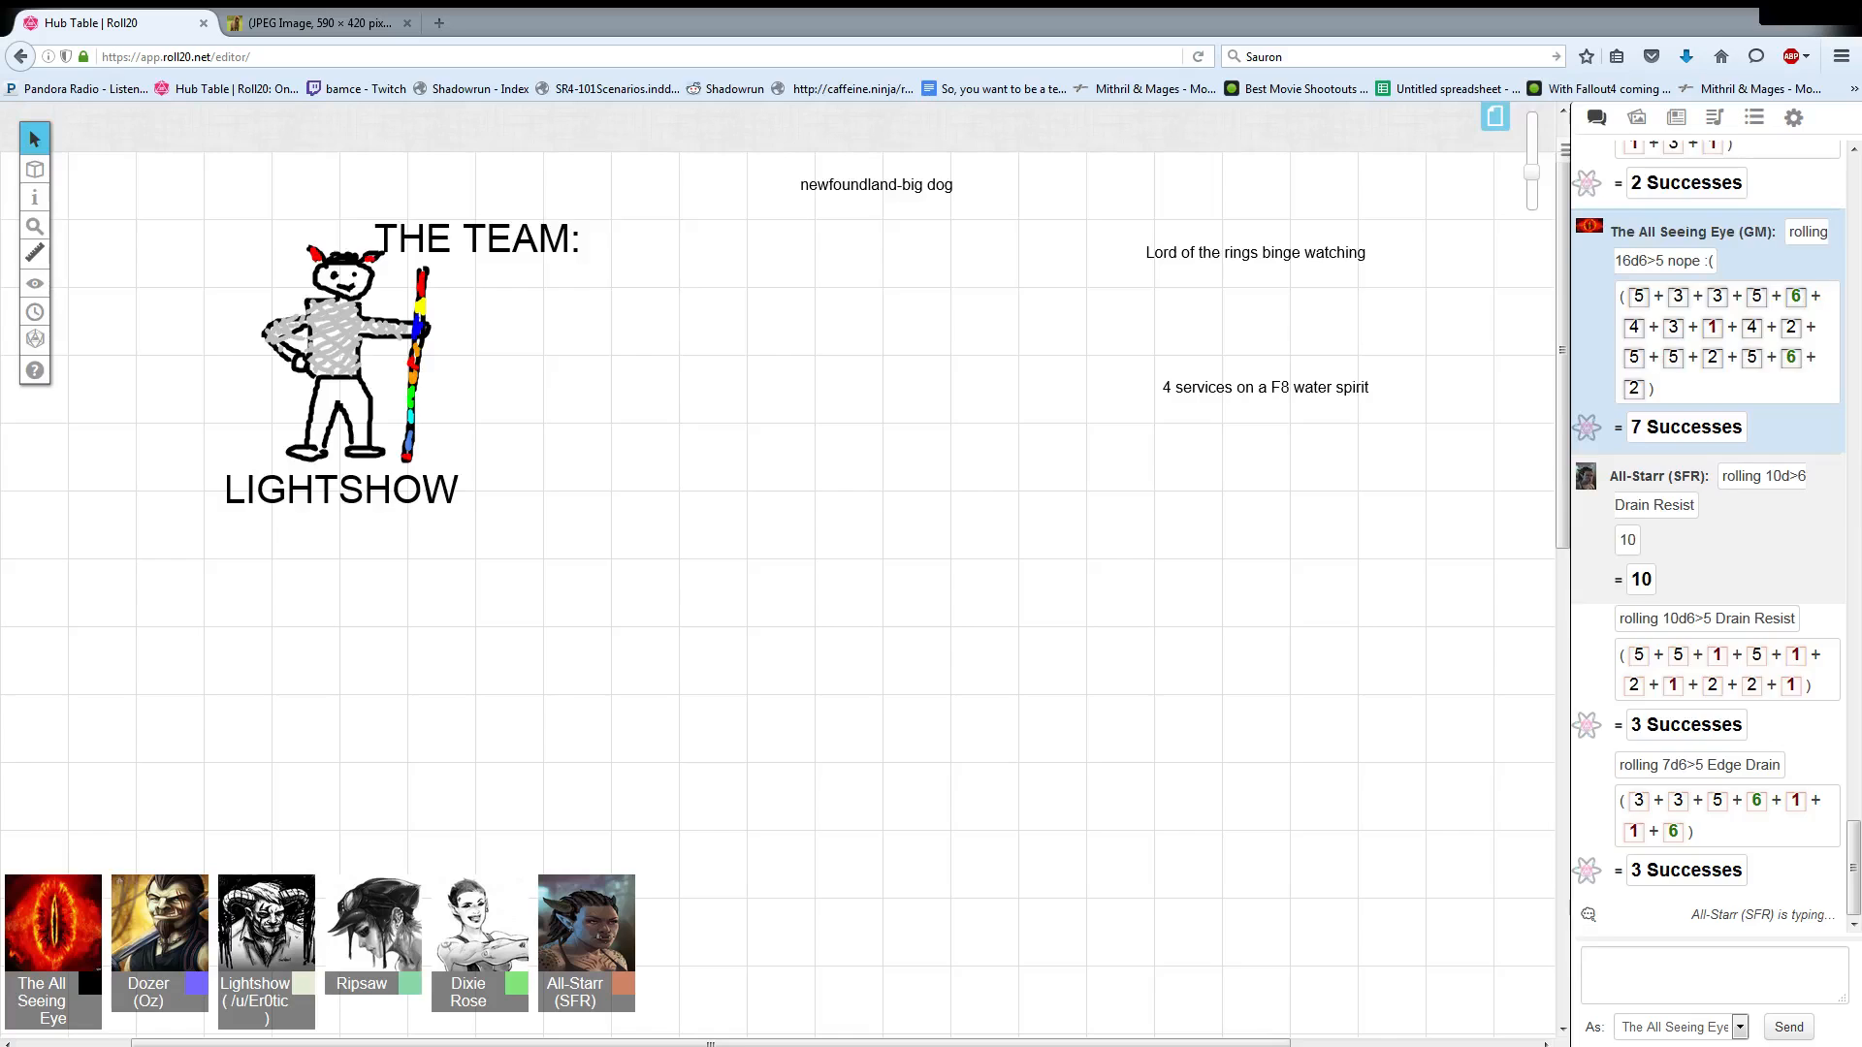
{"action": "scroll", "scroll_direction": "down", "scroll_amount": 3}
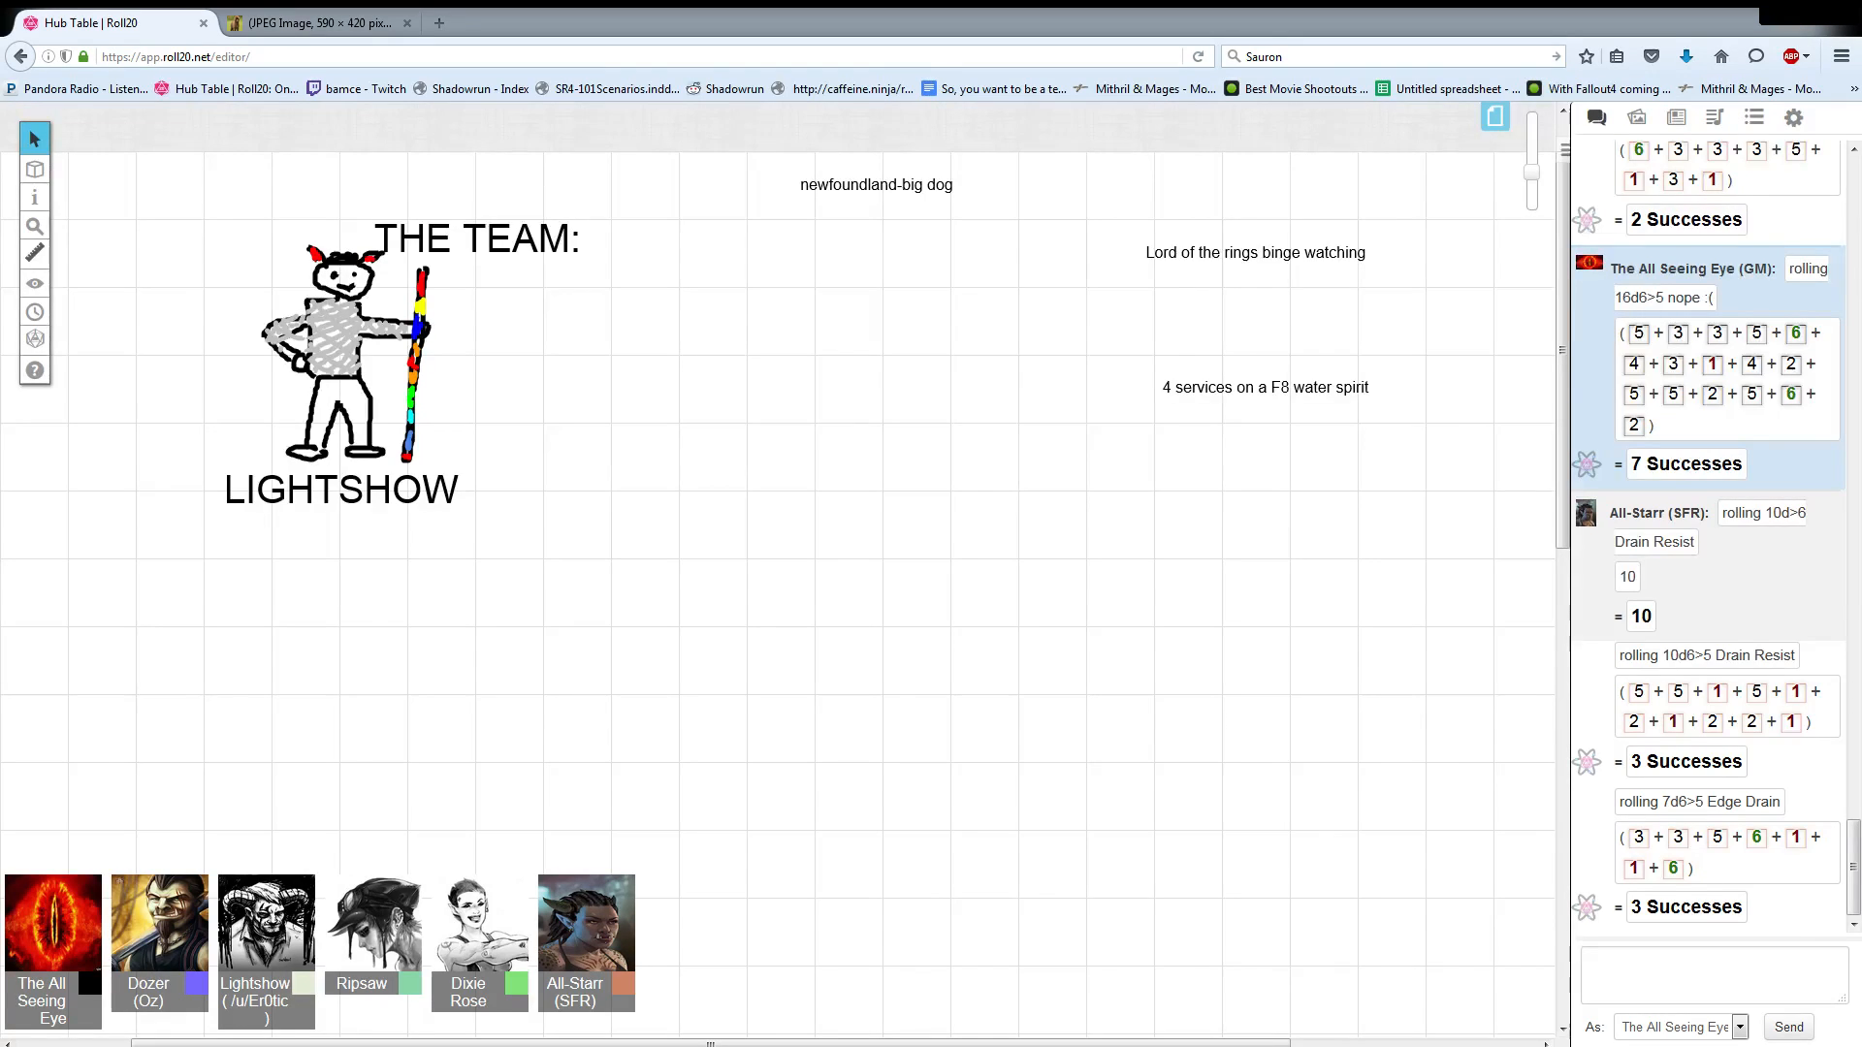
{"action": "scroll", "scroll_direction": "down", "scroll_amount": 3}
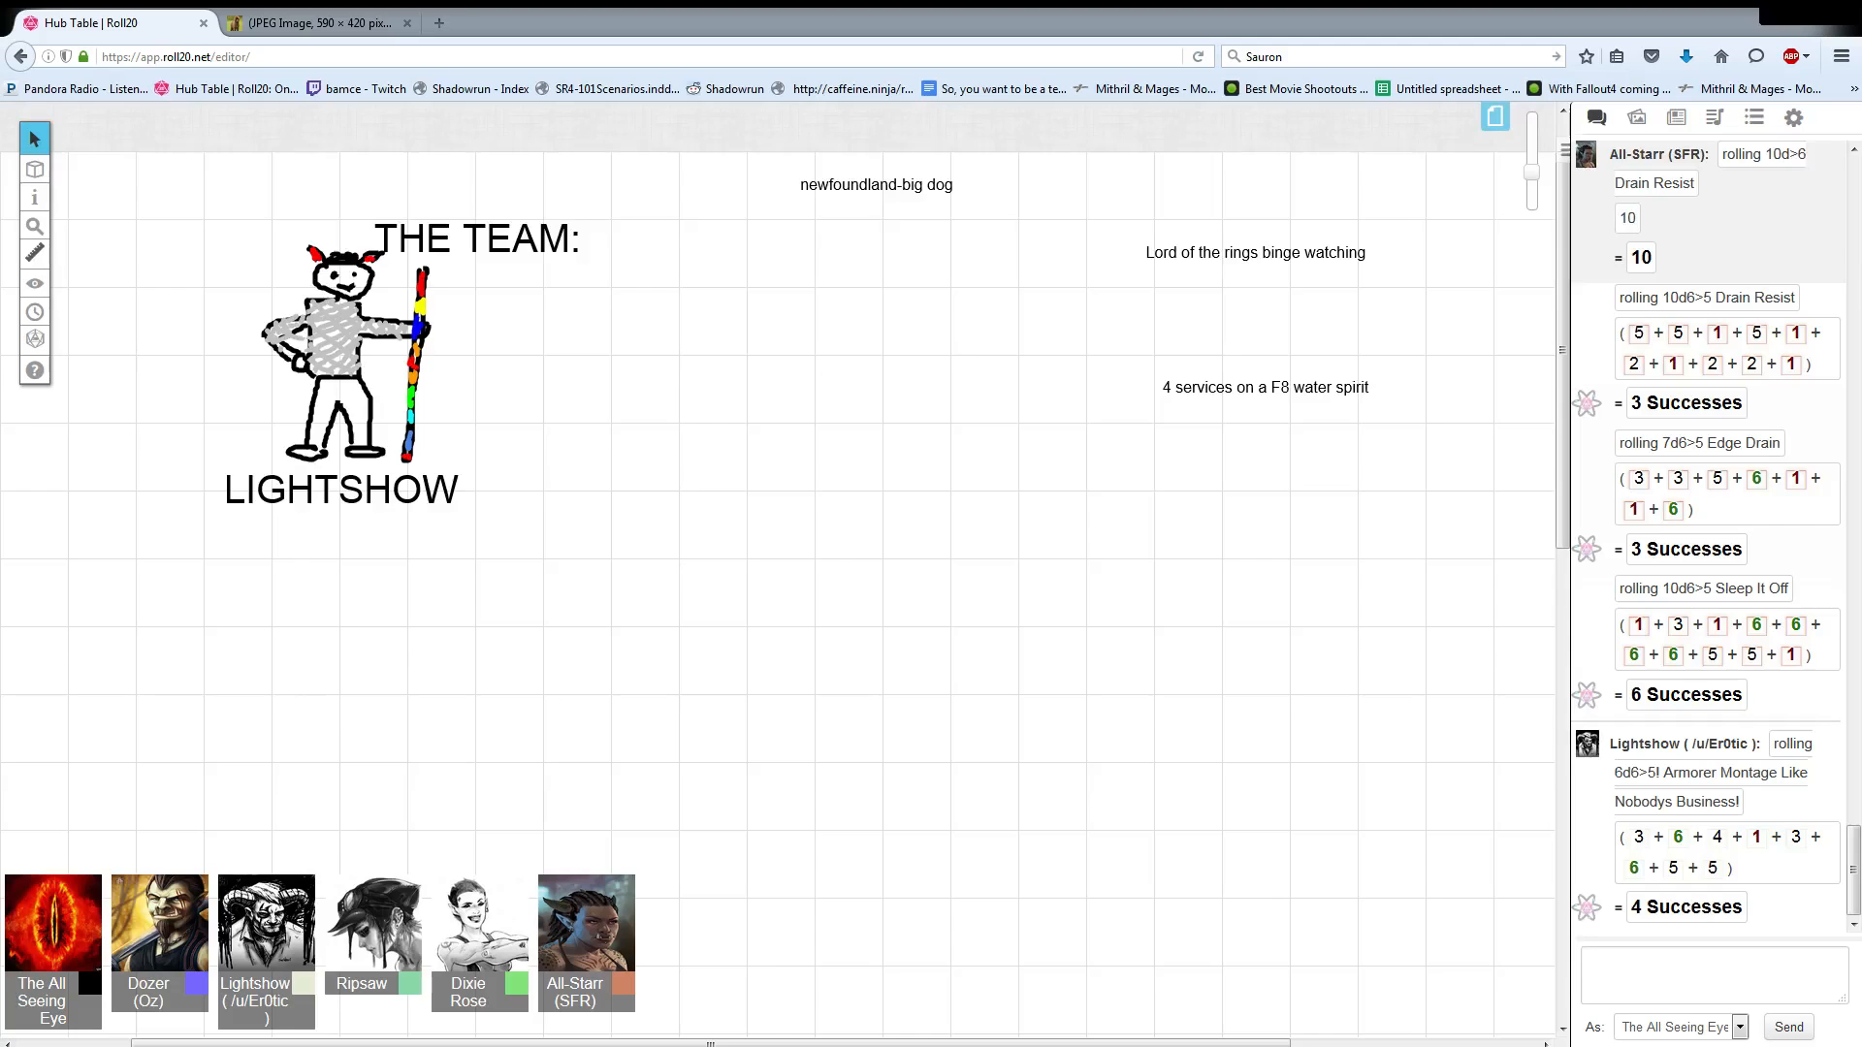
{"action": "scroll", "scroll_direction": "down", "scroll_amount": 3}
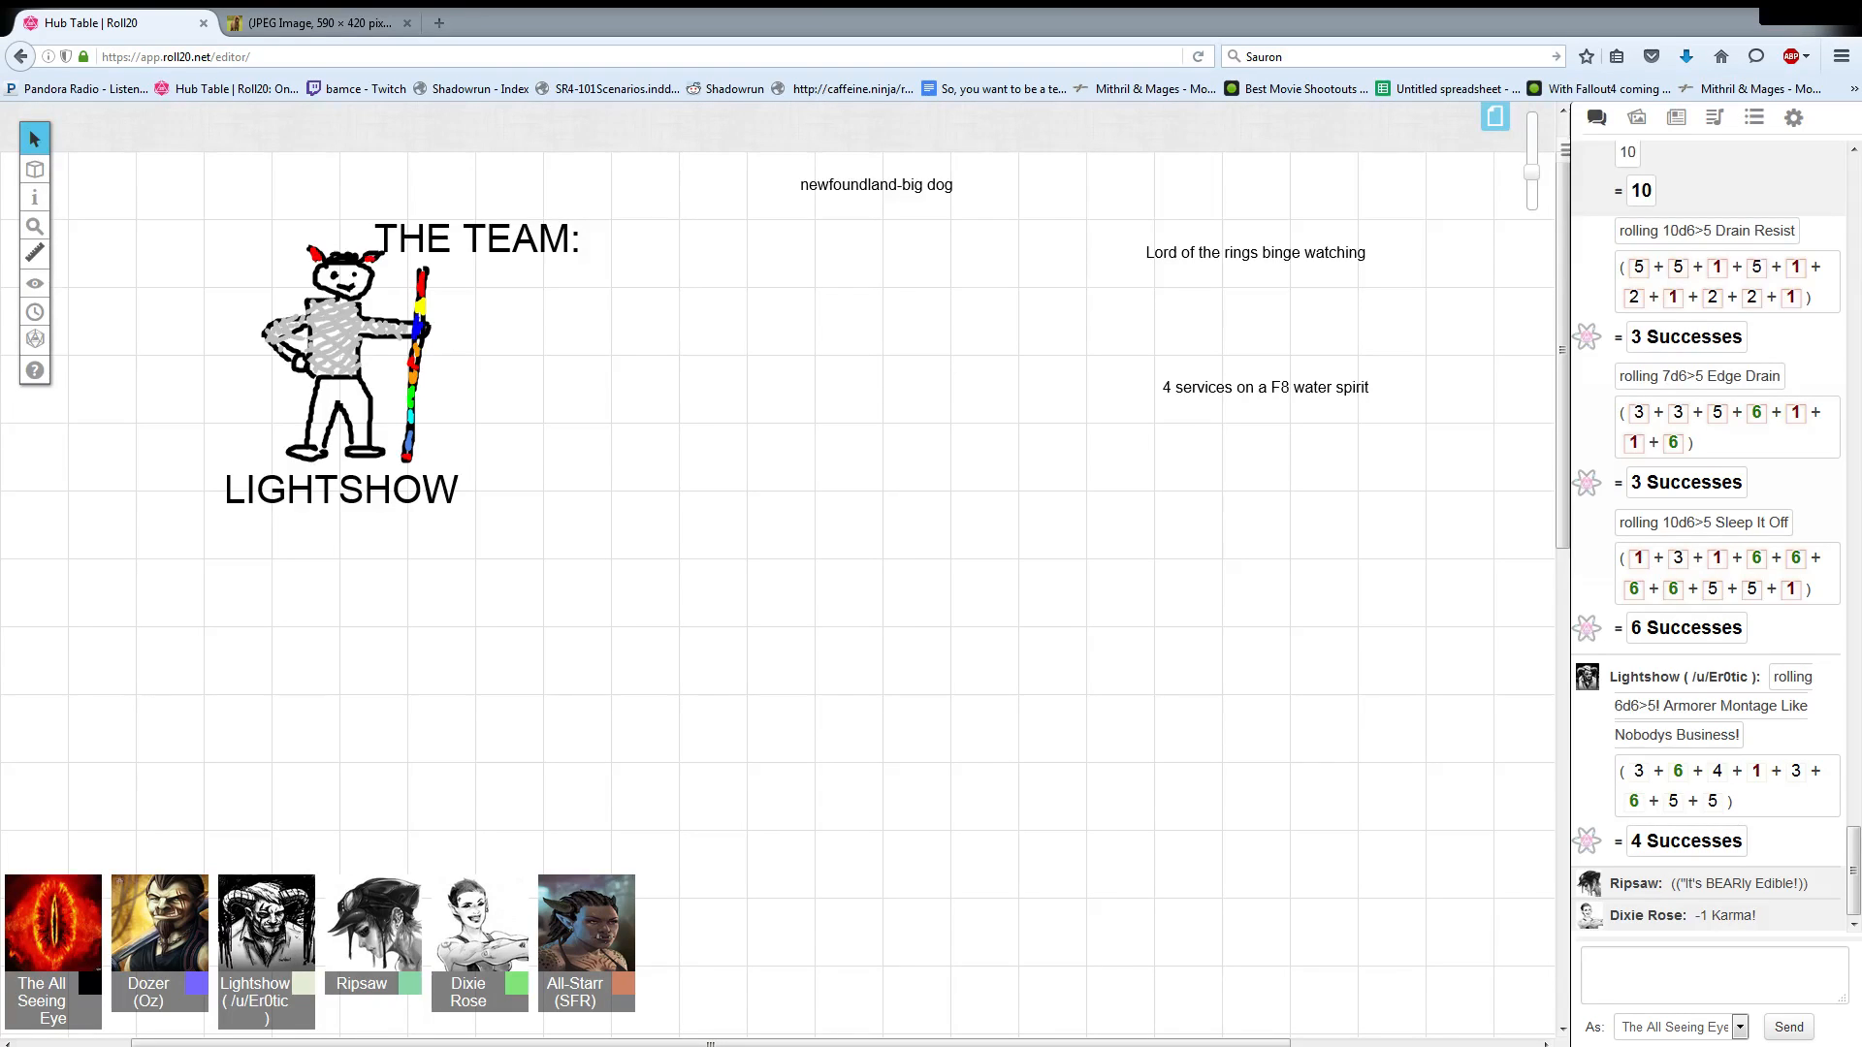
Scroll the chat down to the newest comments after the armorer roll.
{"action": "scroll", "scroll_direction": "down", "scroll_amount": 3}
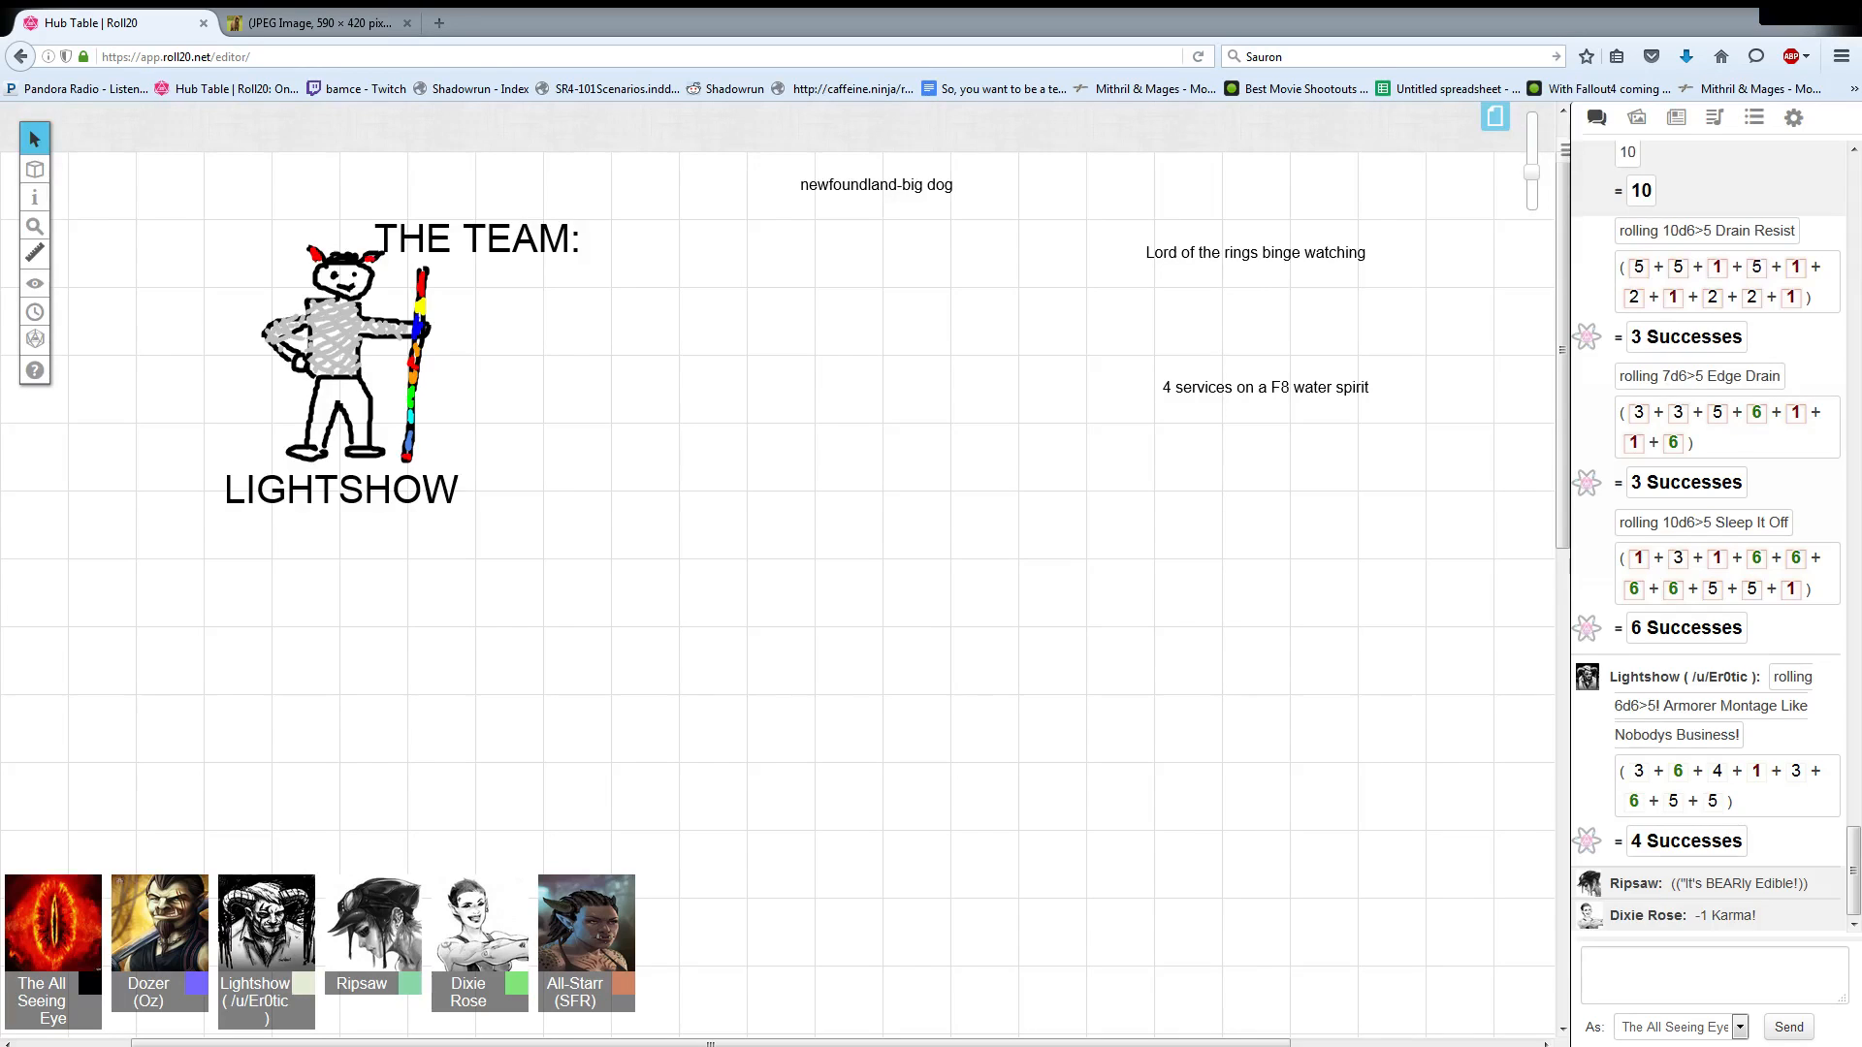
View Ripsaw's orc helmet image link in a new tab, then return to the Roll20 table.
{"action": "scroll", "scroll_direction": "down", "scroll_amount": 3}
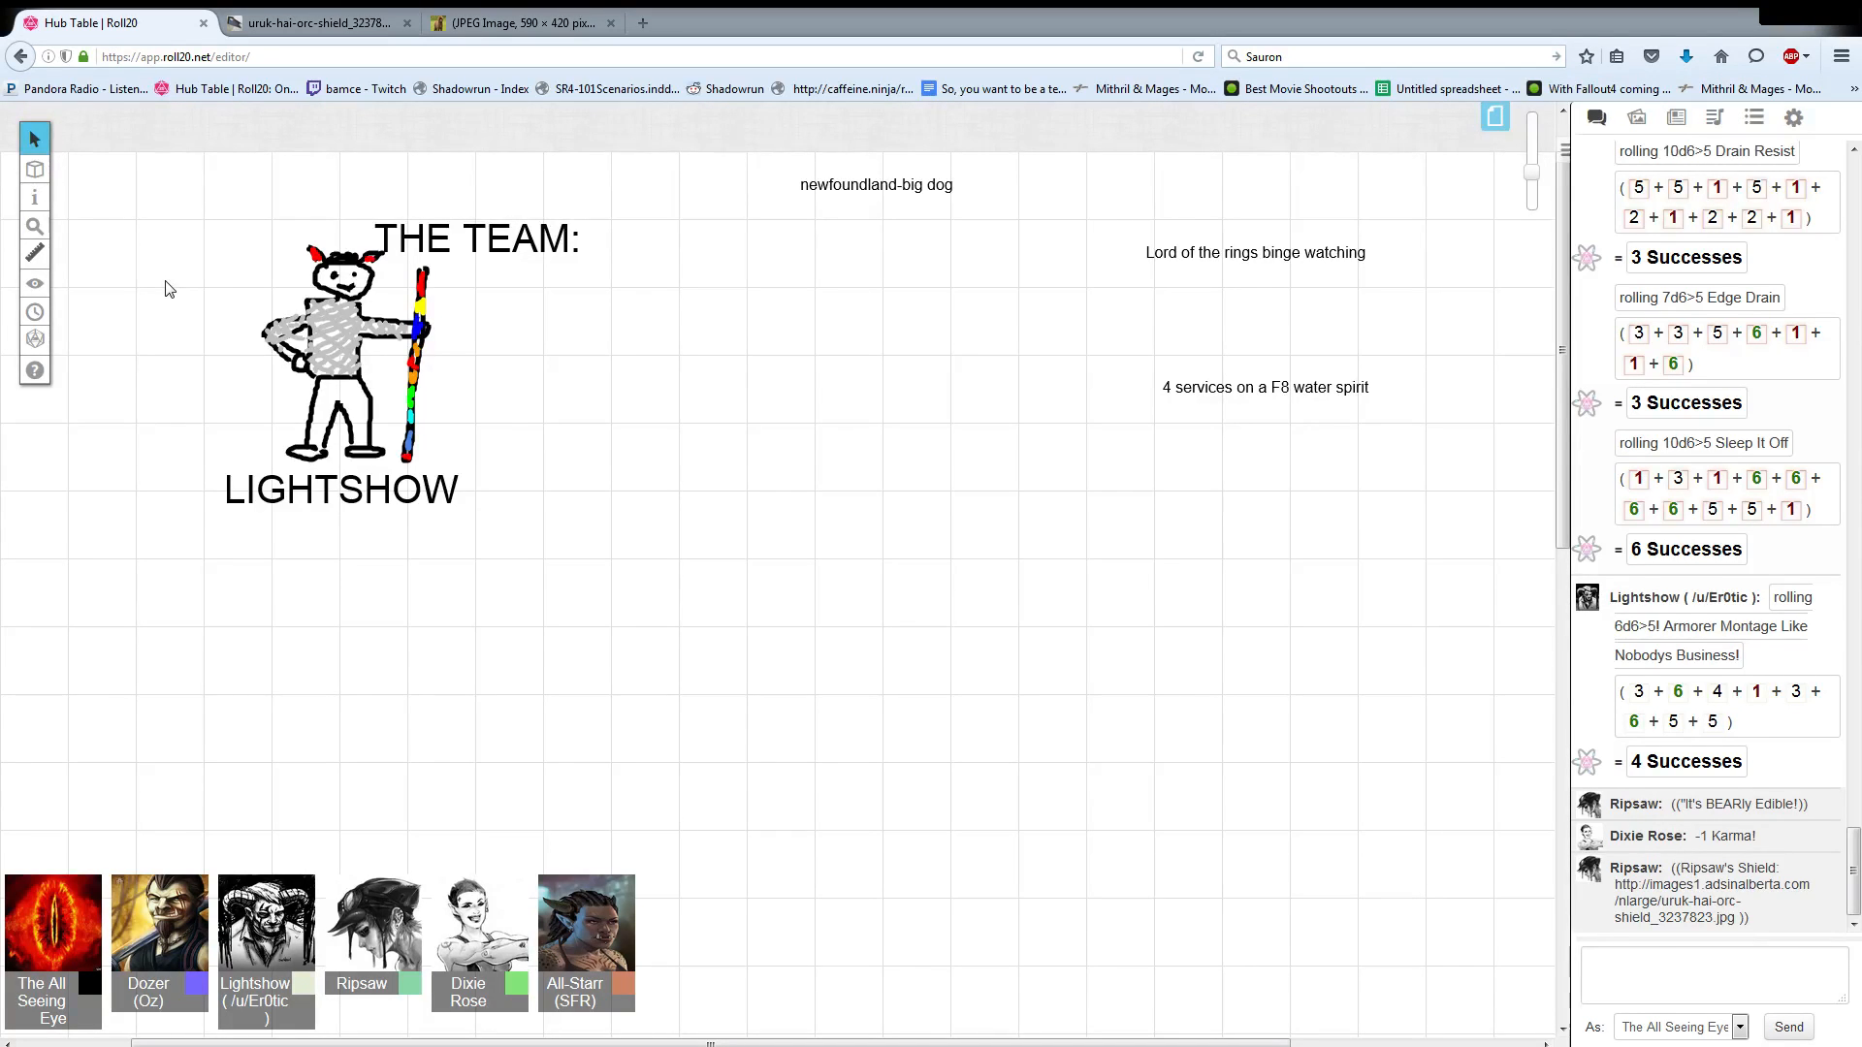
{"action": "scroll", "scroll_direction": "down", "scroll_amount": 3}
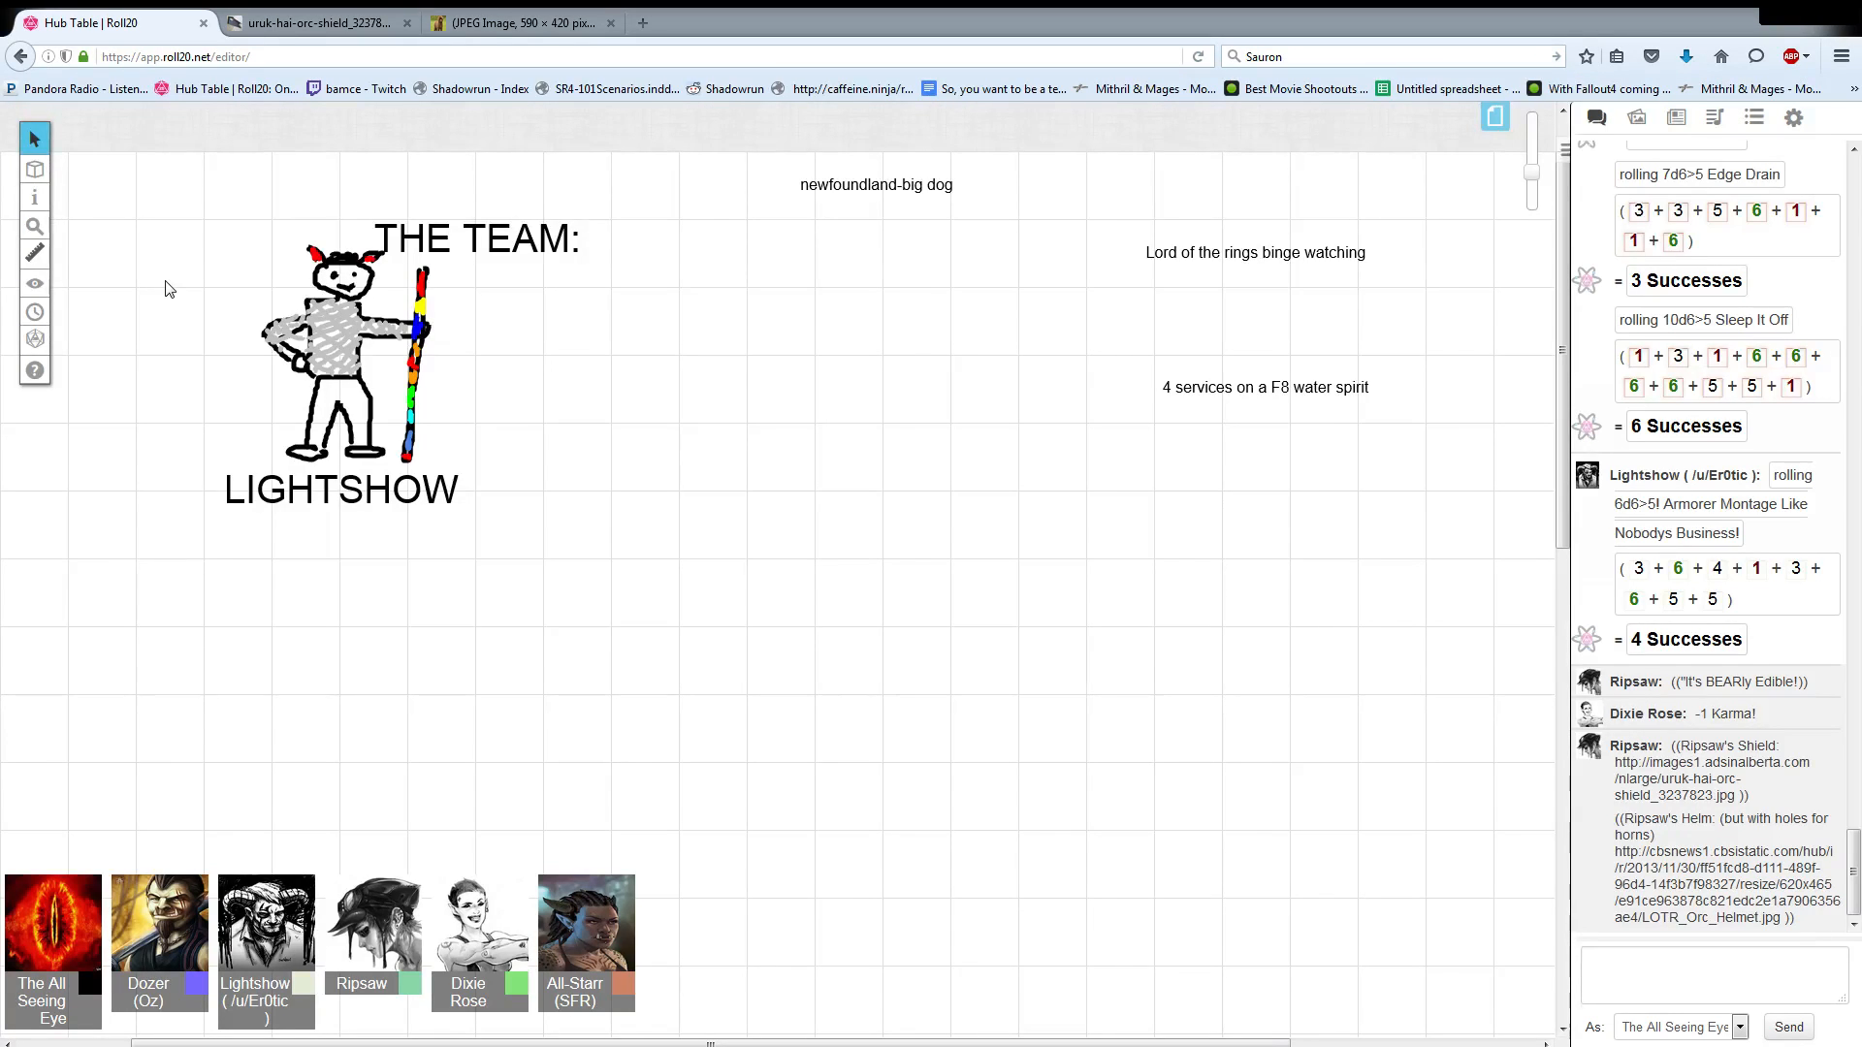
{"action": "mouse_move", "coordinate": [1462, 879]}
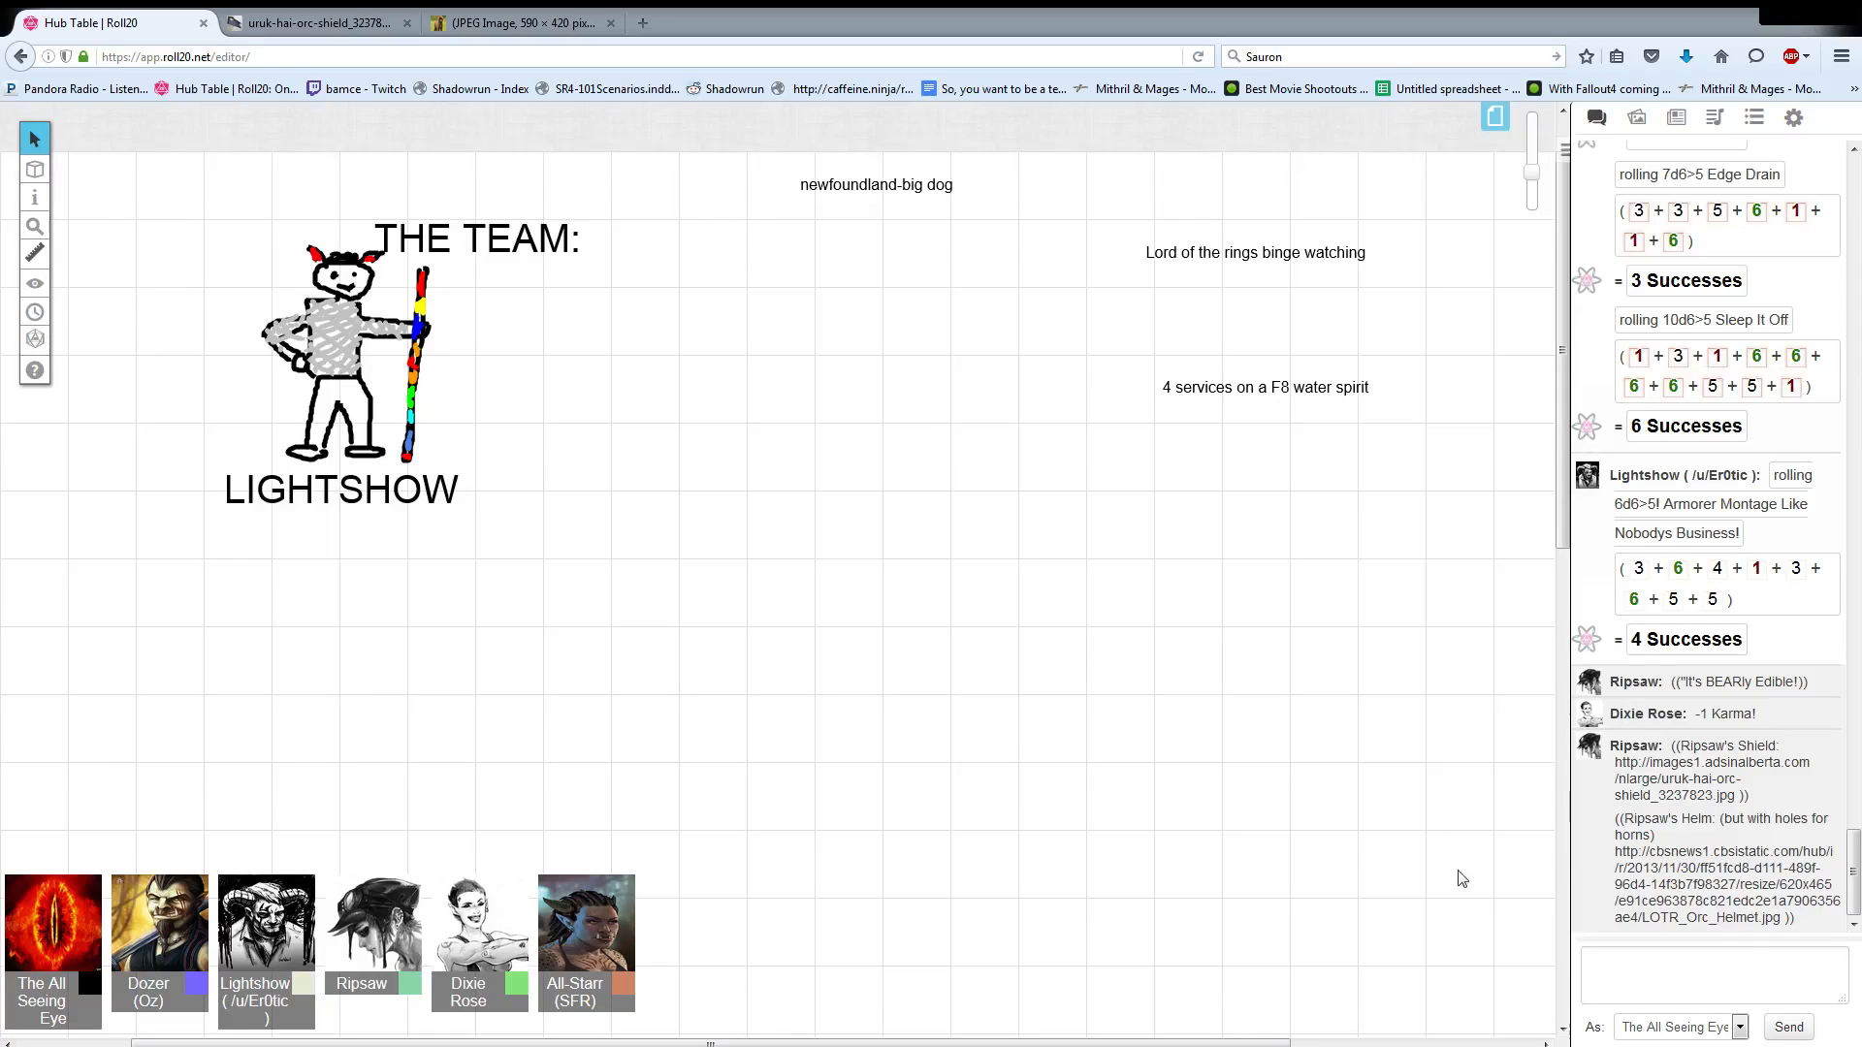
{"action": "left_click", "coordinate": [1722, 897]}
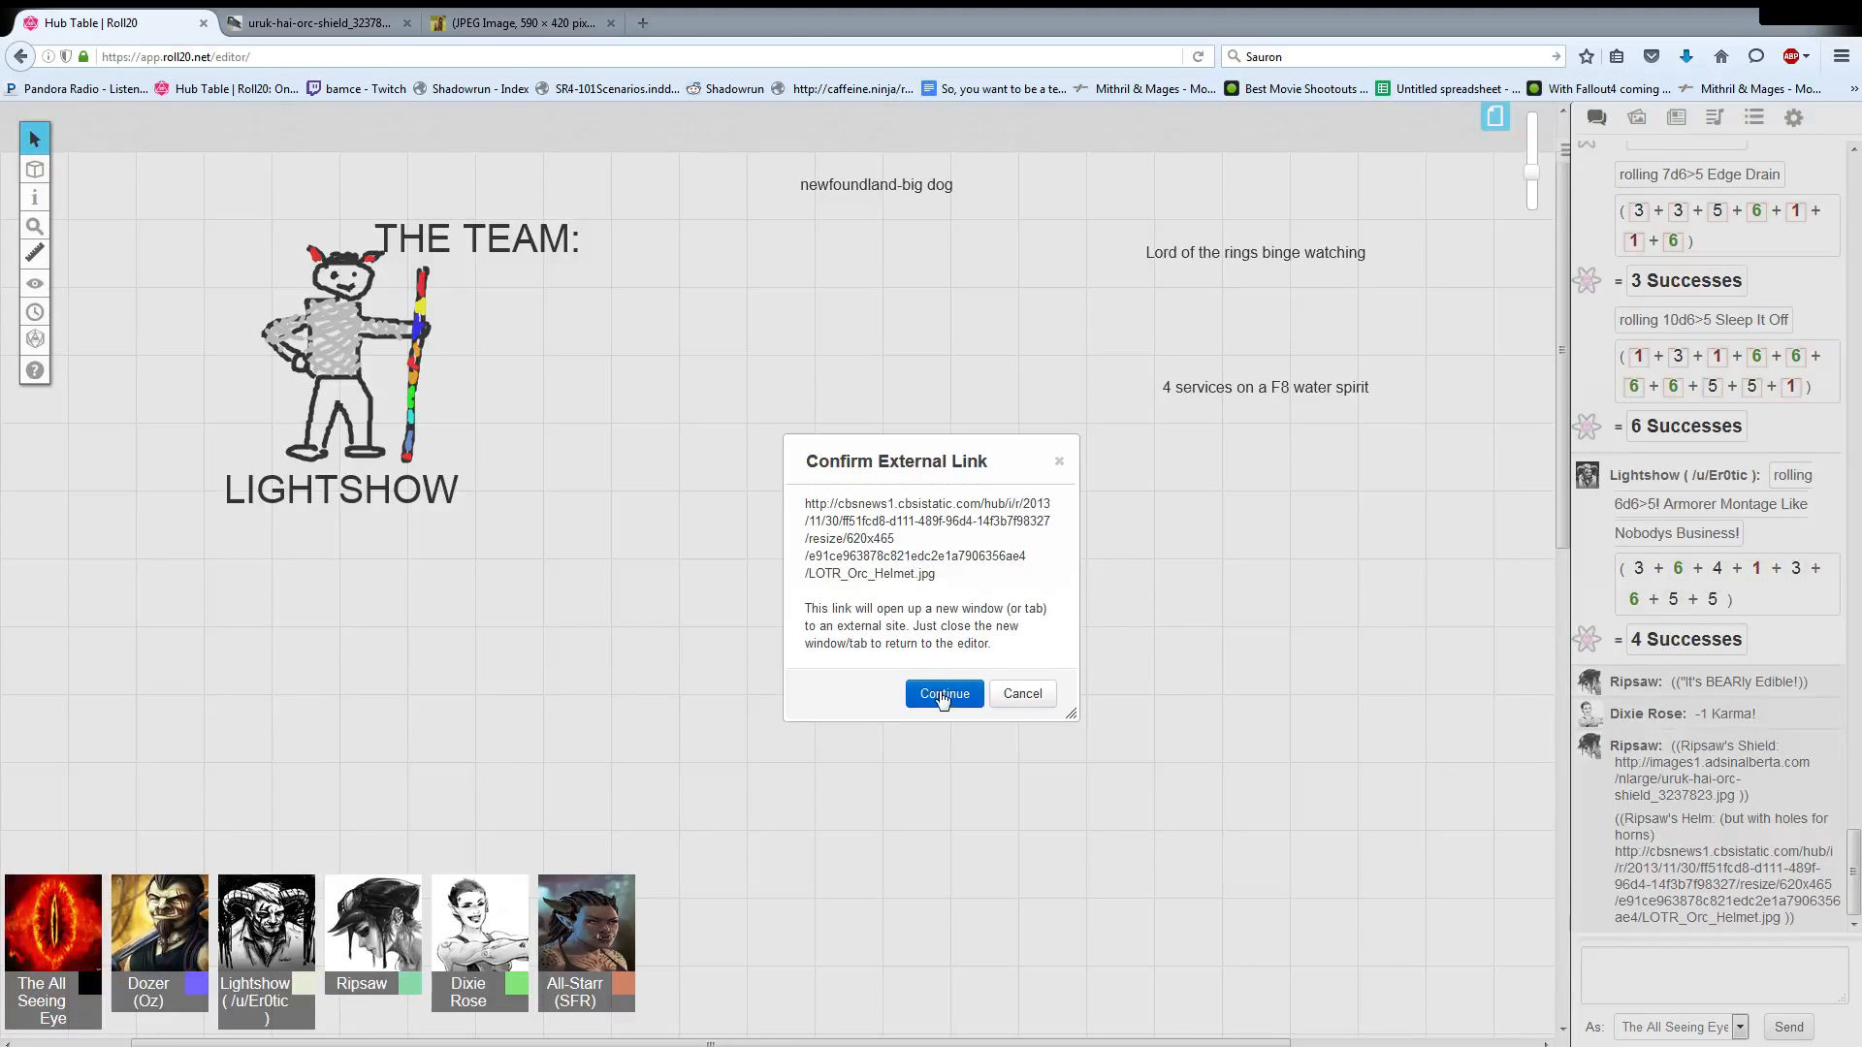
{"action": "left_click", "coordinate": [944, 695]}
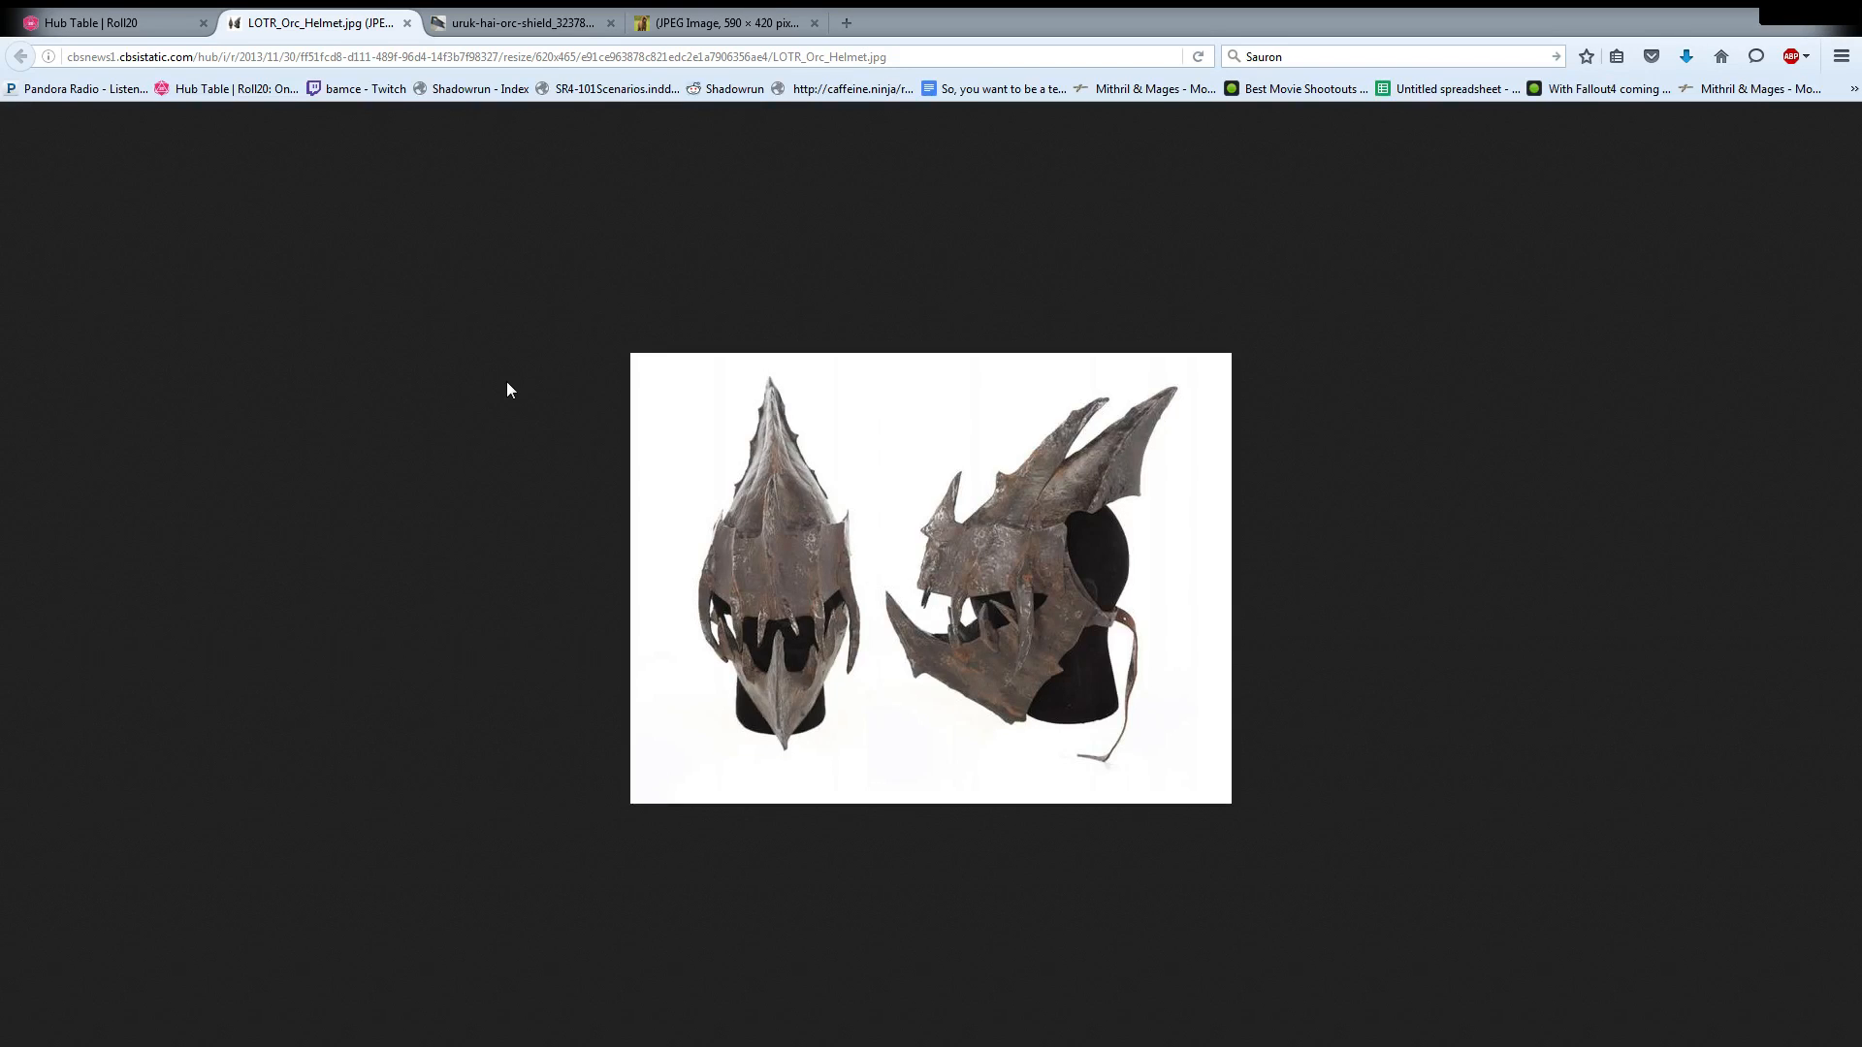
{"action": "left_click", "coordinate": [107, 23]}
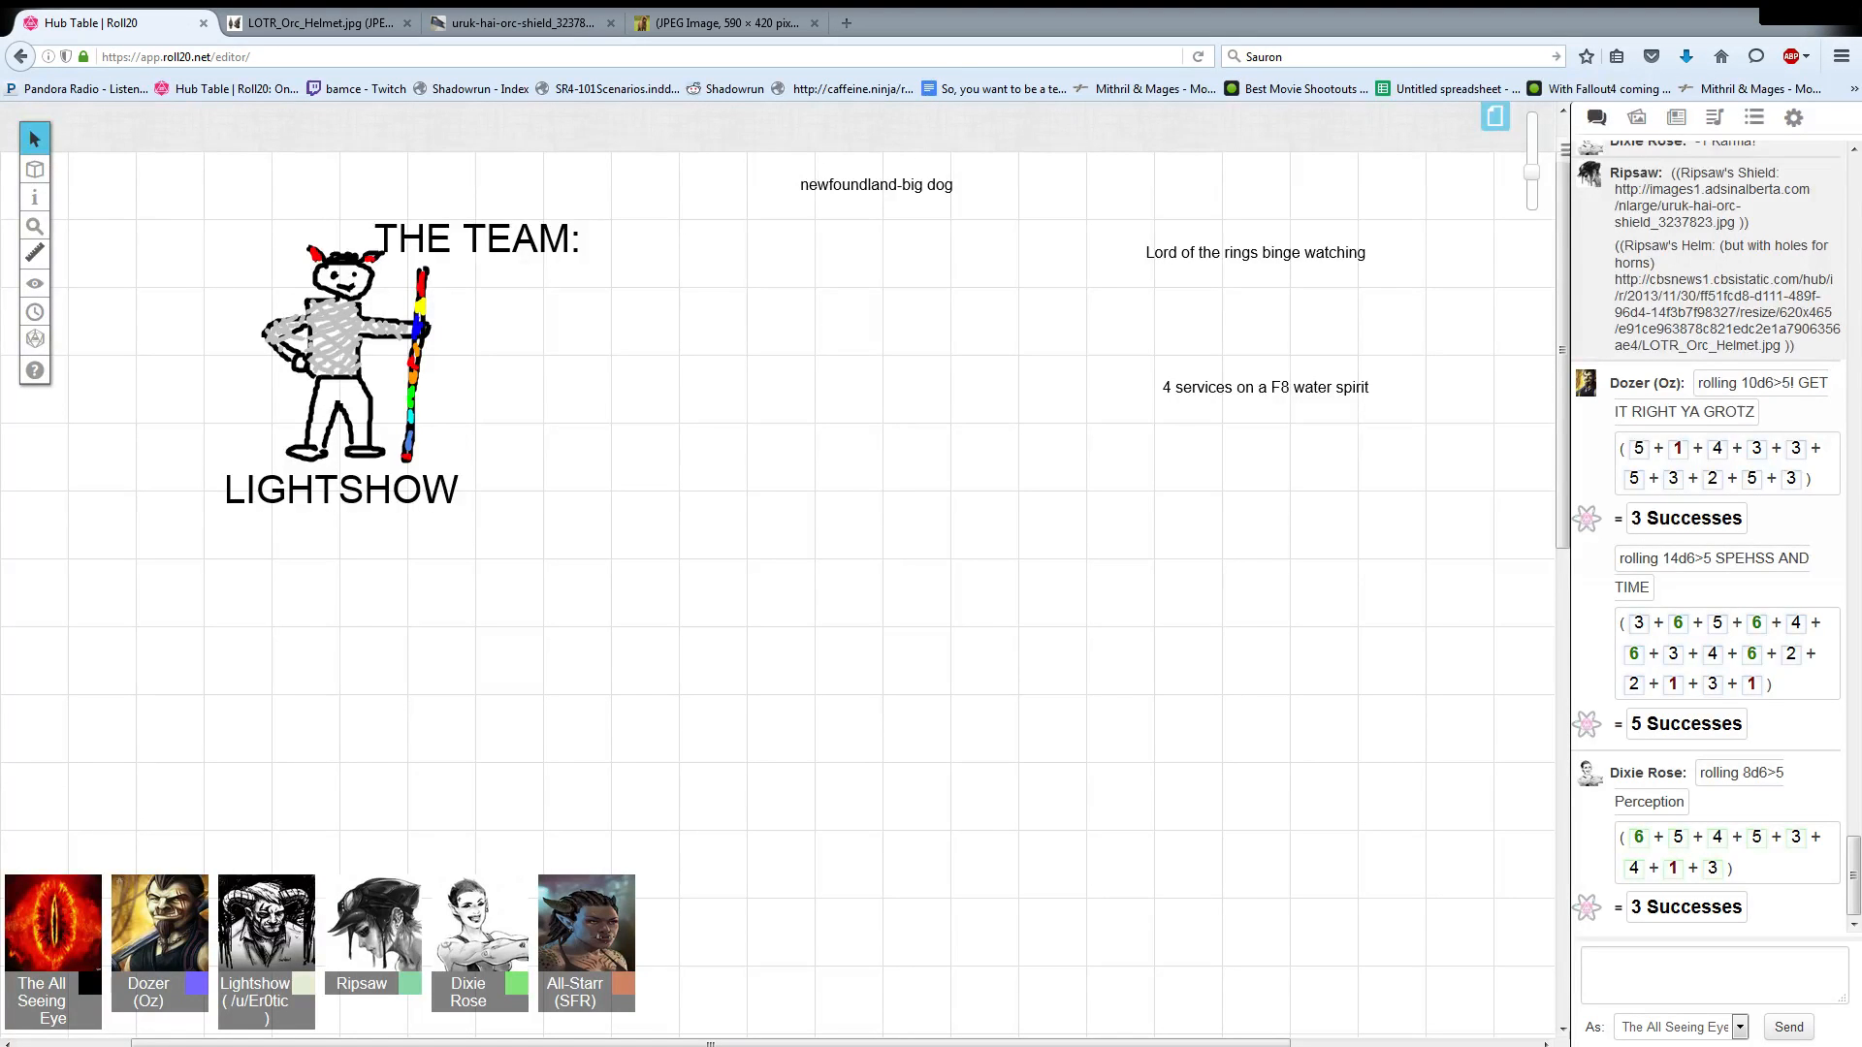
{"action": "scroll", "scroll_direction": "down", "scroll_amount": 3}
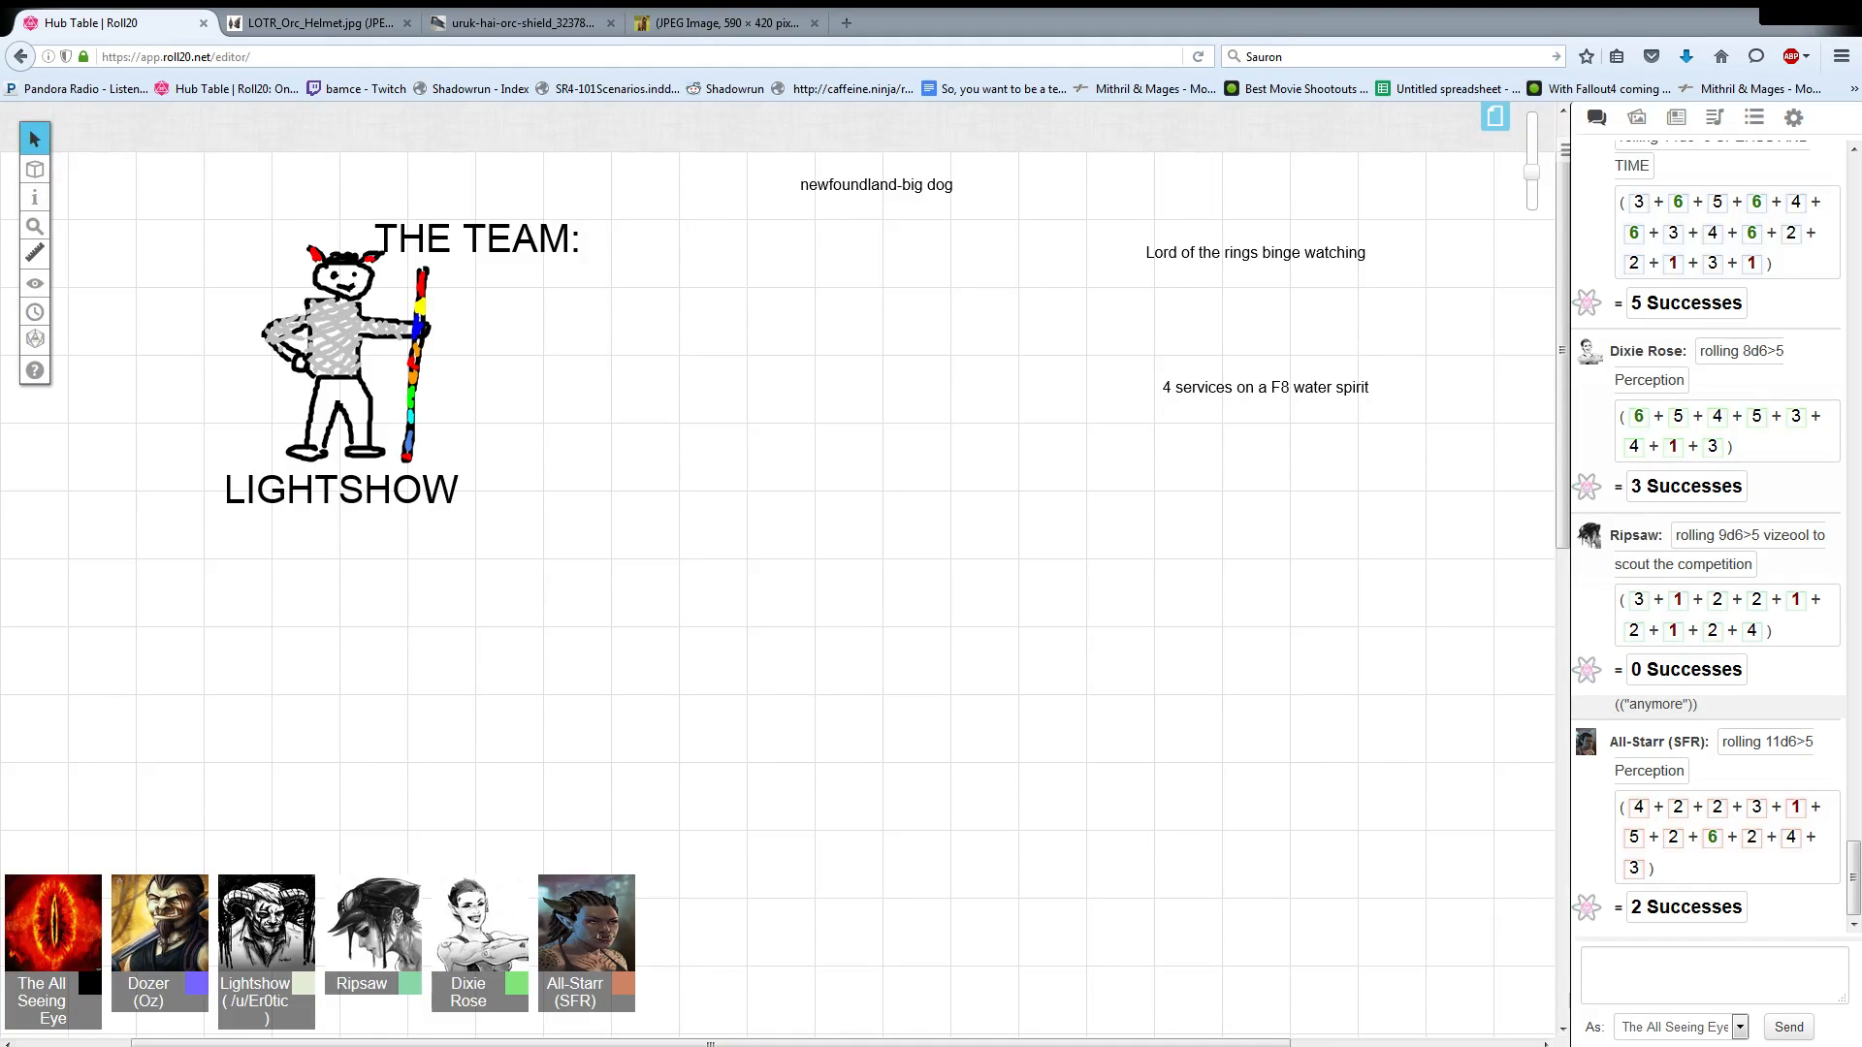
{"action": "mouse_move", "coordinate": [1590, 245]}
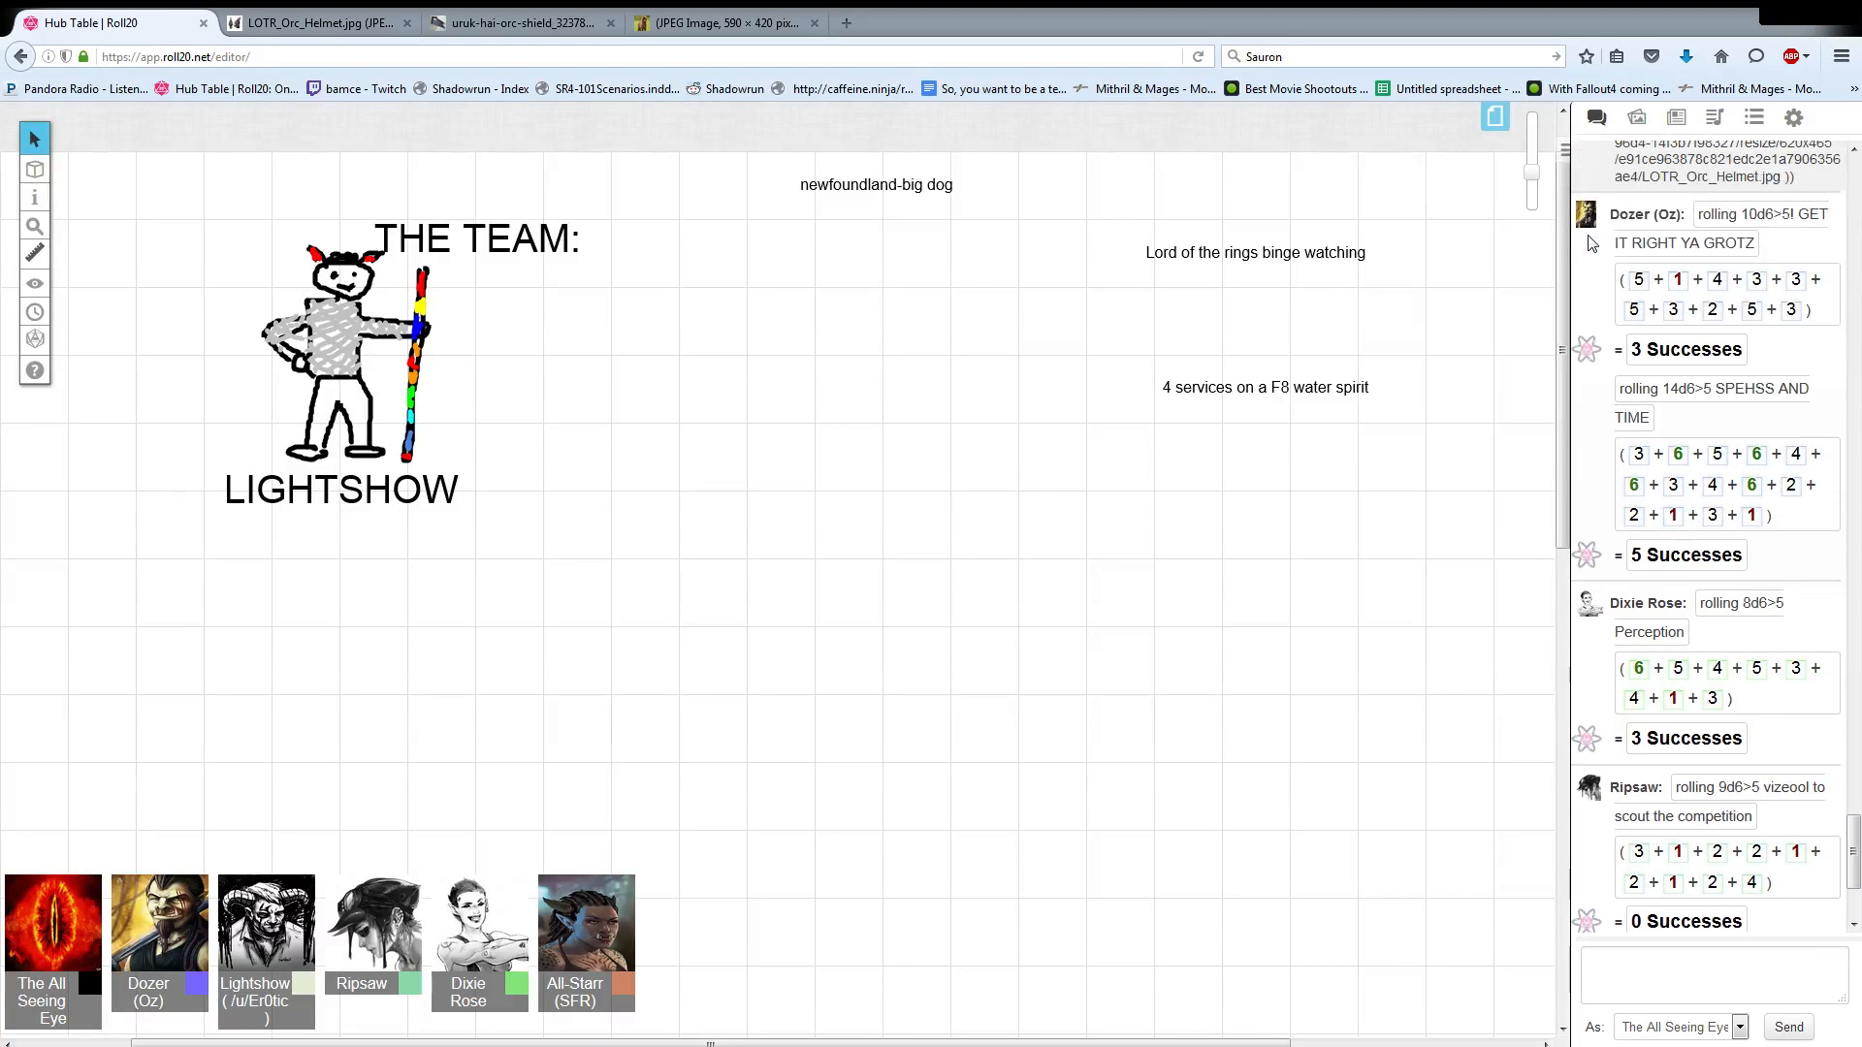
{"action": "scroll", "scroll_direction": "down", "scroll_amount": 3}
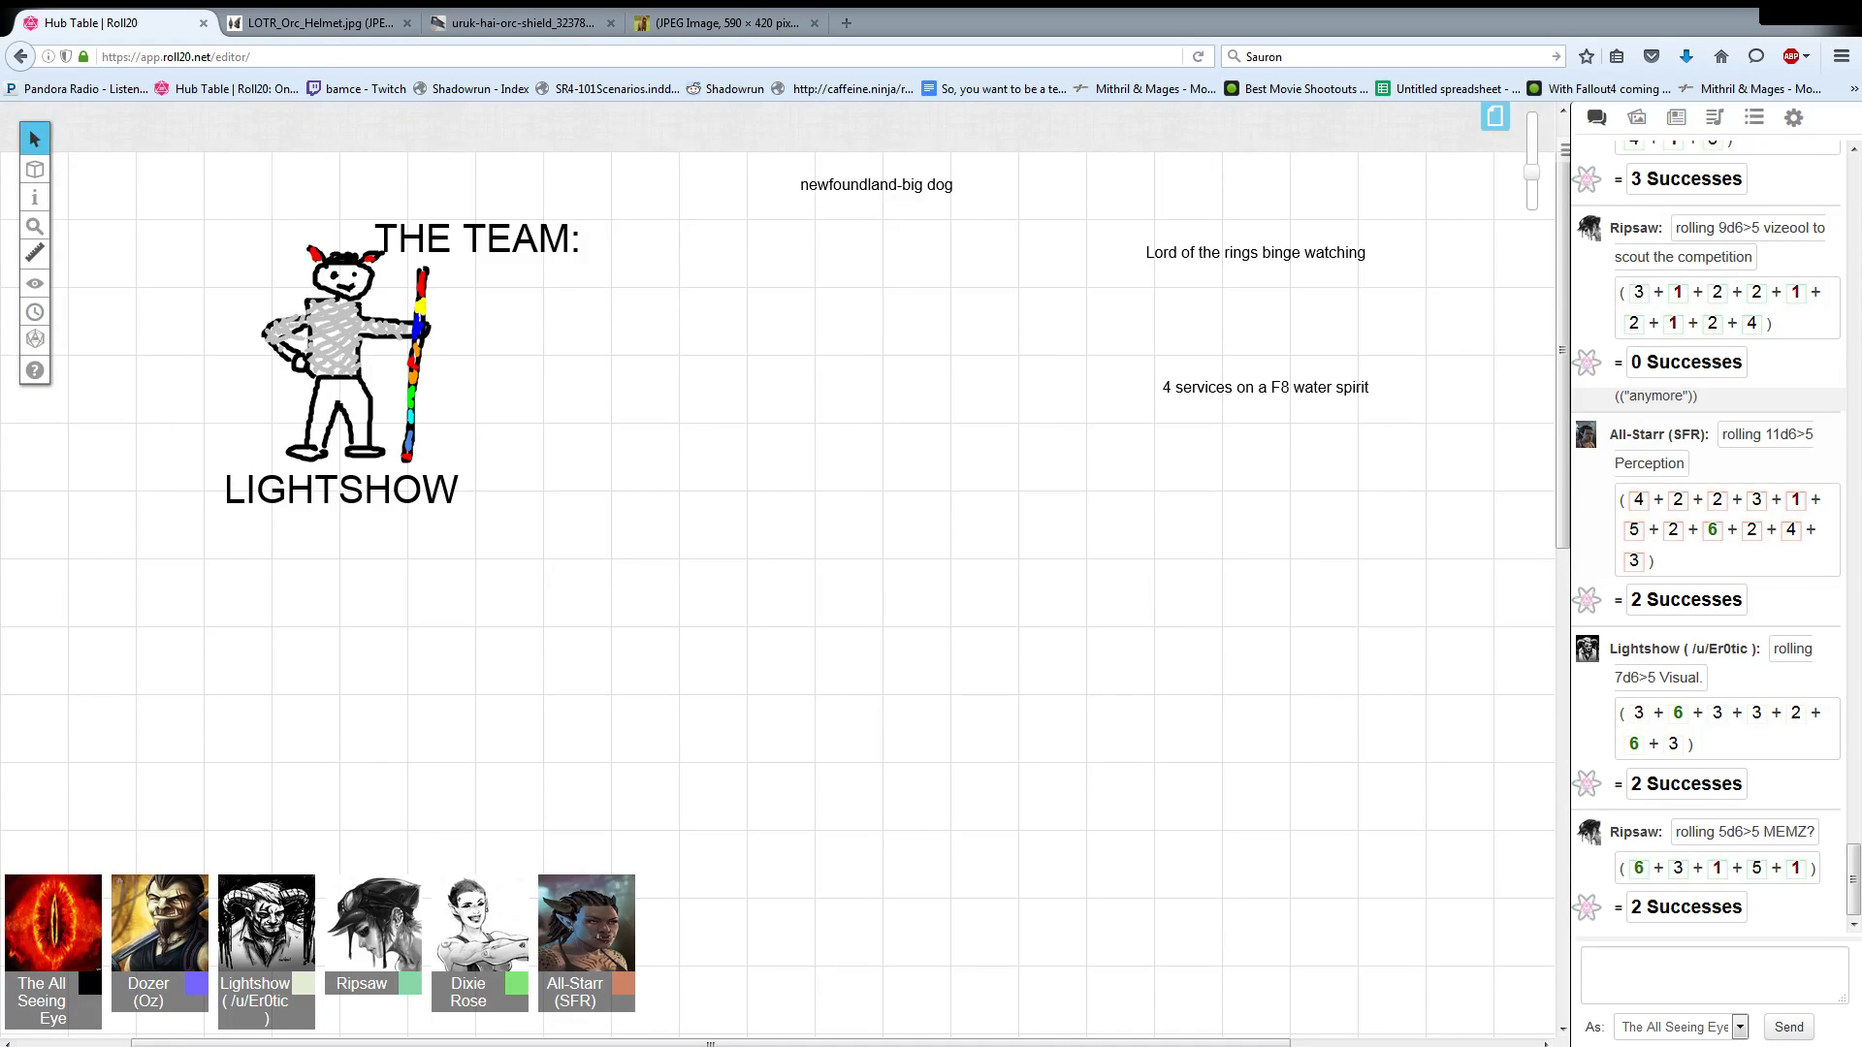
Scroll the chat to reach Lightshow's 7d6 'Palming Kami into Mah pants!' roll with 2 successes.
{"action": "scroll", "scroll_direction": "down", "scroll_amount": 3}
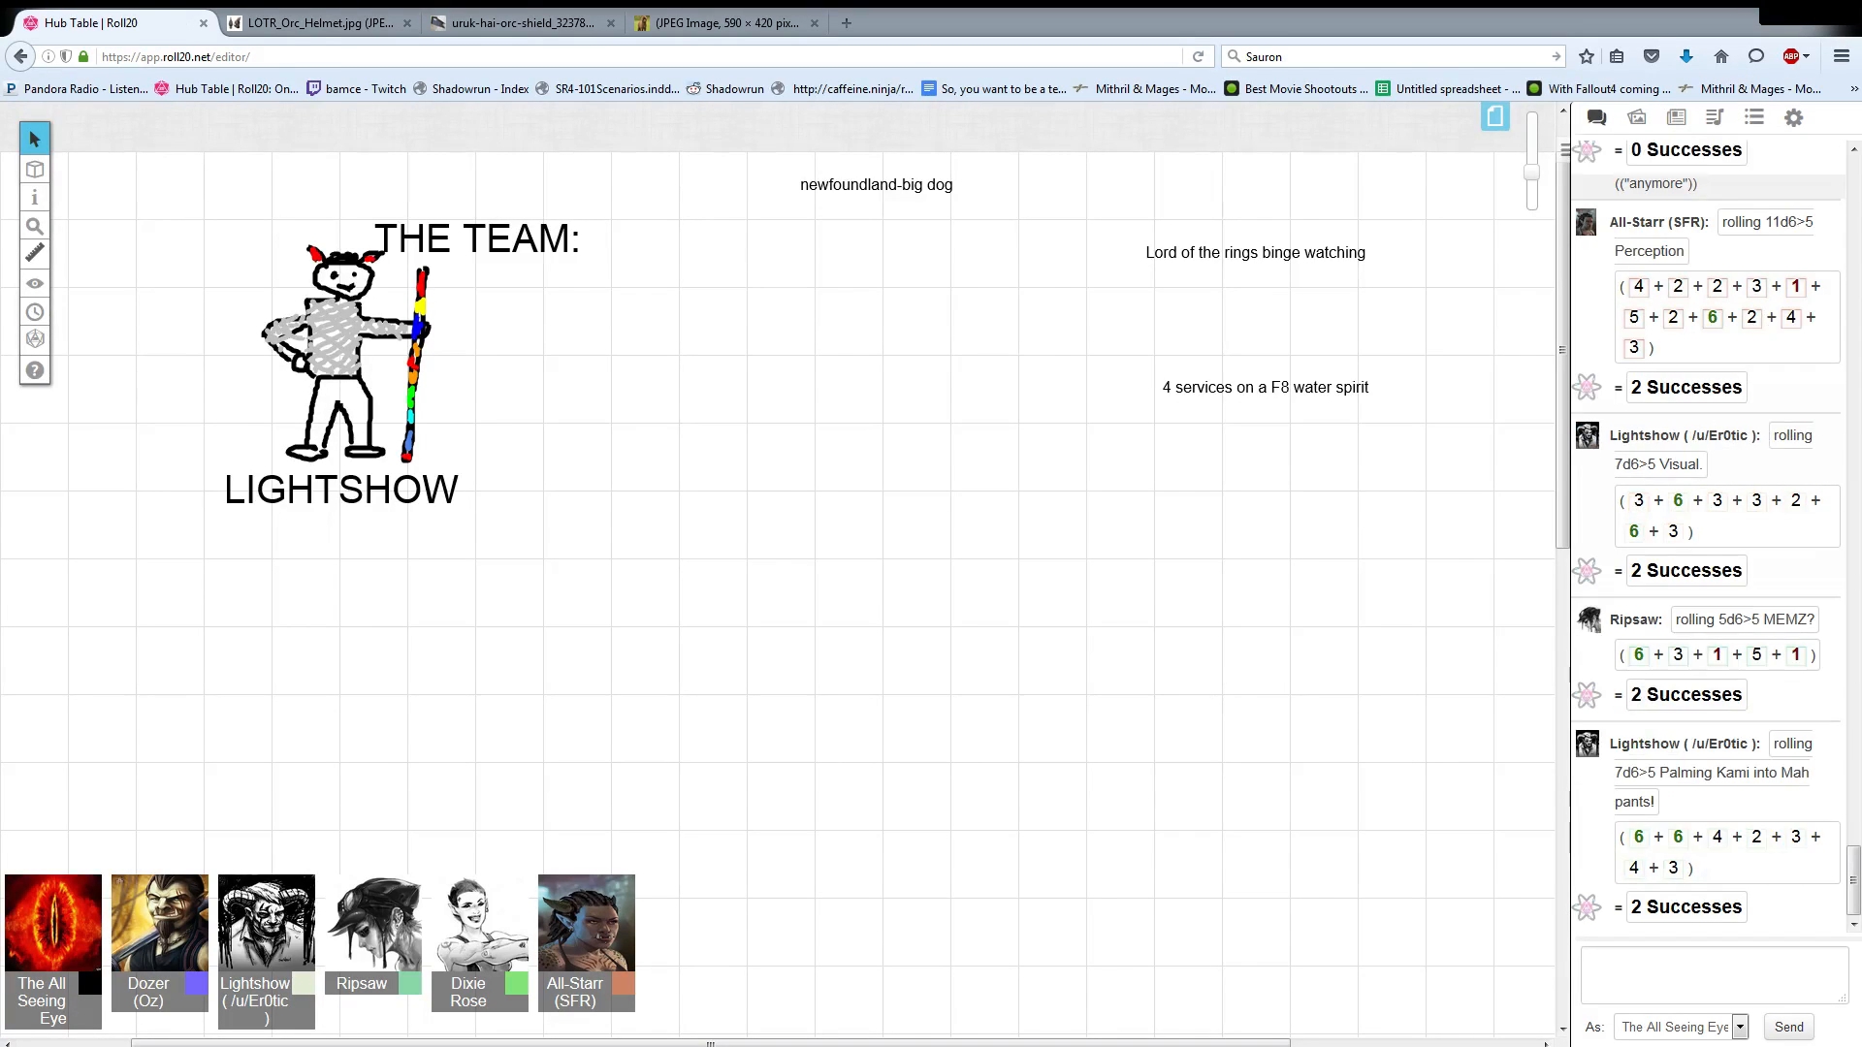
Draft a /roll 6d6>5 command described 'is that a kmi in your pocket' in the chat box.
{"action": "type", "text": "/roll 6d6>5"}
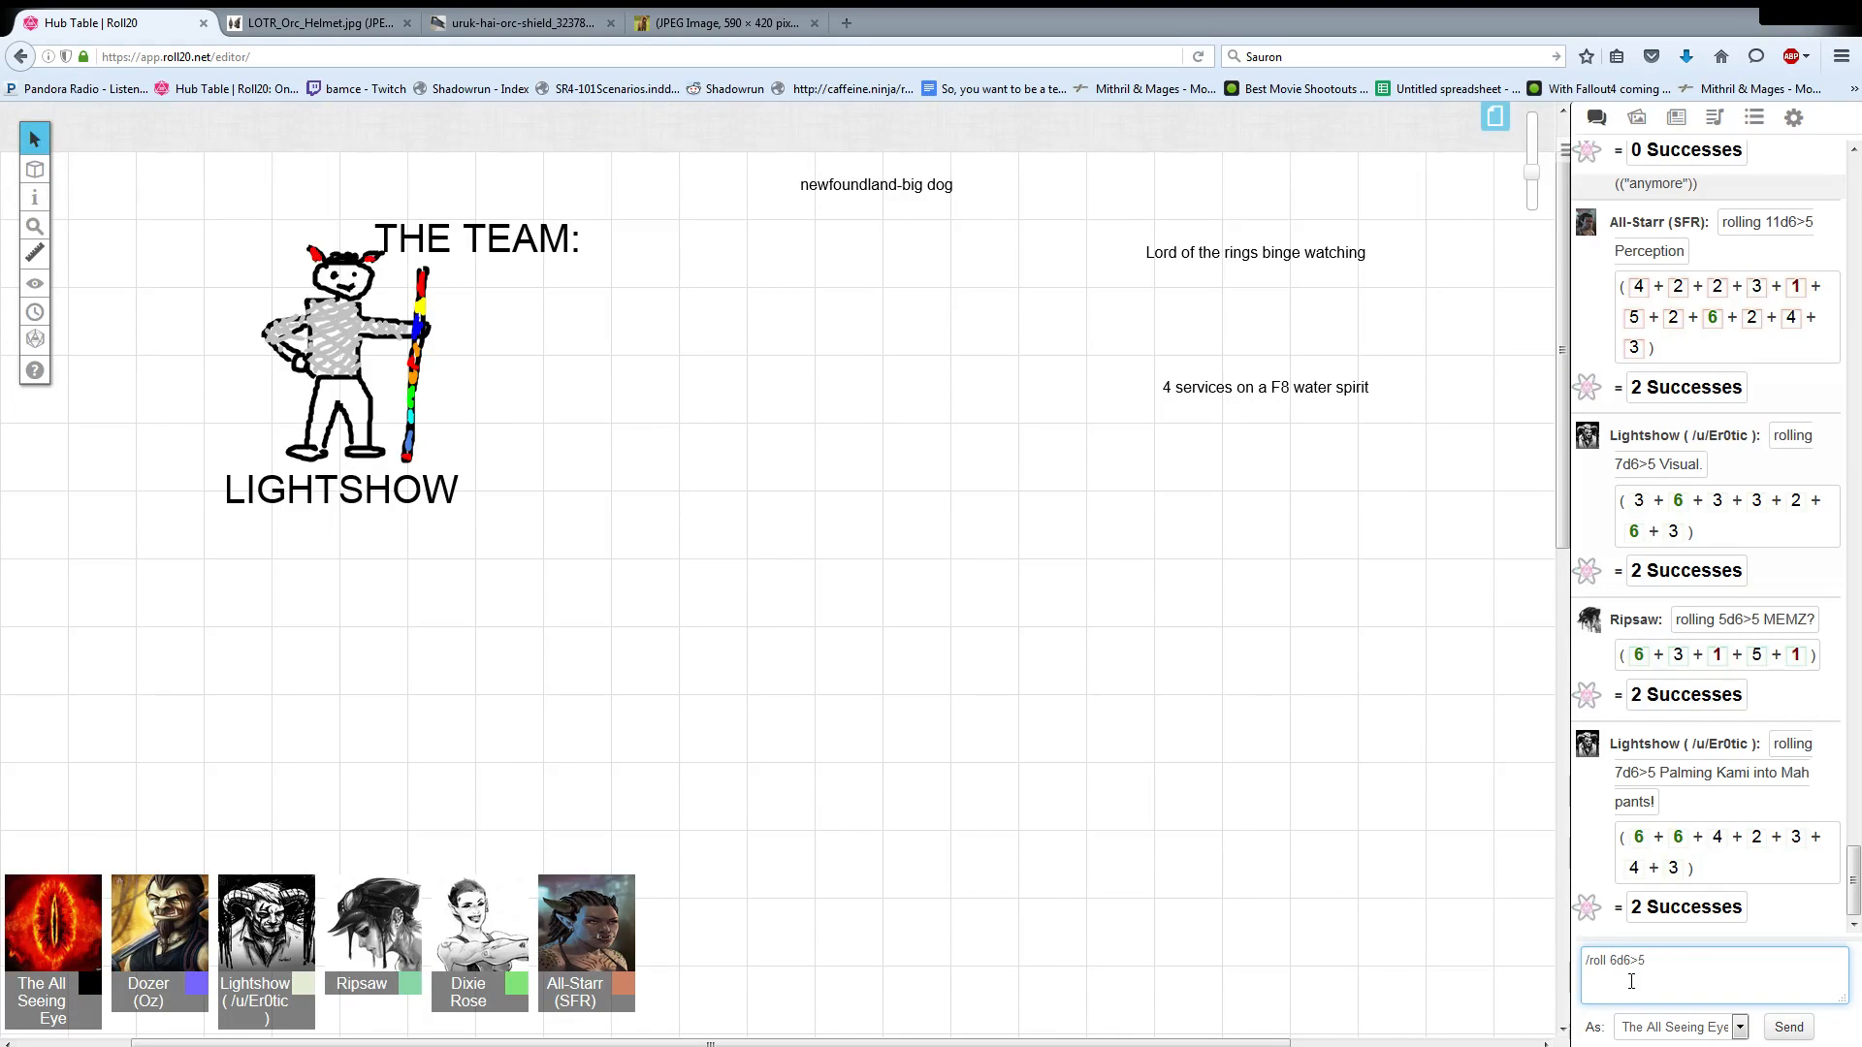
{"action": "type", "text": "is that a kmi in your"}
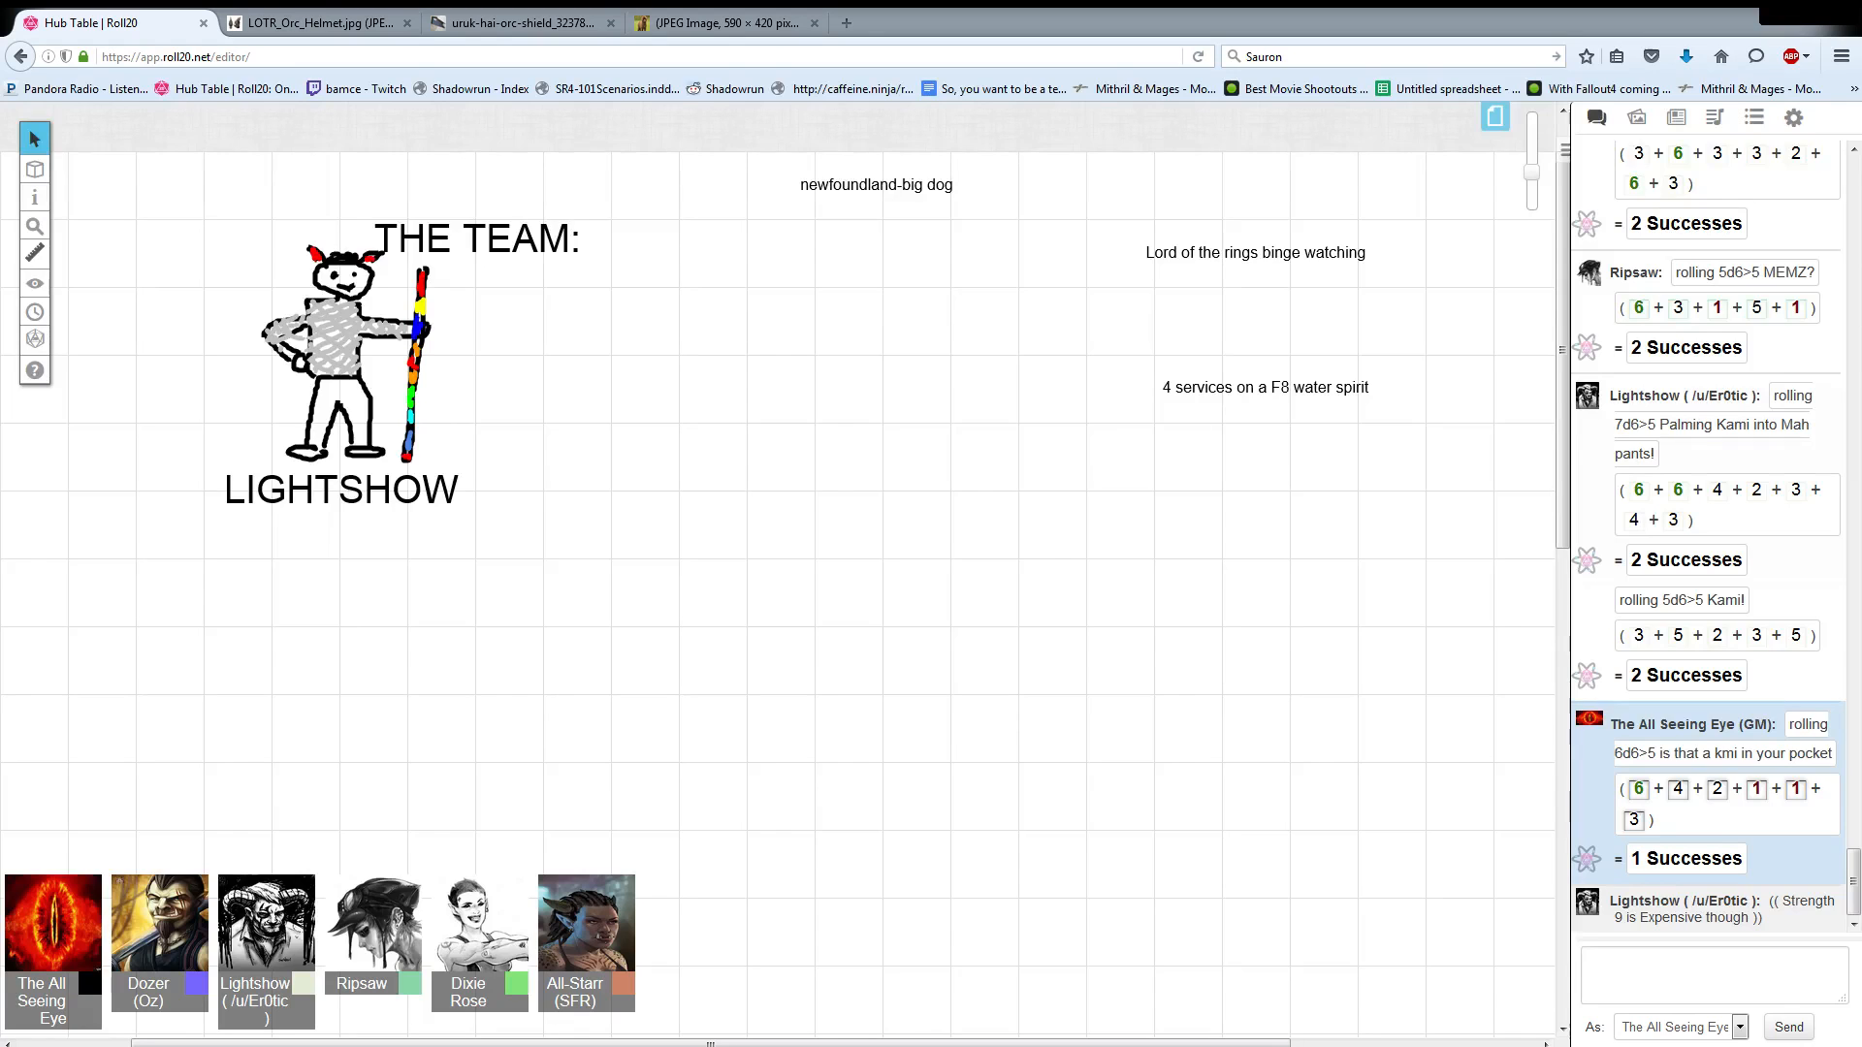
Scroll the chat to see Ripsaw's 4d6>5 roll with 1 success after the Strength 9 comment.
{"action": "scroll", "scroll_direction": "down", "scroll_amount": 3}
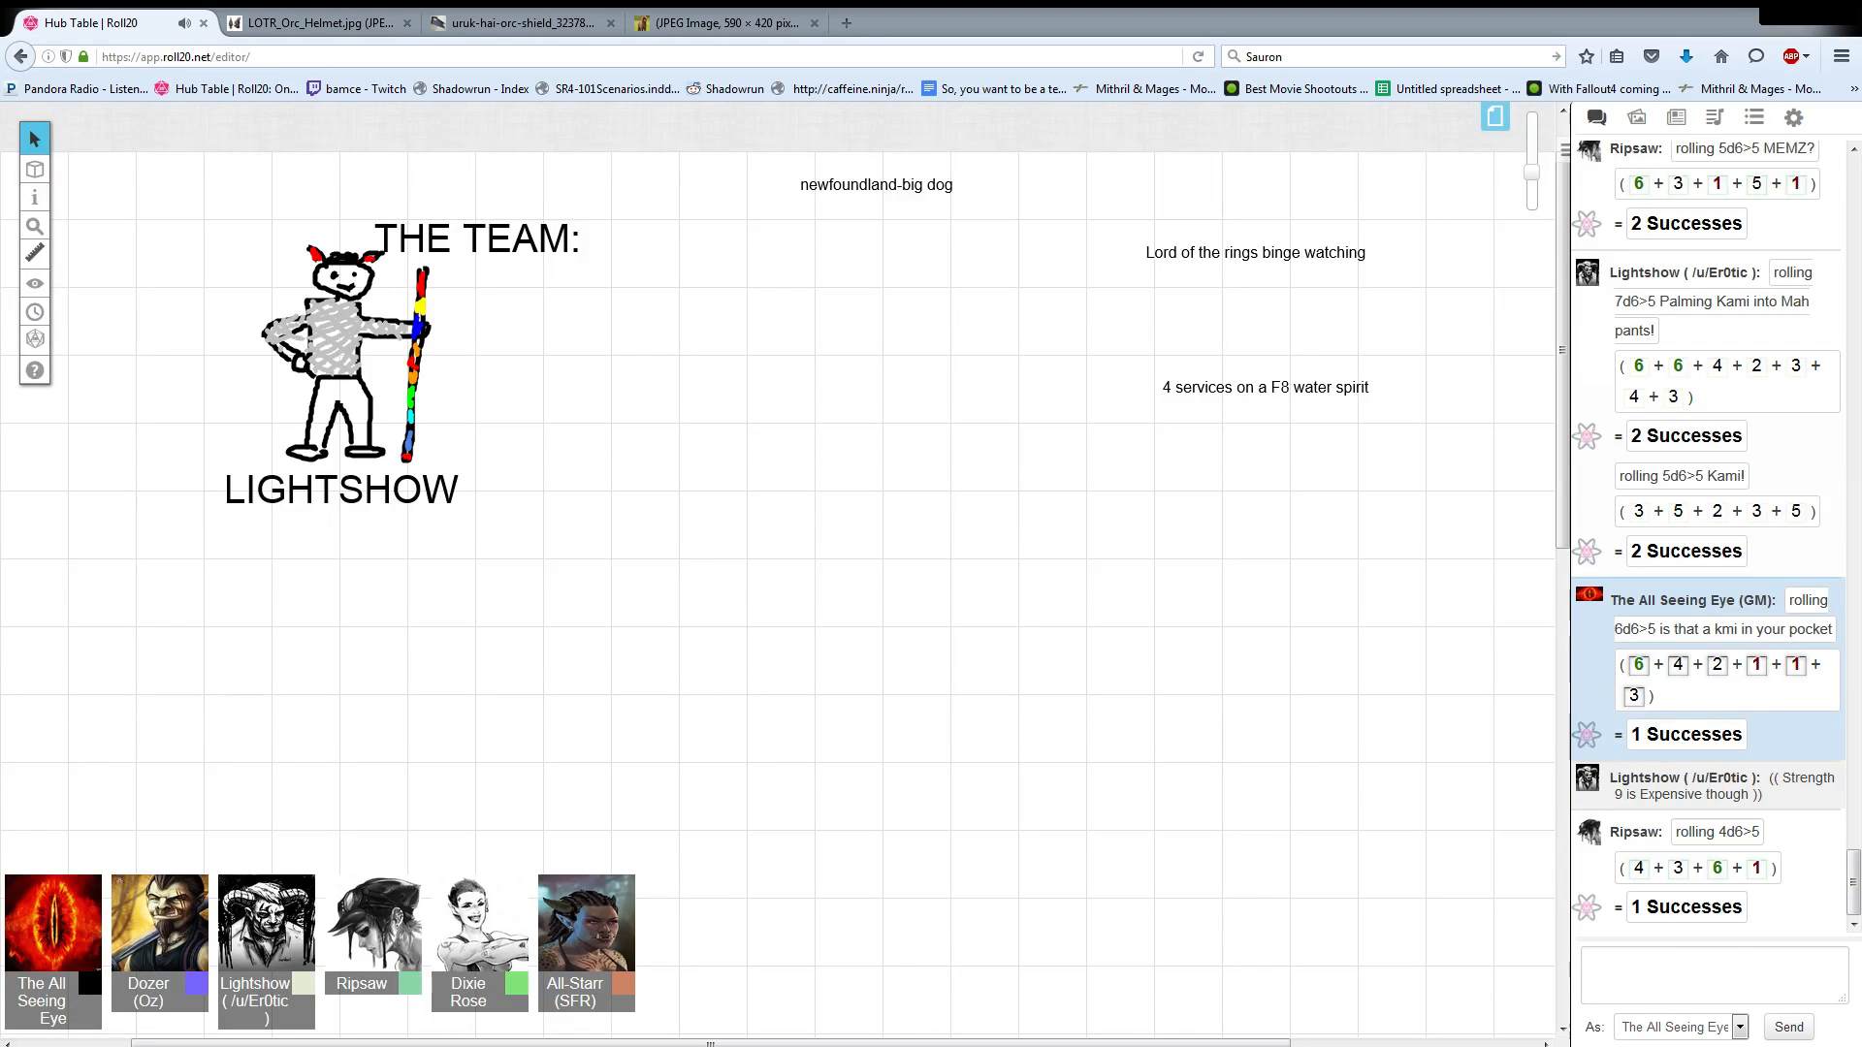